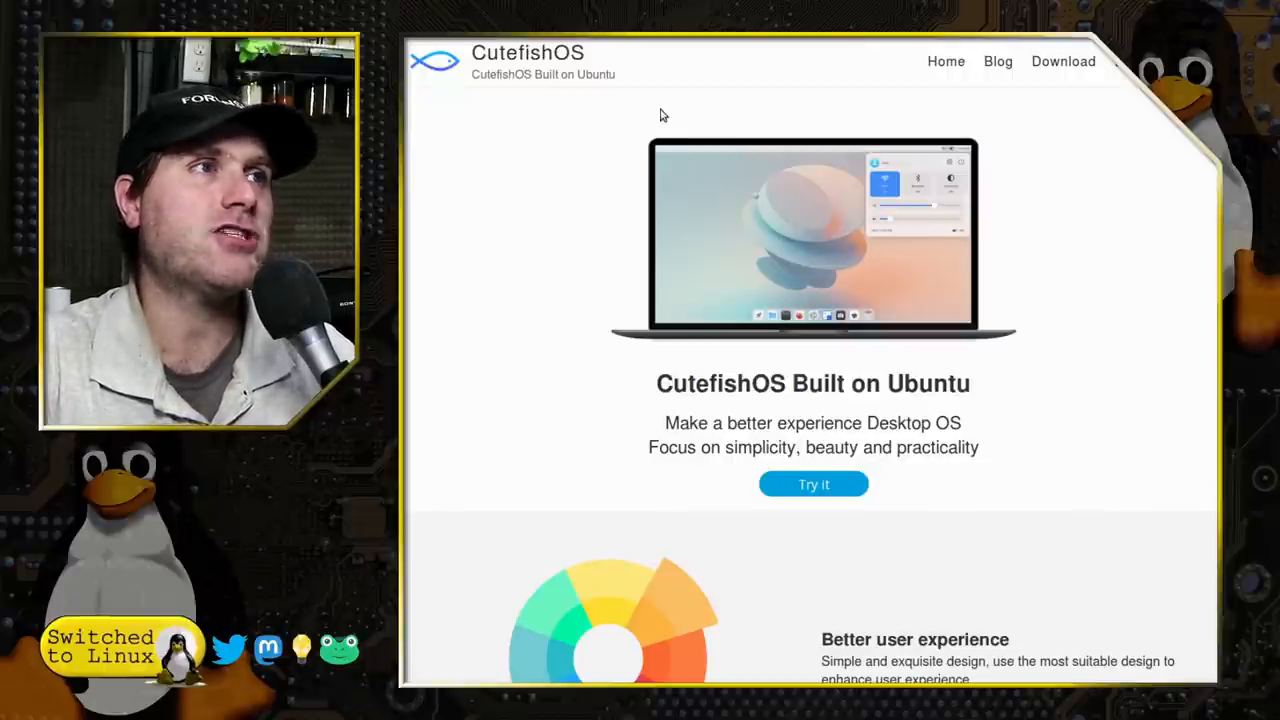
mouse_move(641, 72)
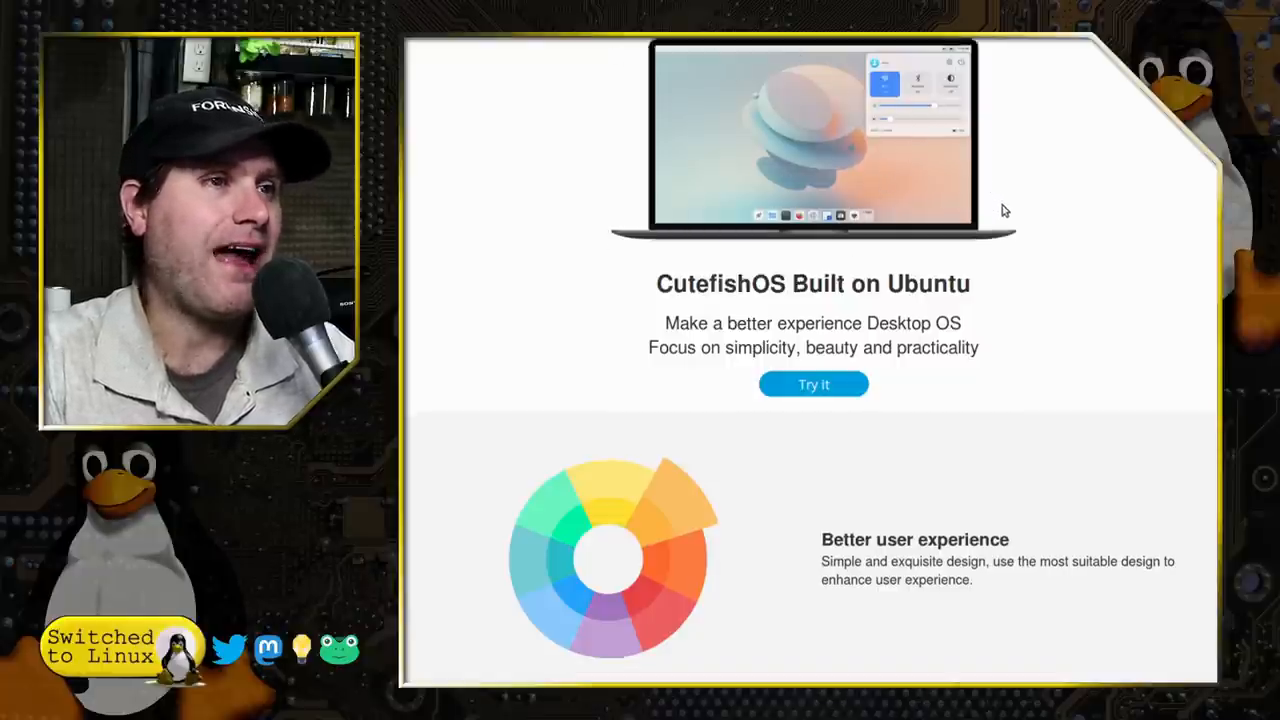
- Scroll through the CutefishOS website, then open its Download page with MEGA and direct links
scroll("up", 3)
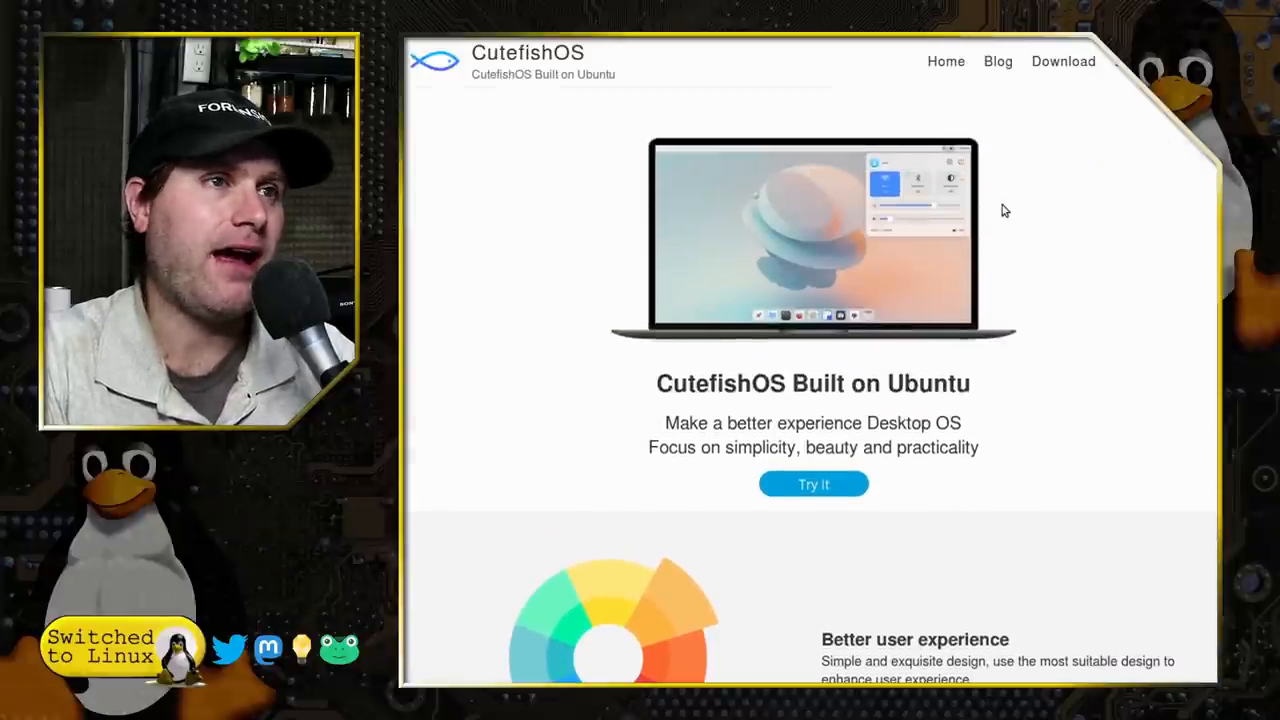
mouse_move(1043, 308)
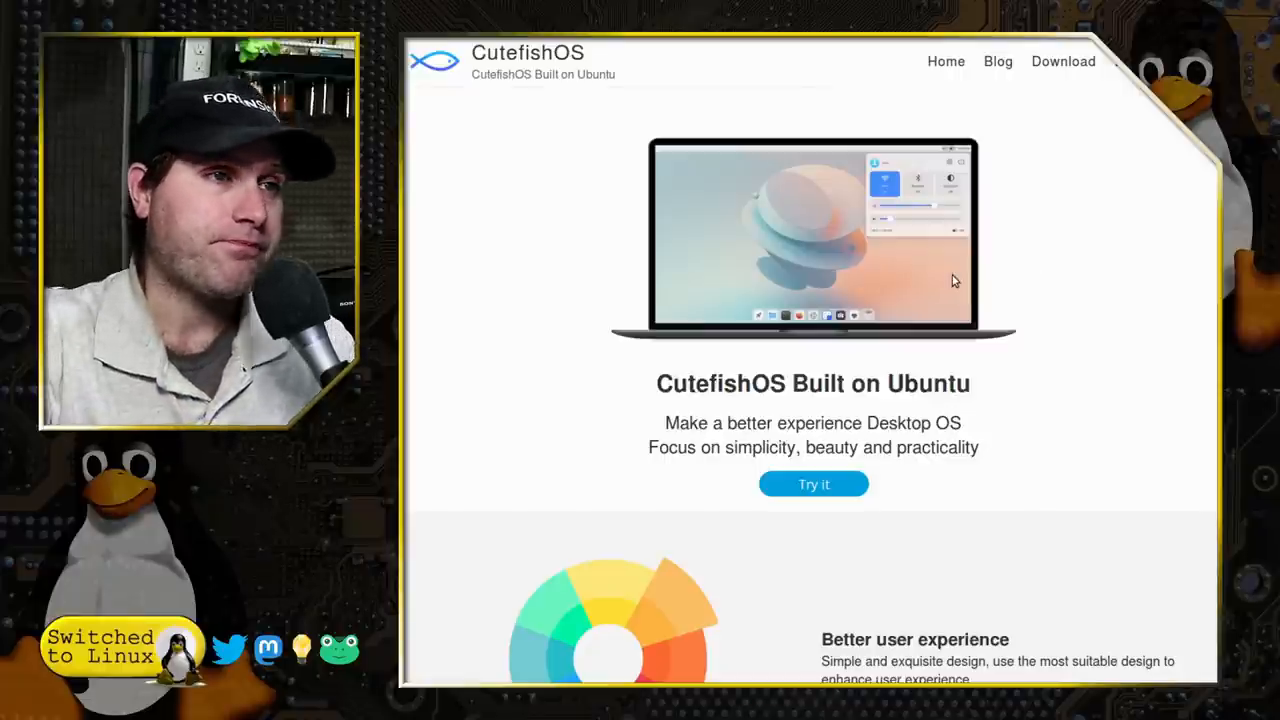
scroll("down", 3)
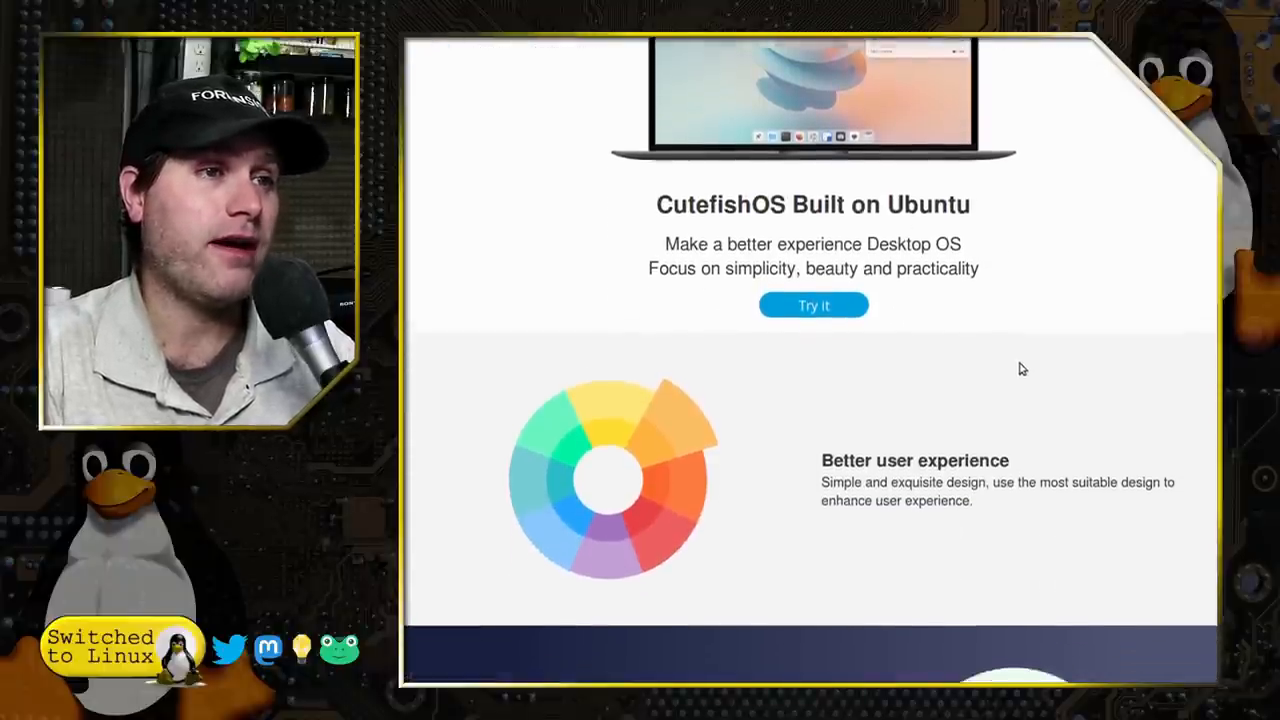
scroll("down", 3)
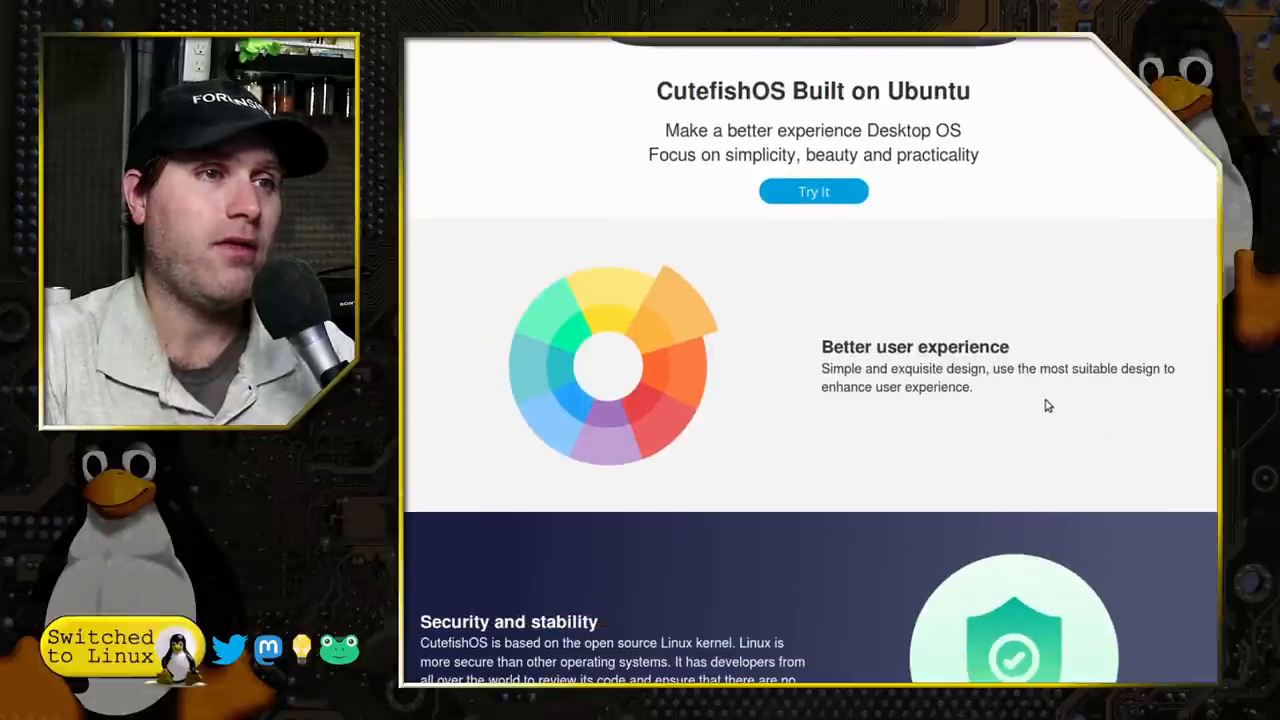
mouse_move(1005, 401)
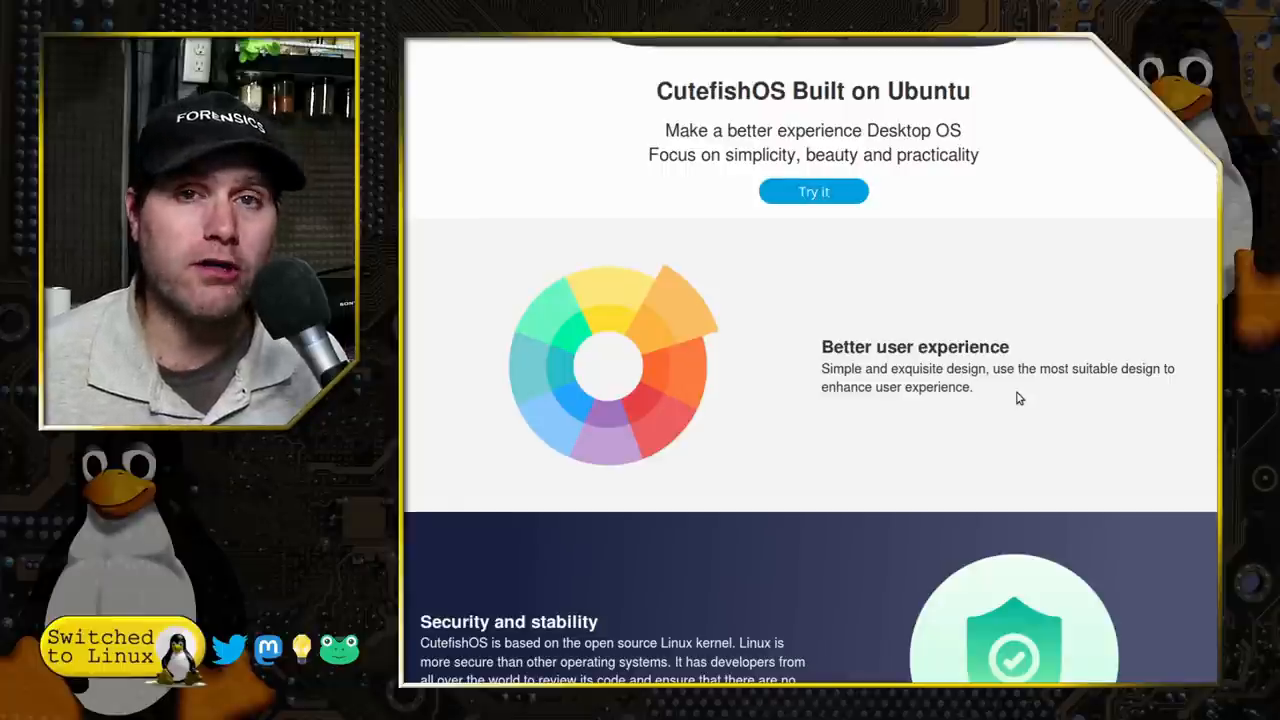
scroll("down", 3)
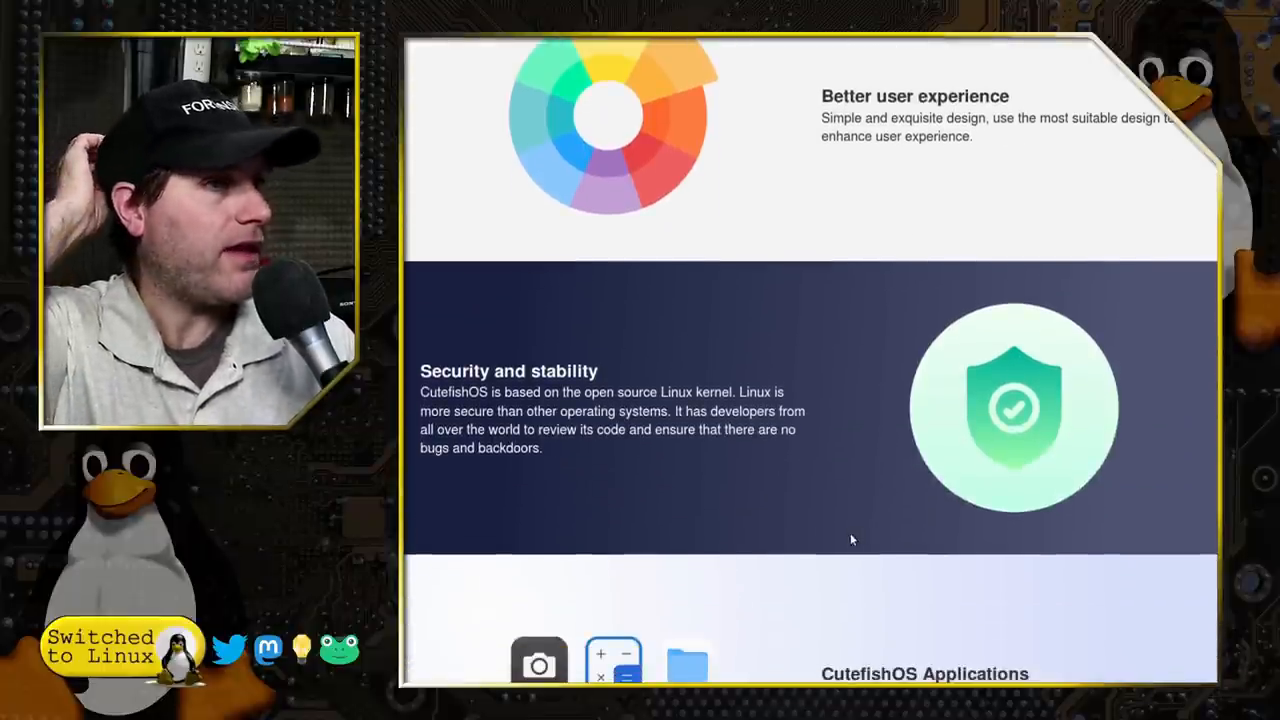
mouse_move(963, 508)
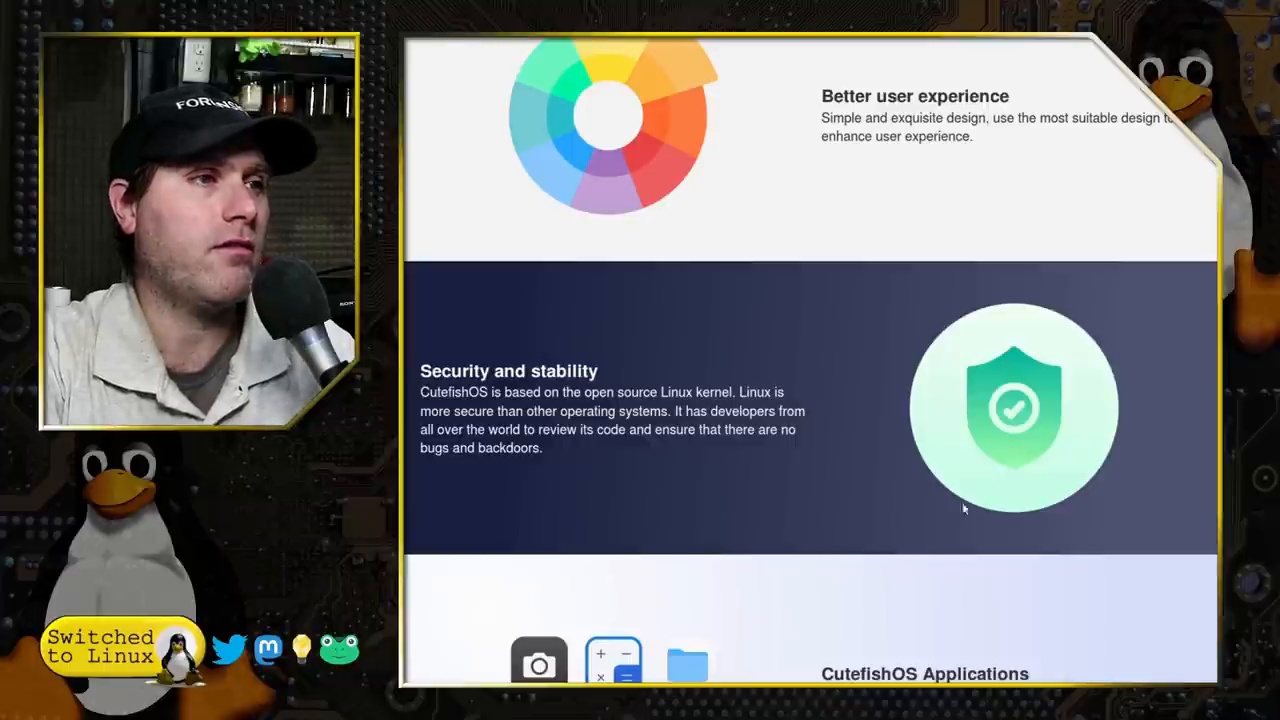
mouse_move(807, 484)
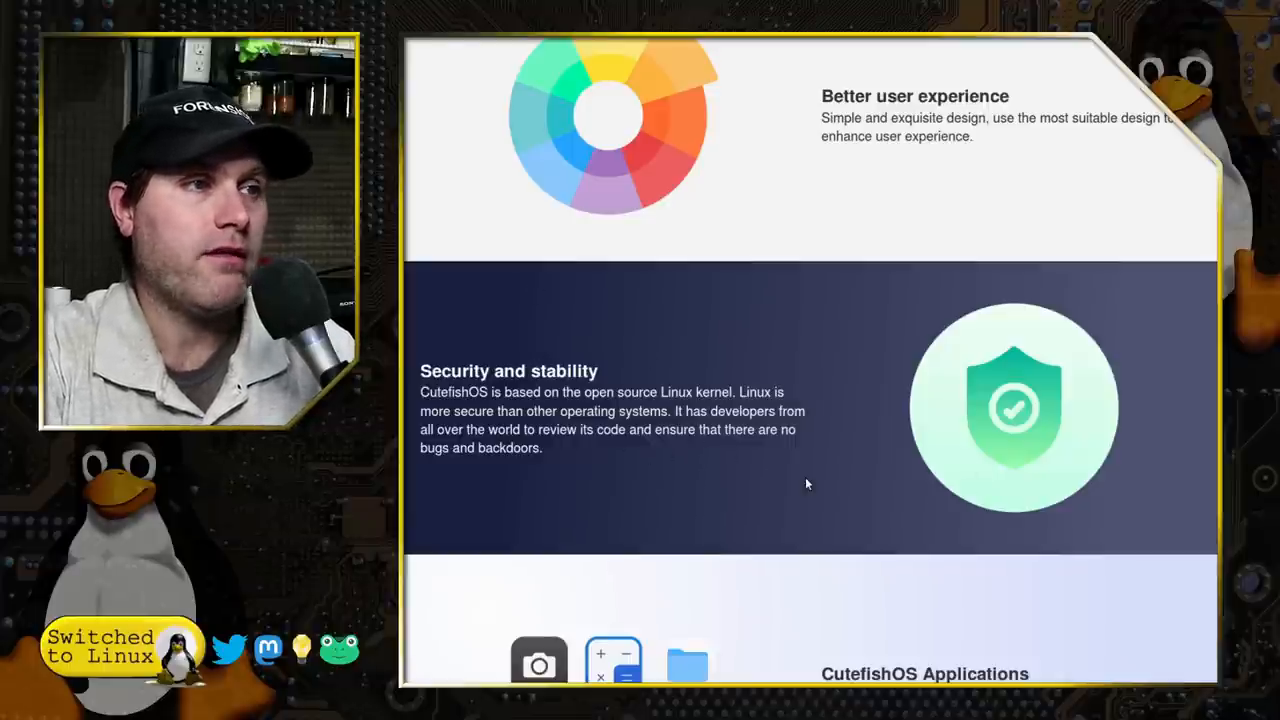
scroll("down", 3)
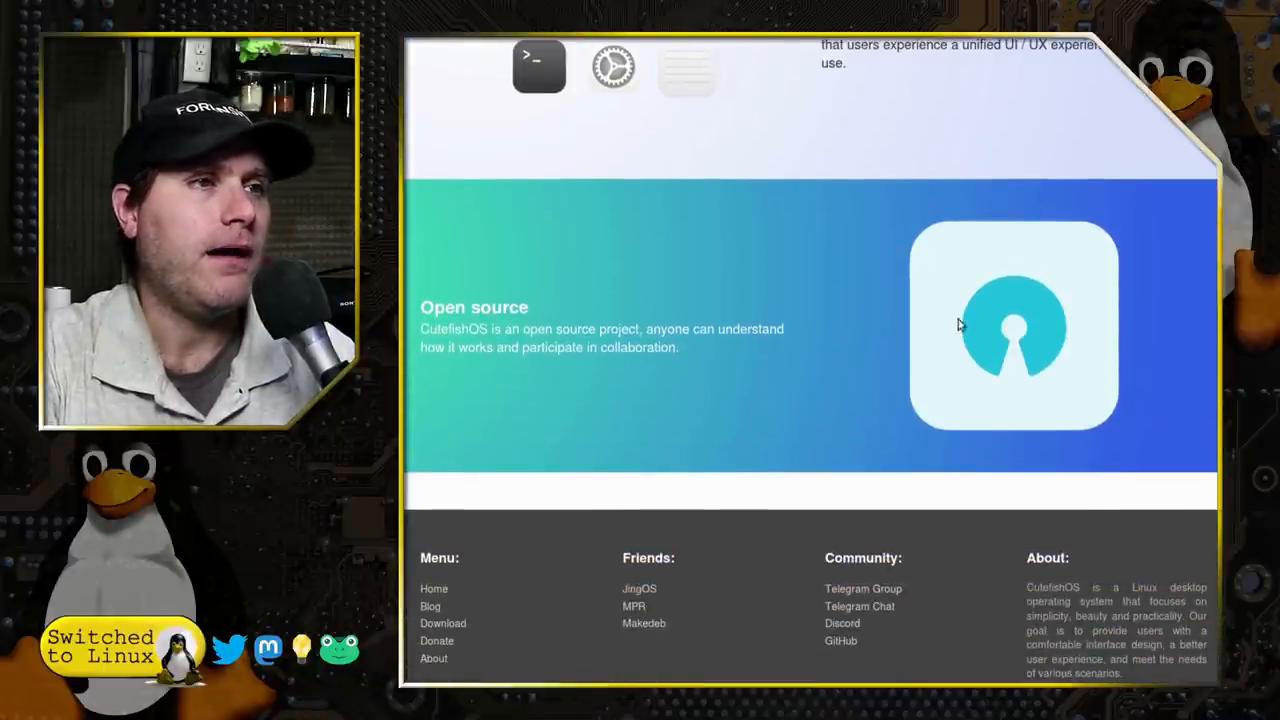
scroll("up", 3)
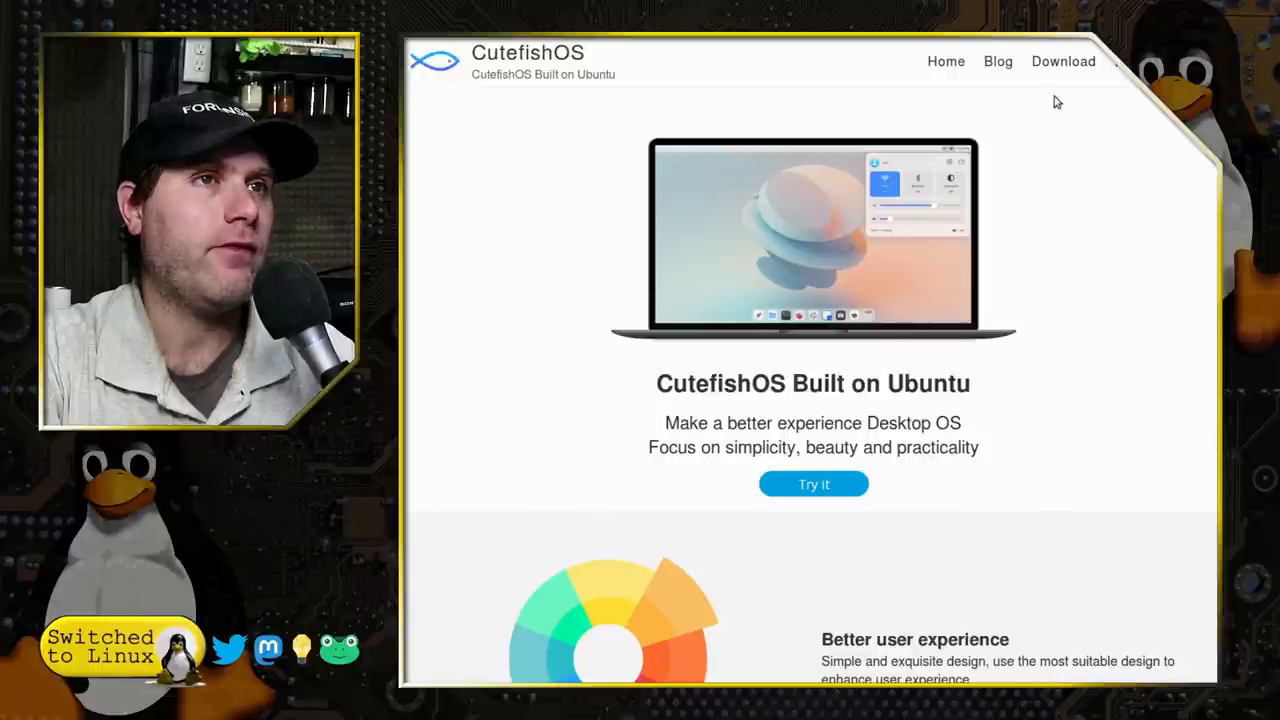
left_click(1063, 61)
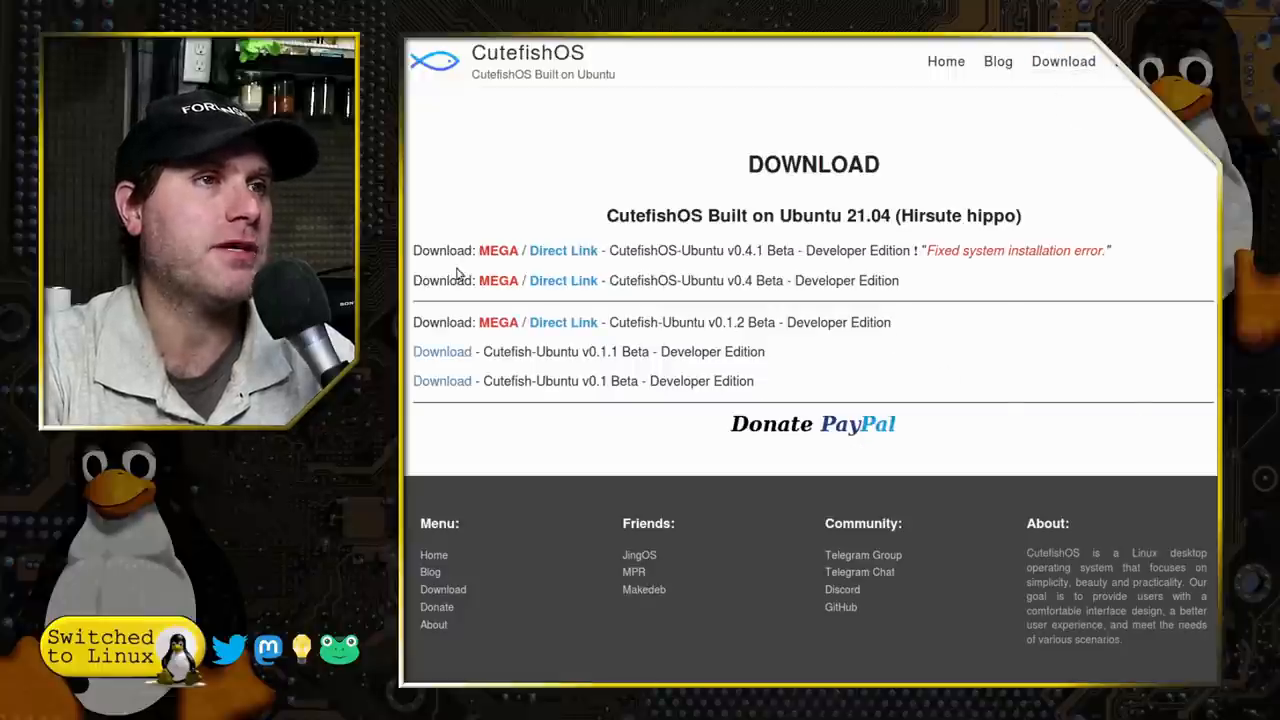
mouse_move(1159, 261)
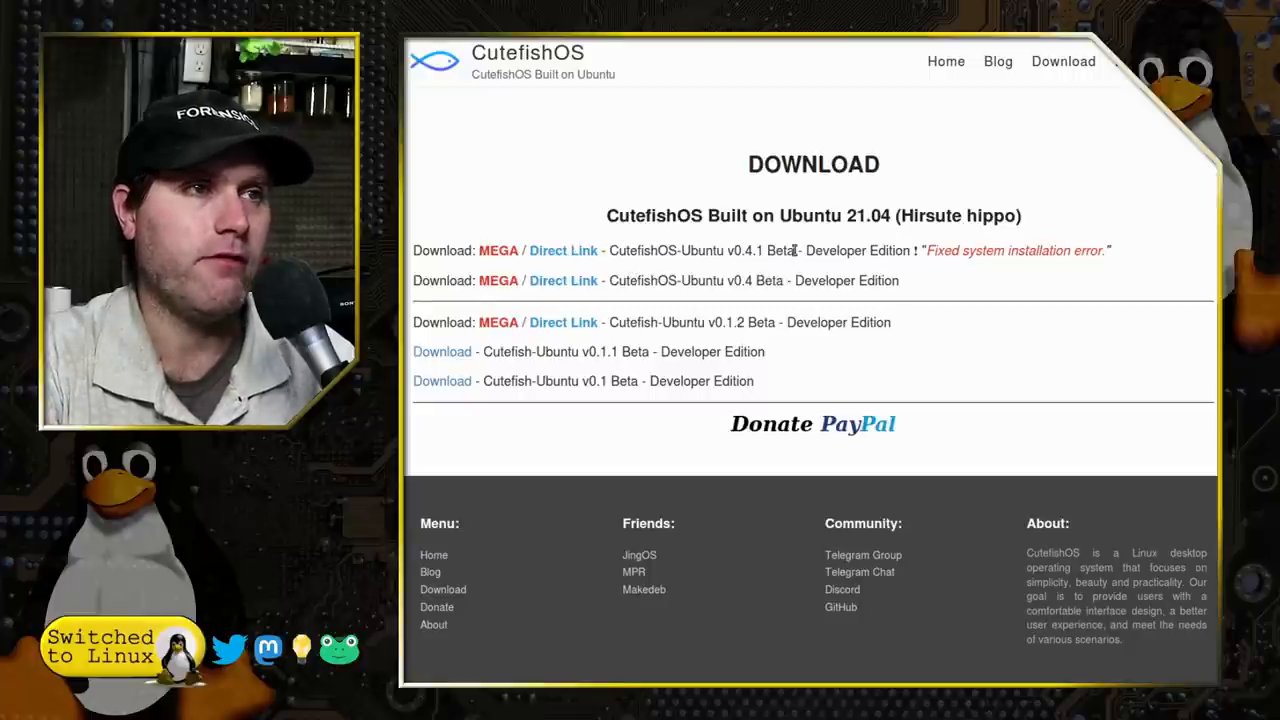
mouse_move(985, 328)
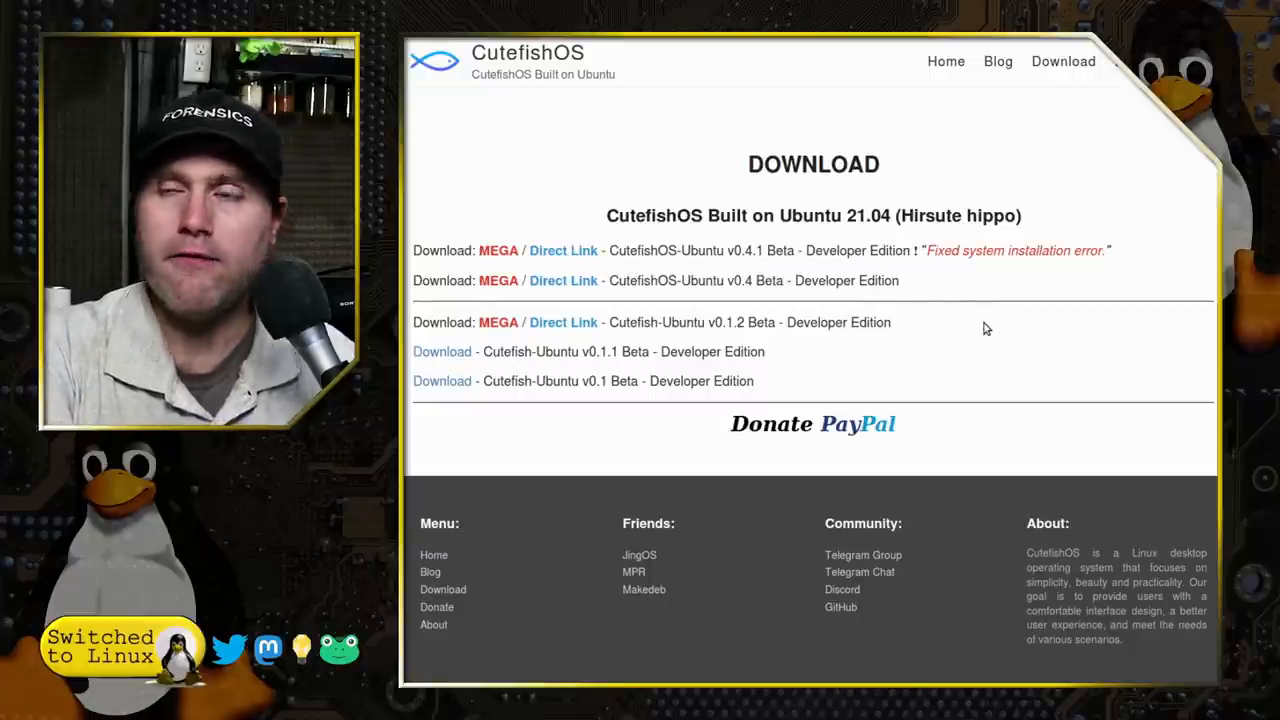
mouse_move(1020, 330)
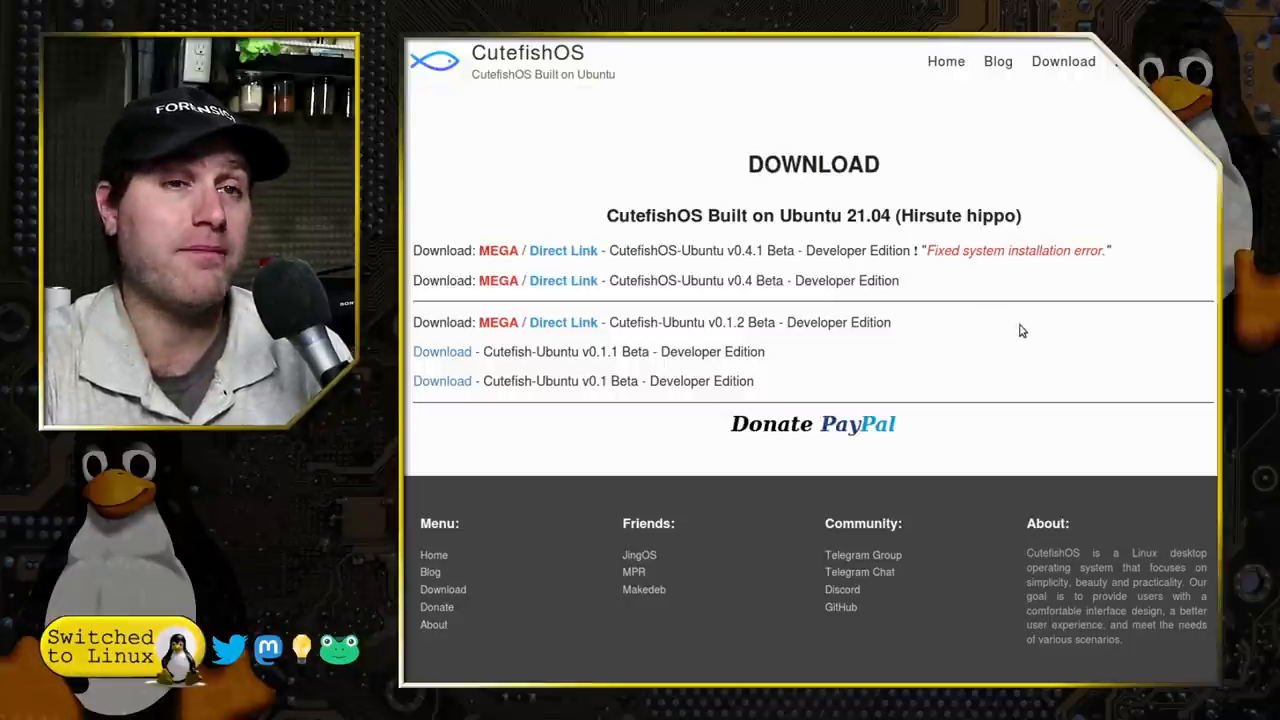
mouse_move(938, 293)
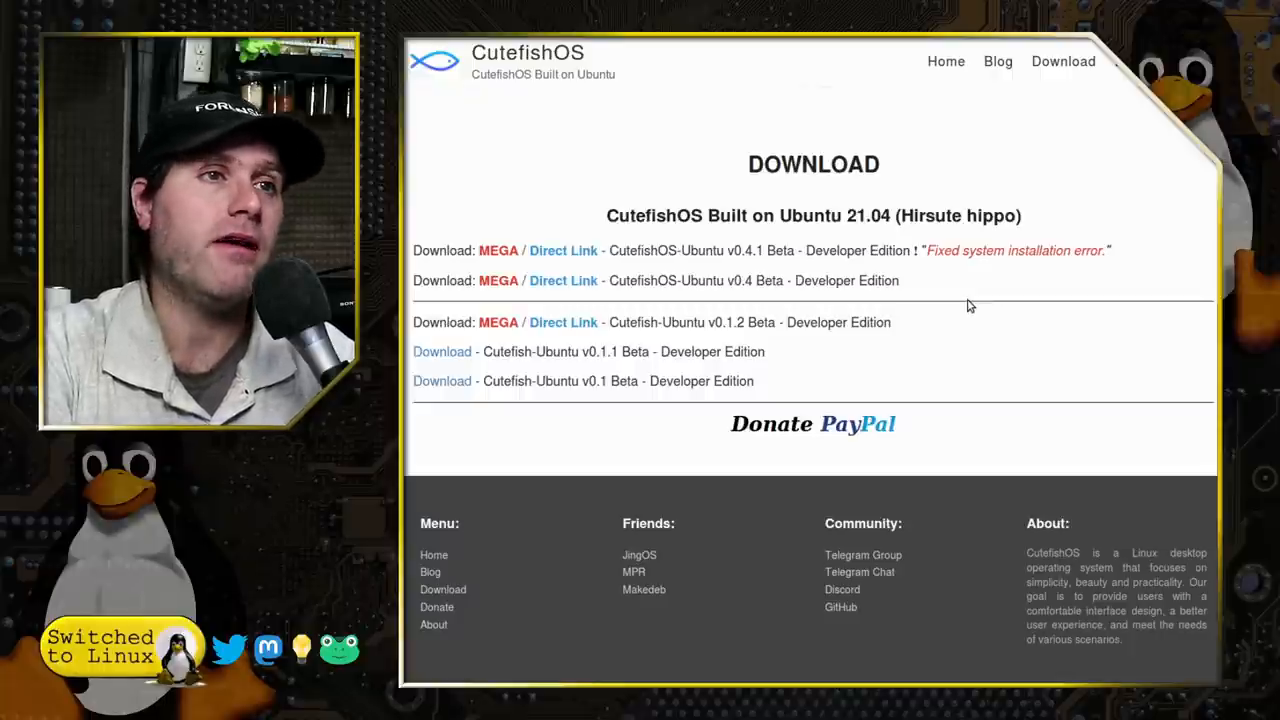
mouse_move(688, 194)
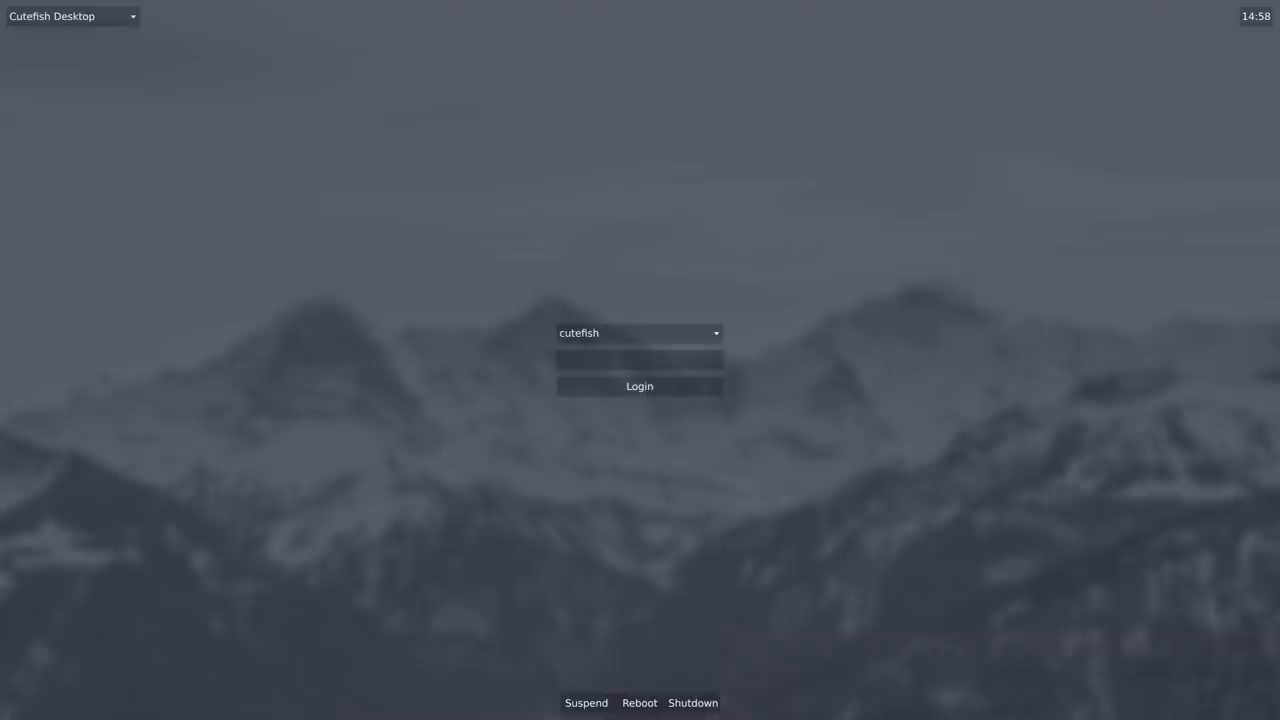
- Log in as user cutefish with the Cutefish Desktop session selected
left_click(639, 359)
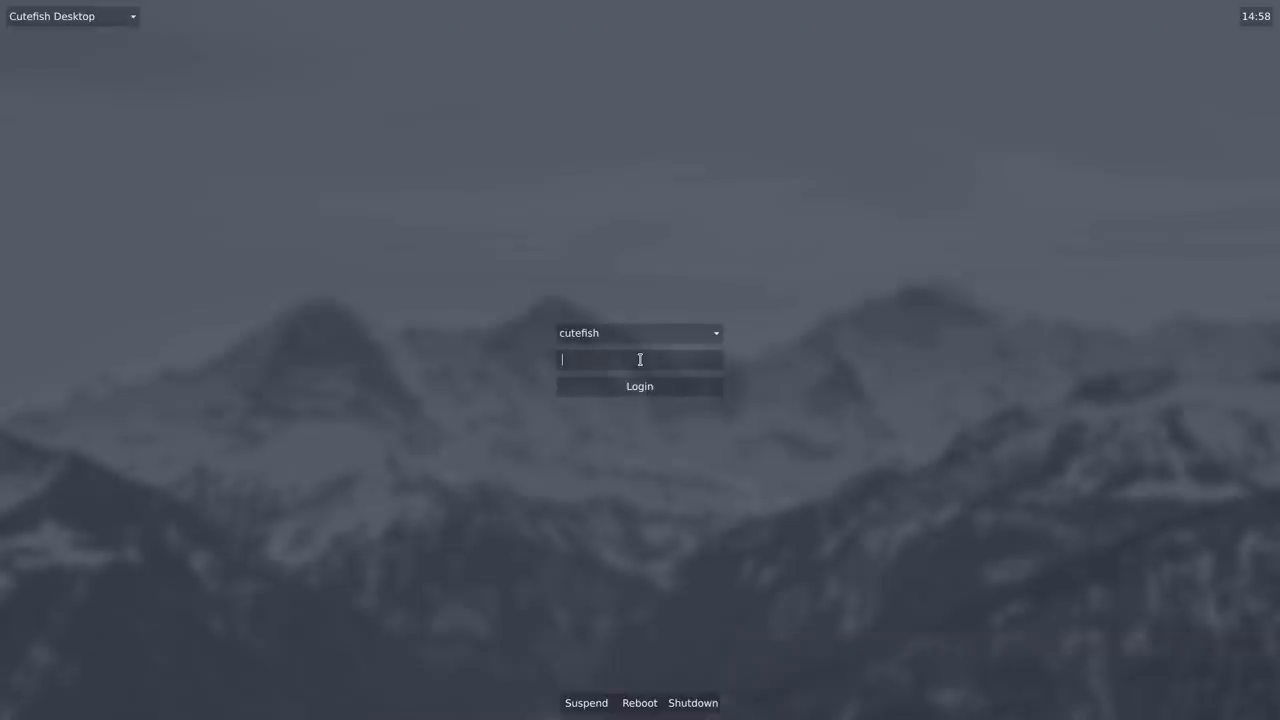
mouse_move(378, 504)
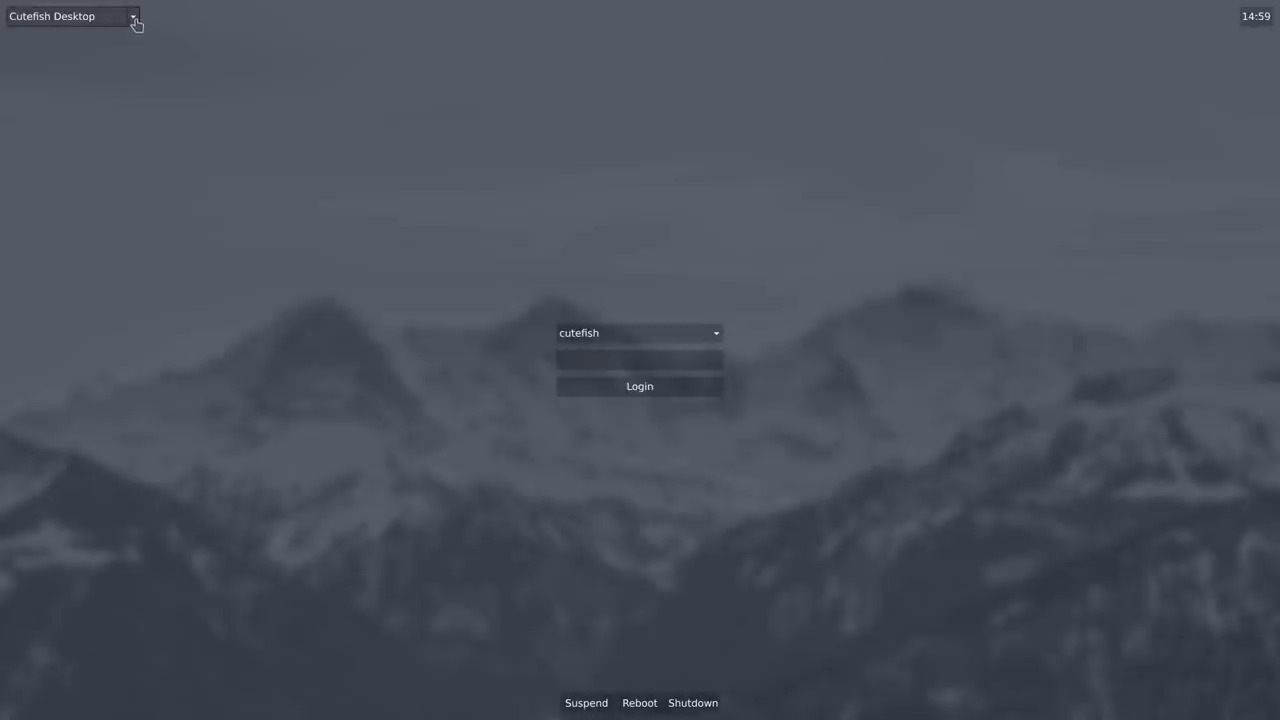
left_click(132, 16)
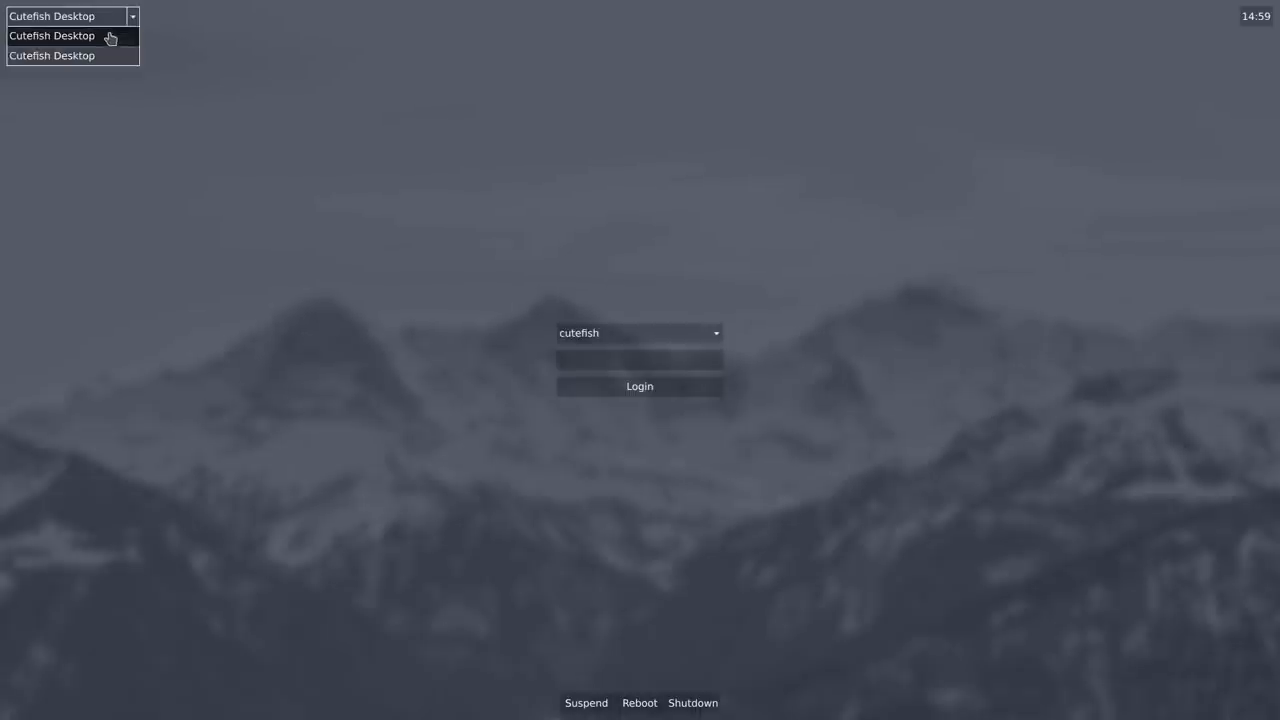
left_click(52, 35)
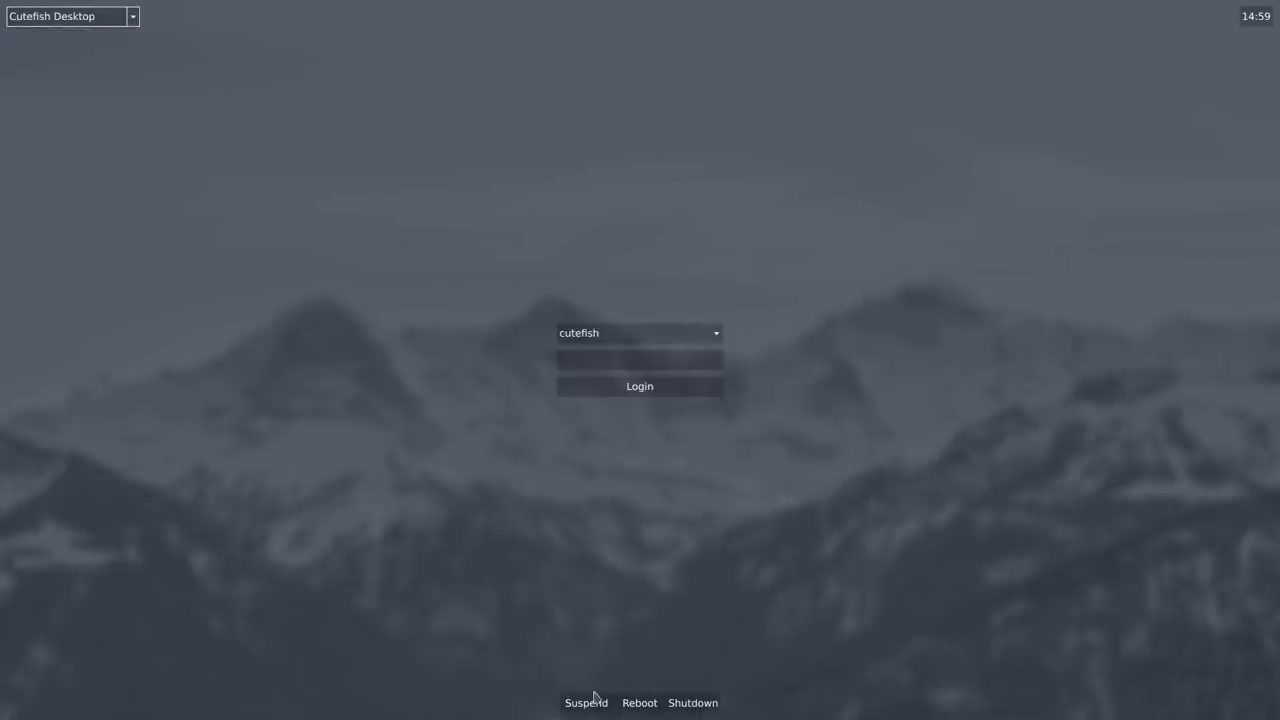
mouse_move(620, 290)
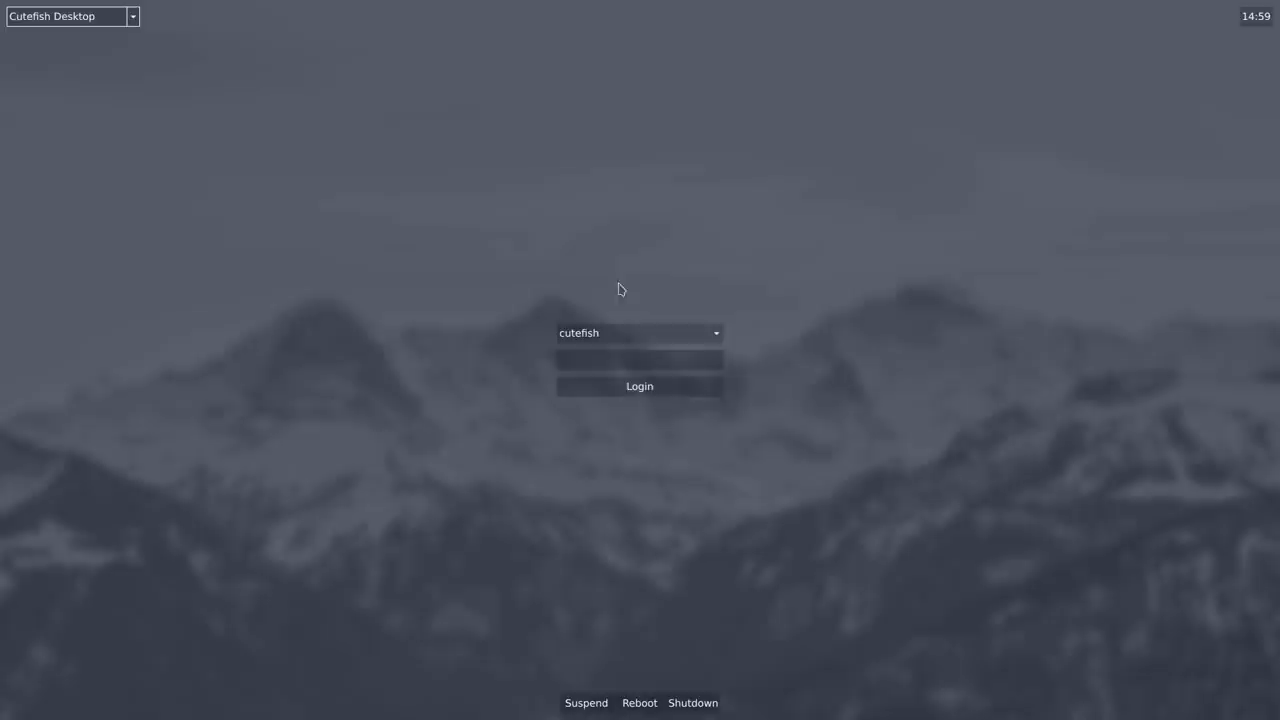
mouse_move(730, 373)
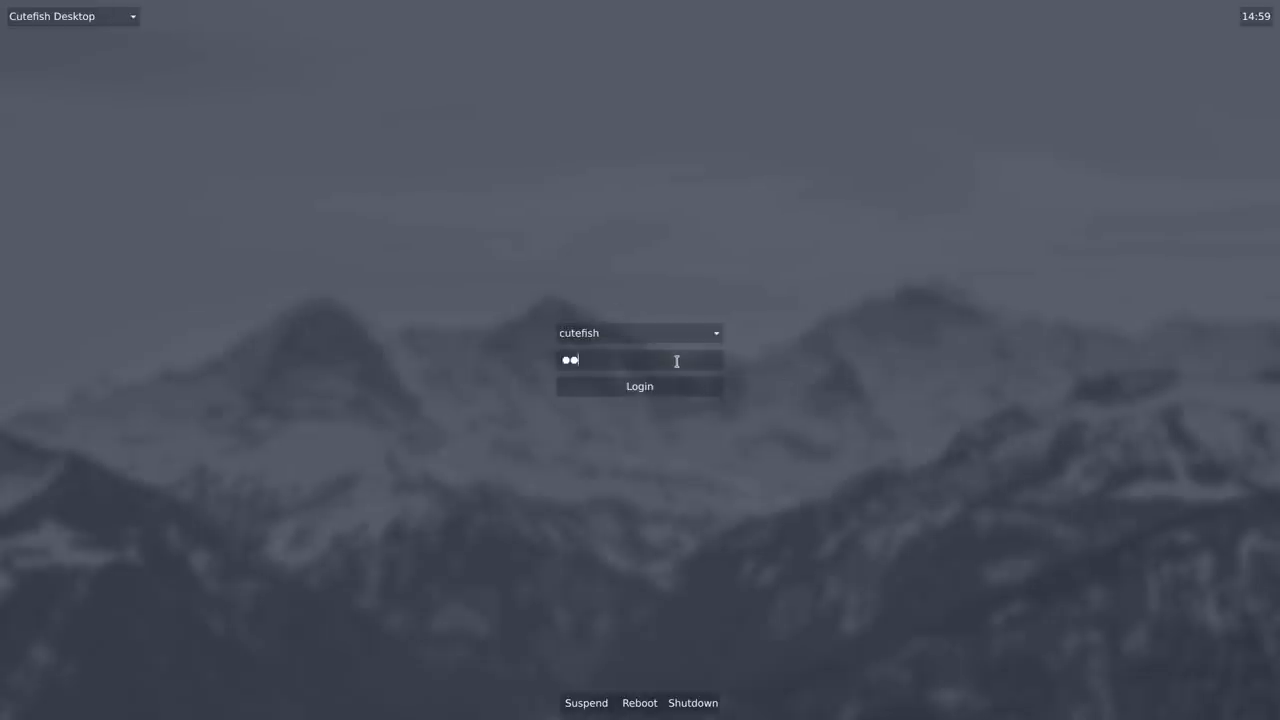
left_click(639, 386)
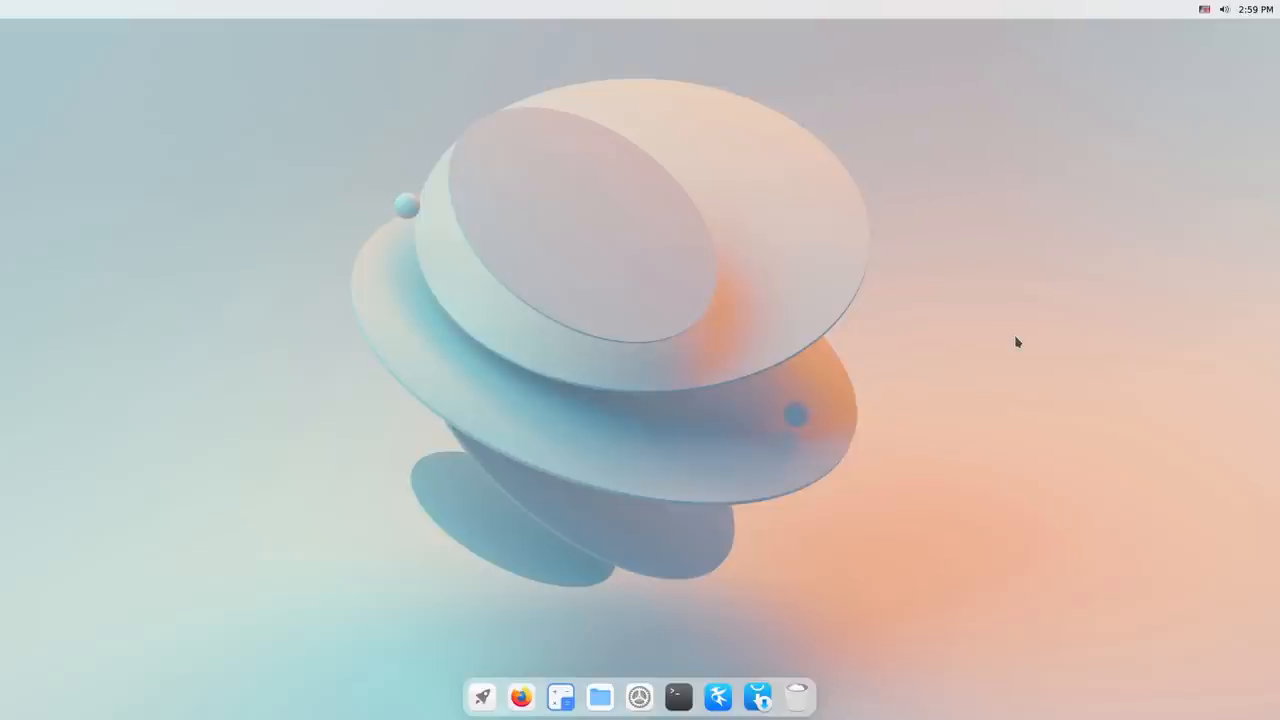
mouse_move(956, 588)
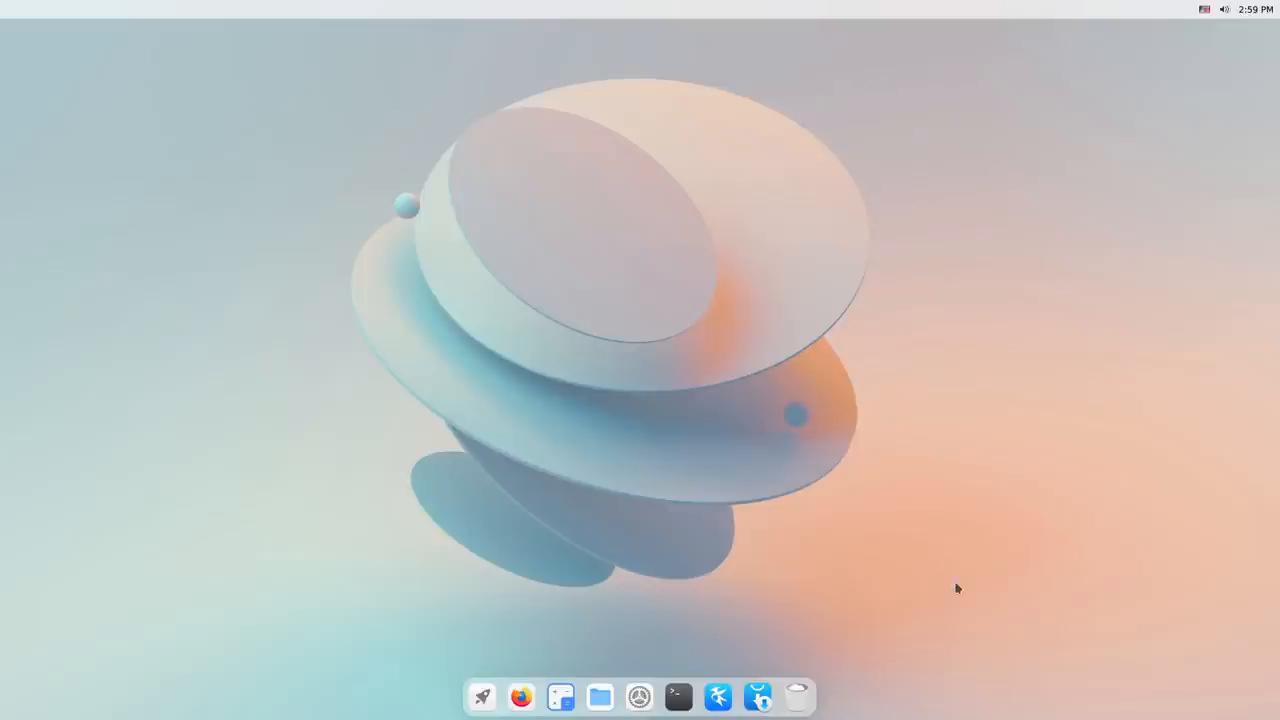
mouse_move(481, 697)
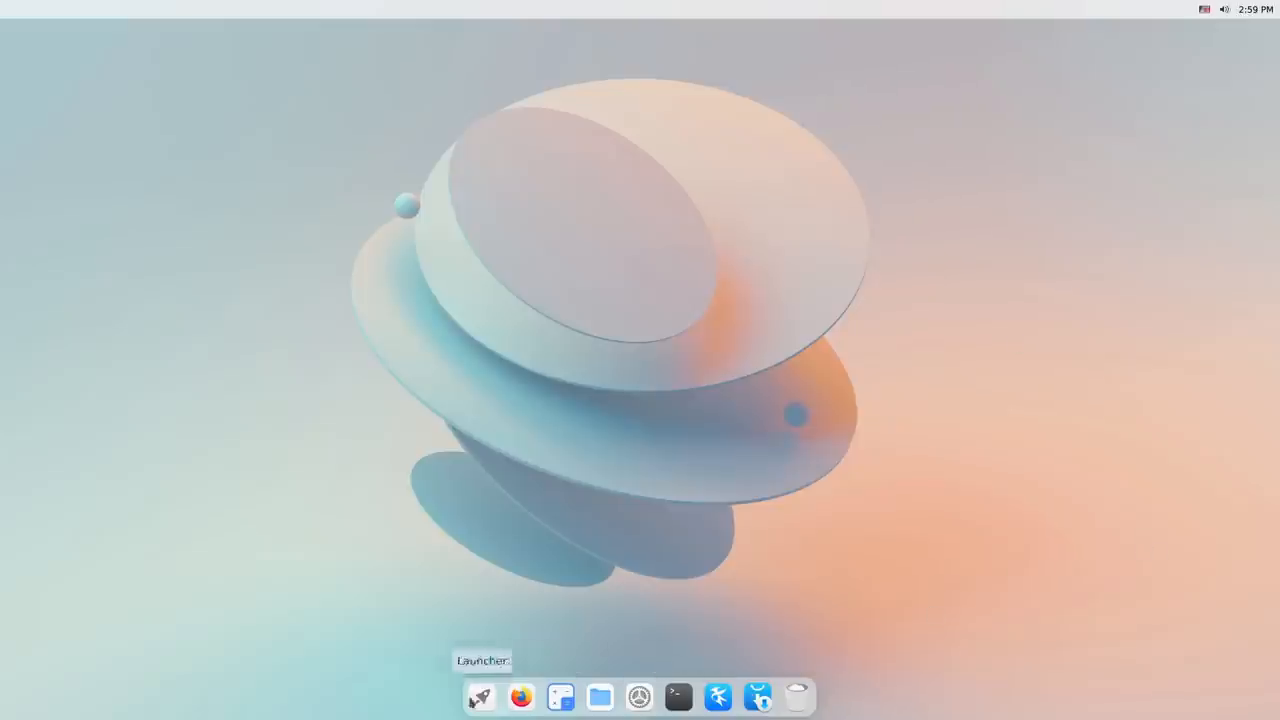
mouse_move(541, 520)
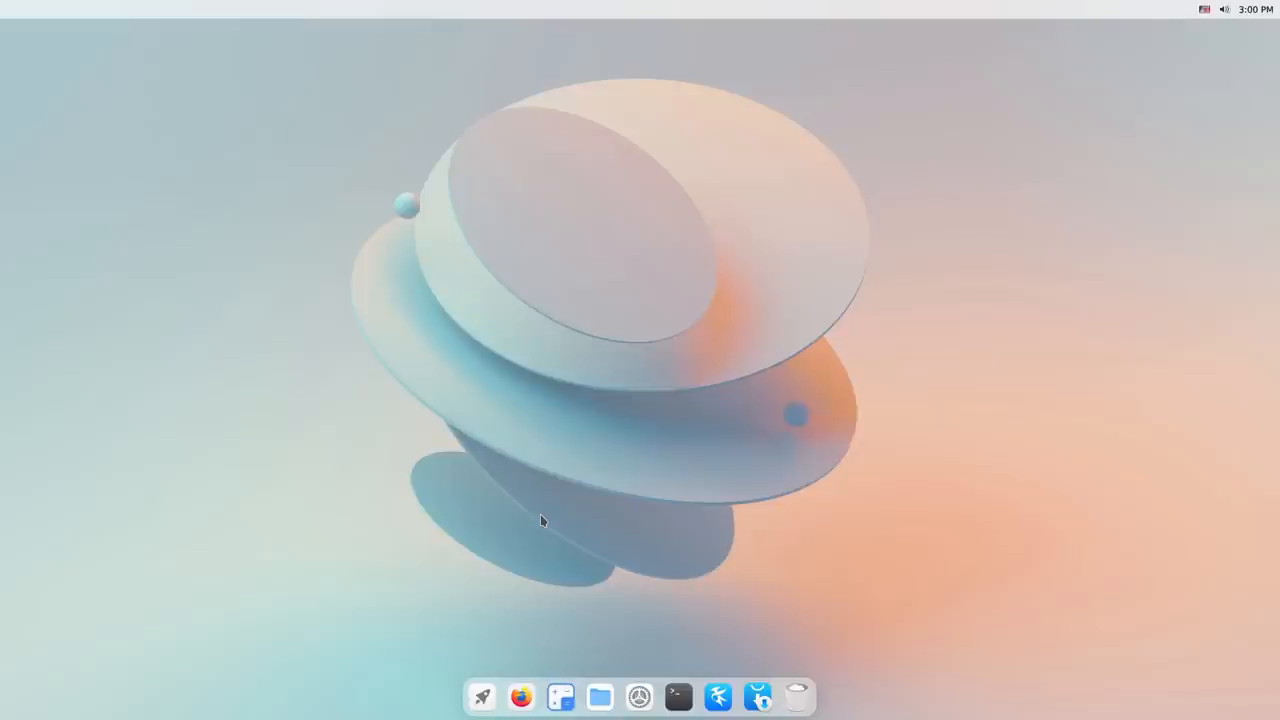
mouse_move(744, 254)
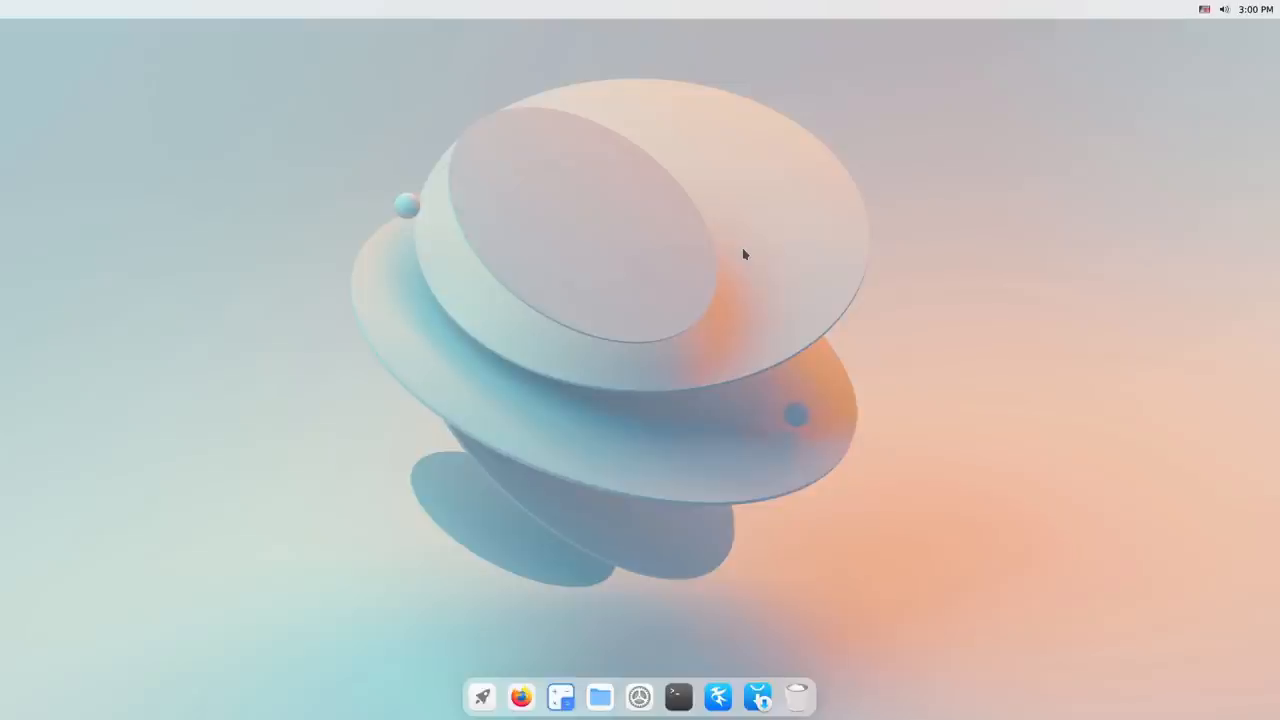
mouse_move(646, 535)
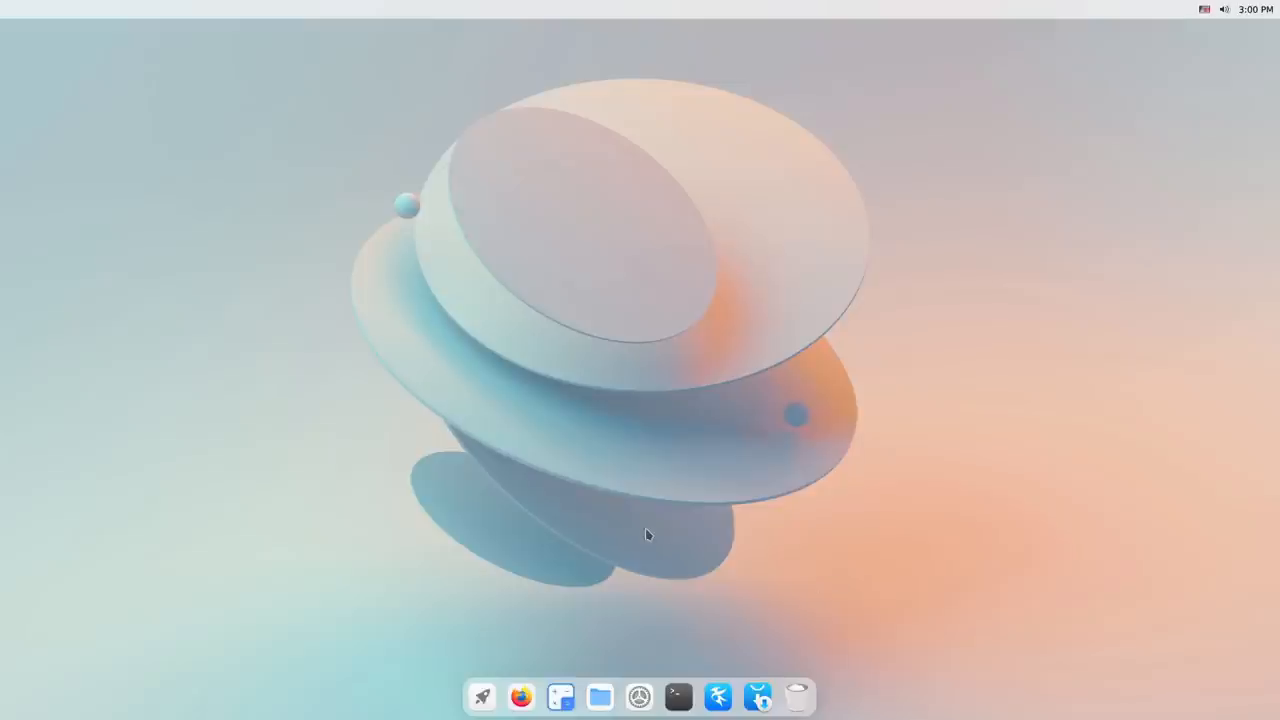
mouse_move(711, 604)
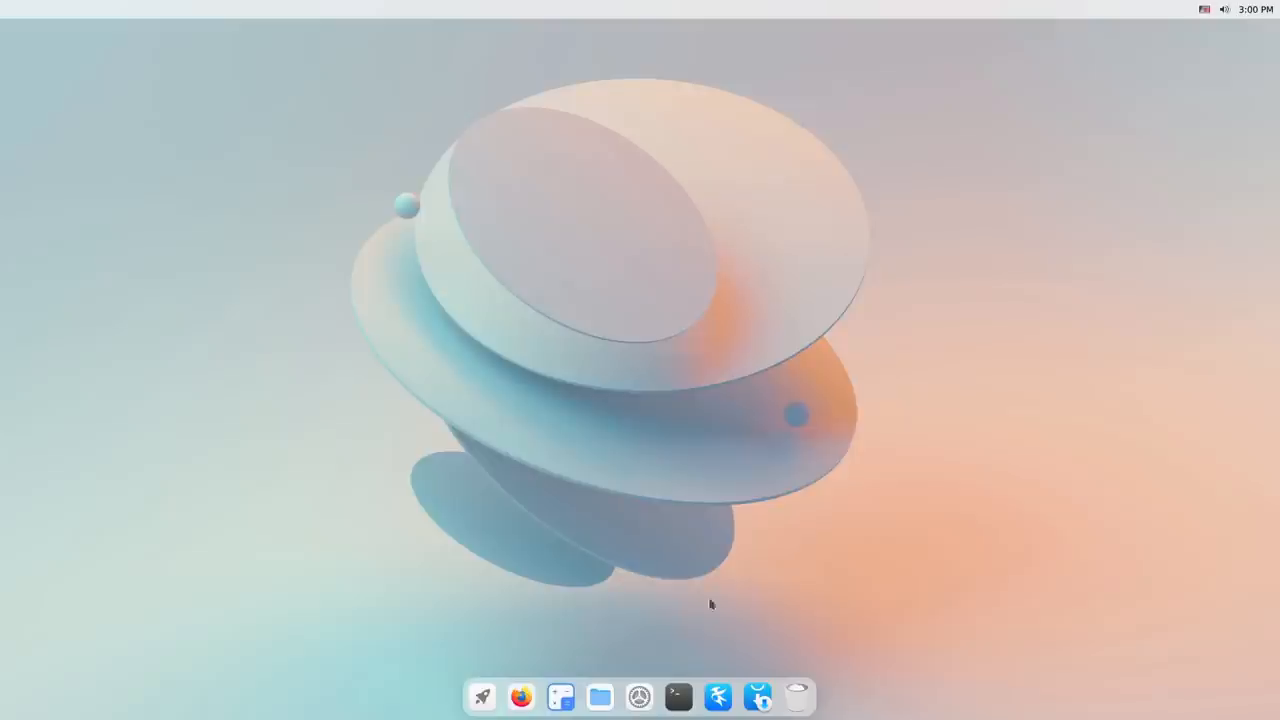
mouse_move(716, 459)
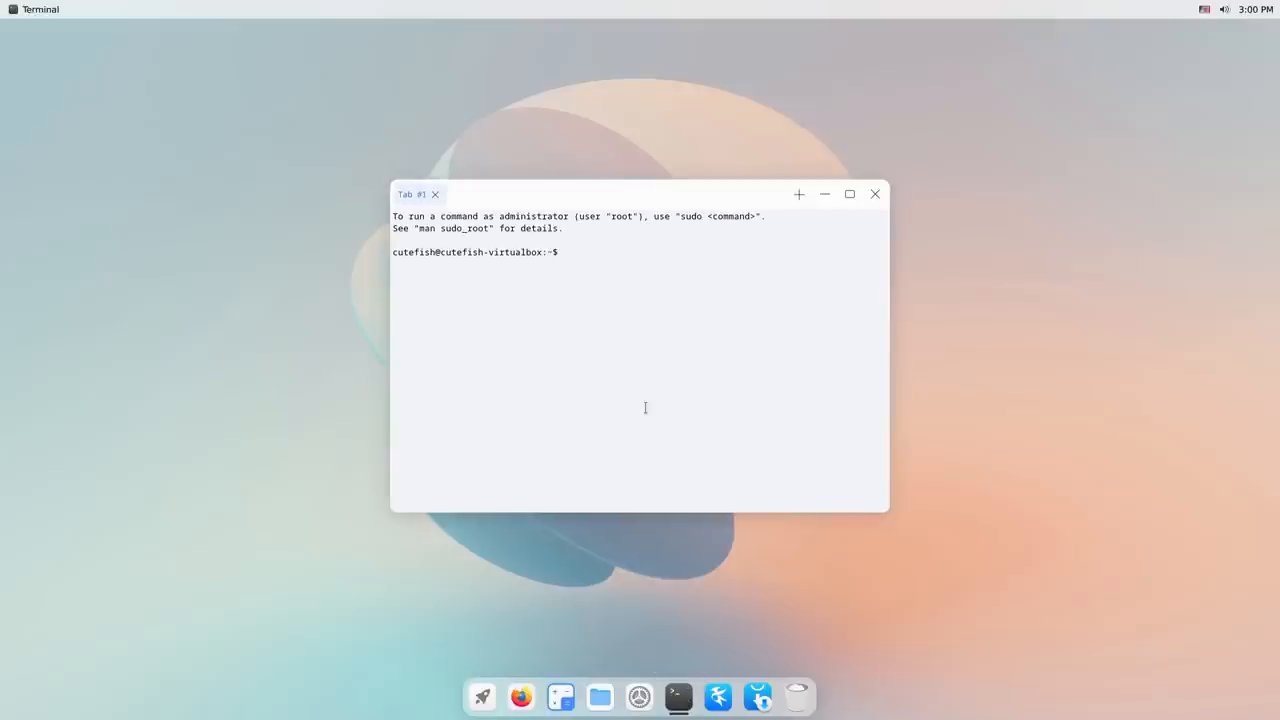
- Correct 'sudo apt rhythmbox' to 'sudo apt install rhythmbox' and confirm the 35 new packages
type("sudo")
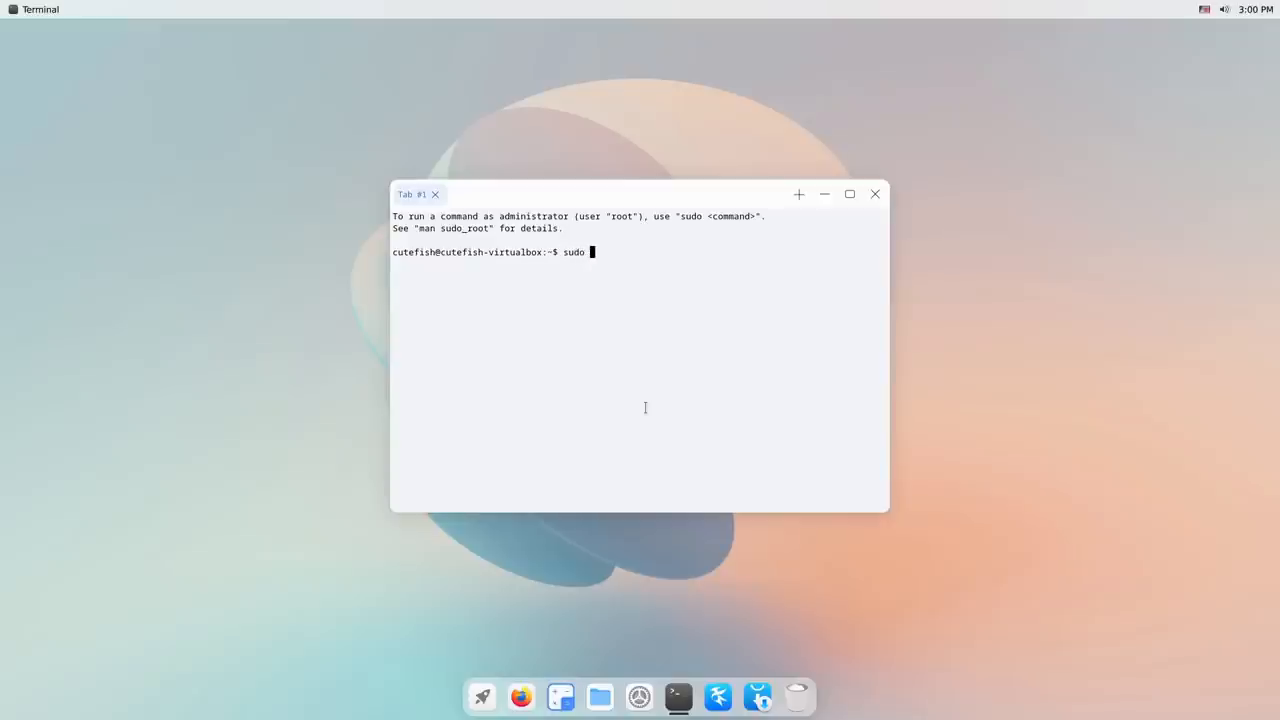
type("apt rhythm")
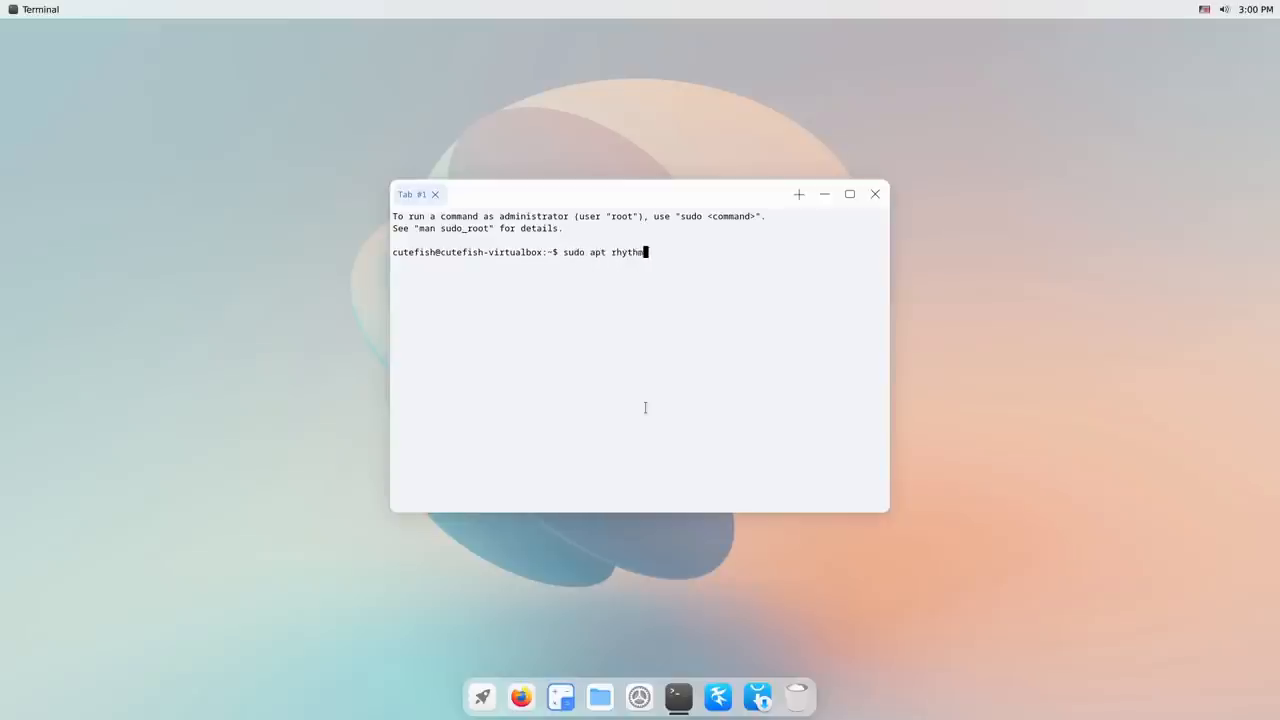
key("Return")
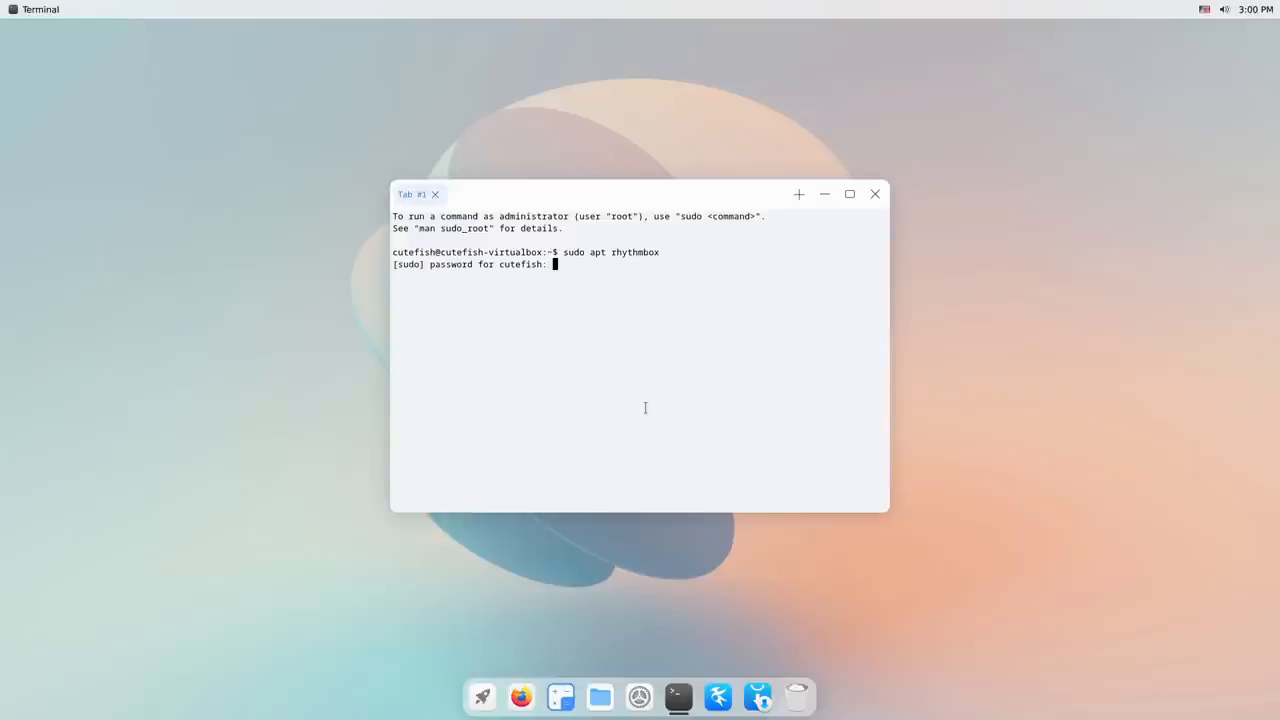
key("Return")
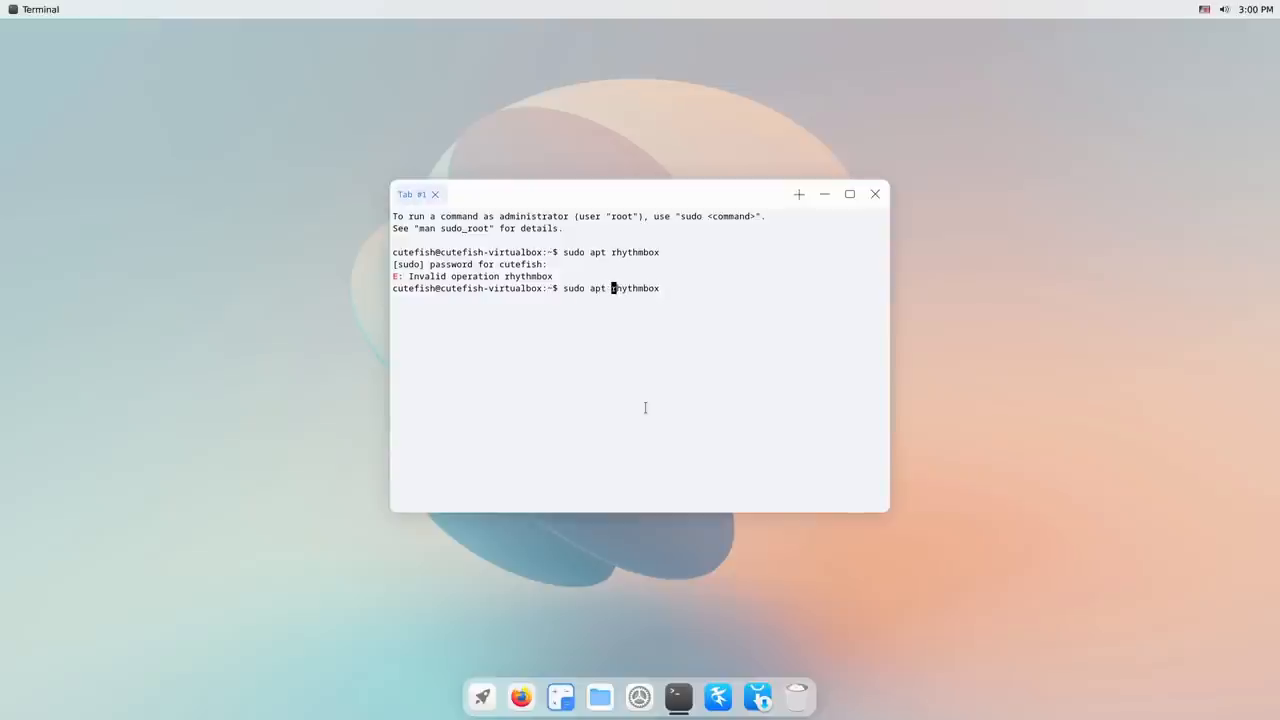
key("Return")
type("y")
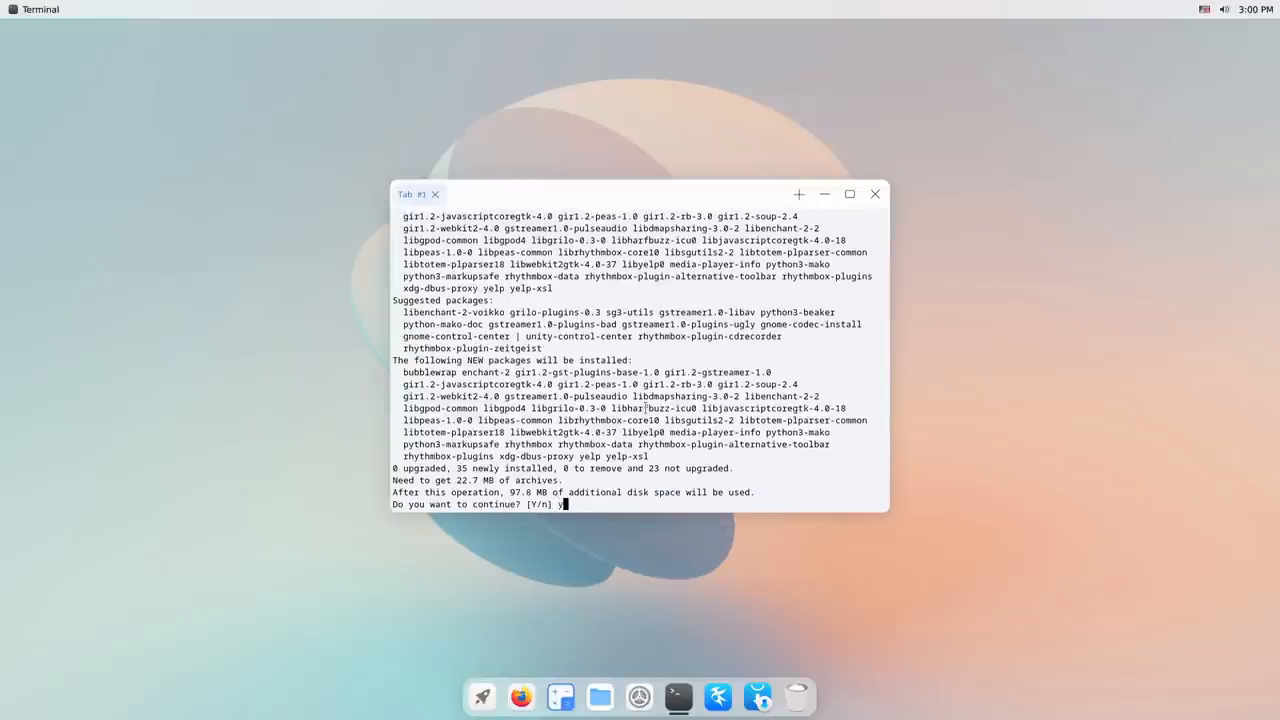
key("Return")
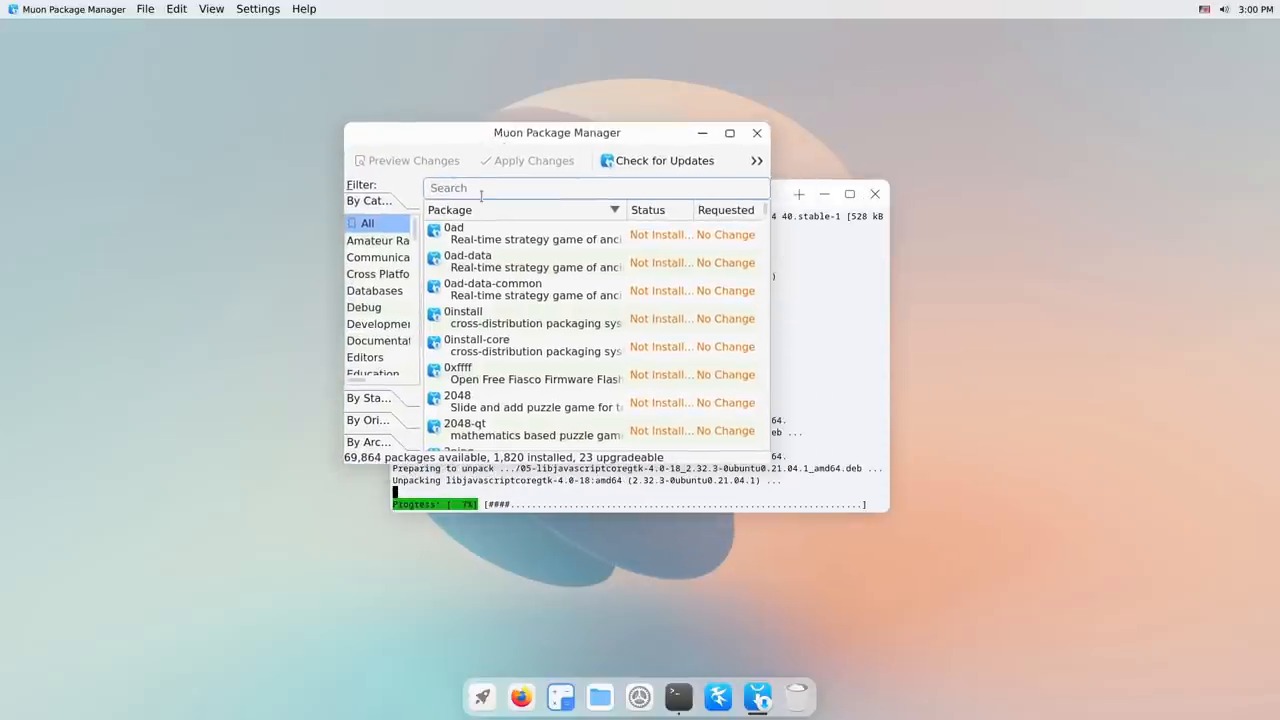
- Search Muon Package Manager for 'rythmbox' and scroll the empty results
type("rythmbox")
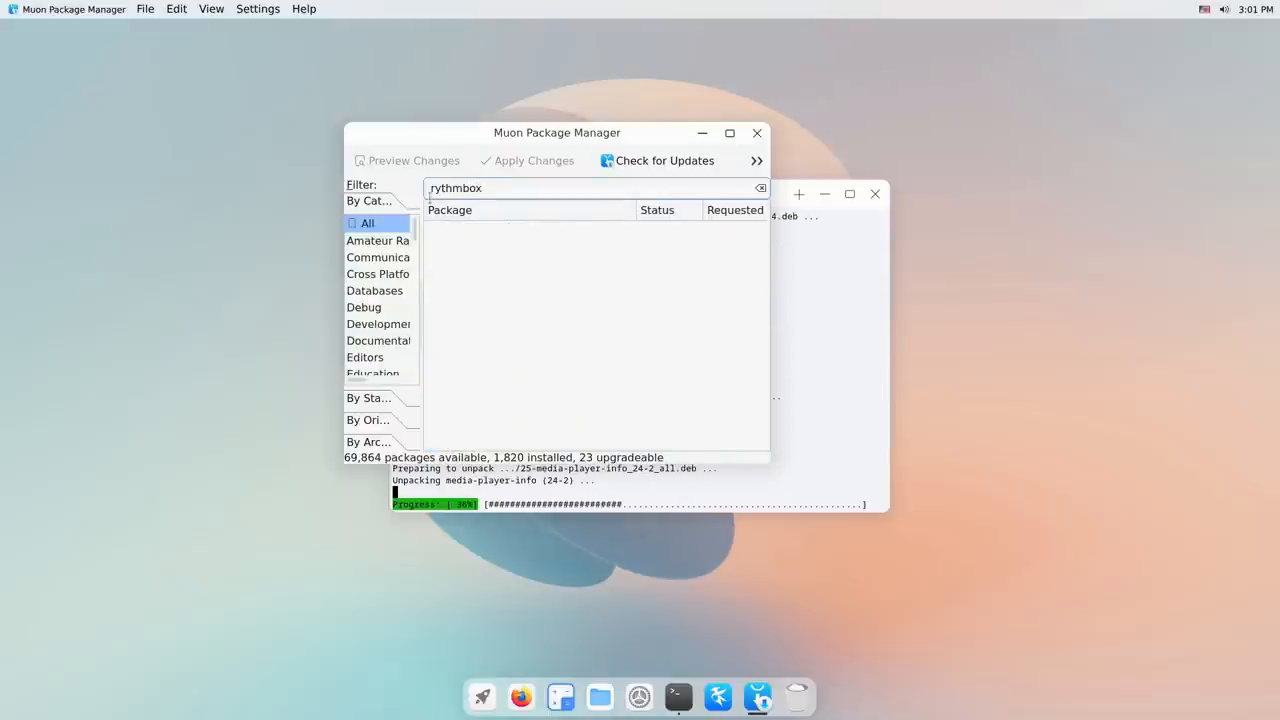
scroll("down", 3)
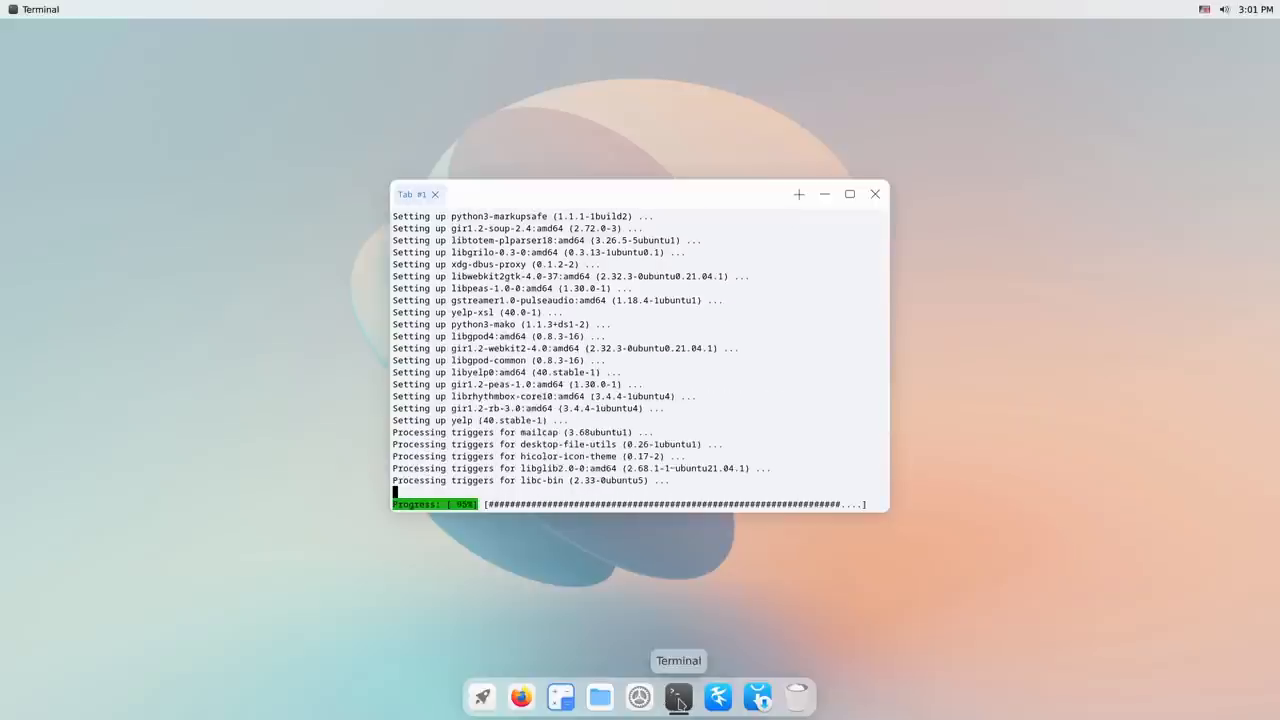
mouse_move(639, 697)
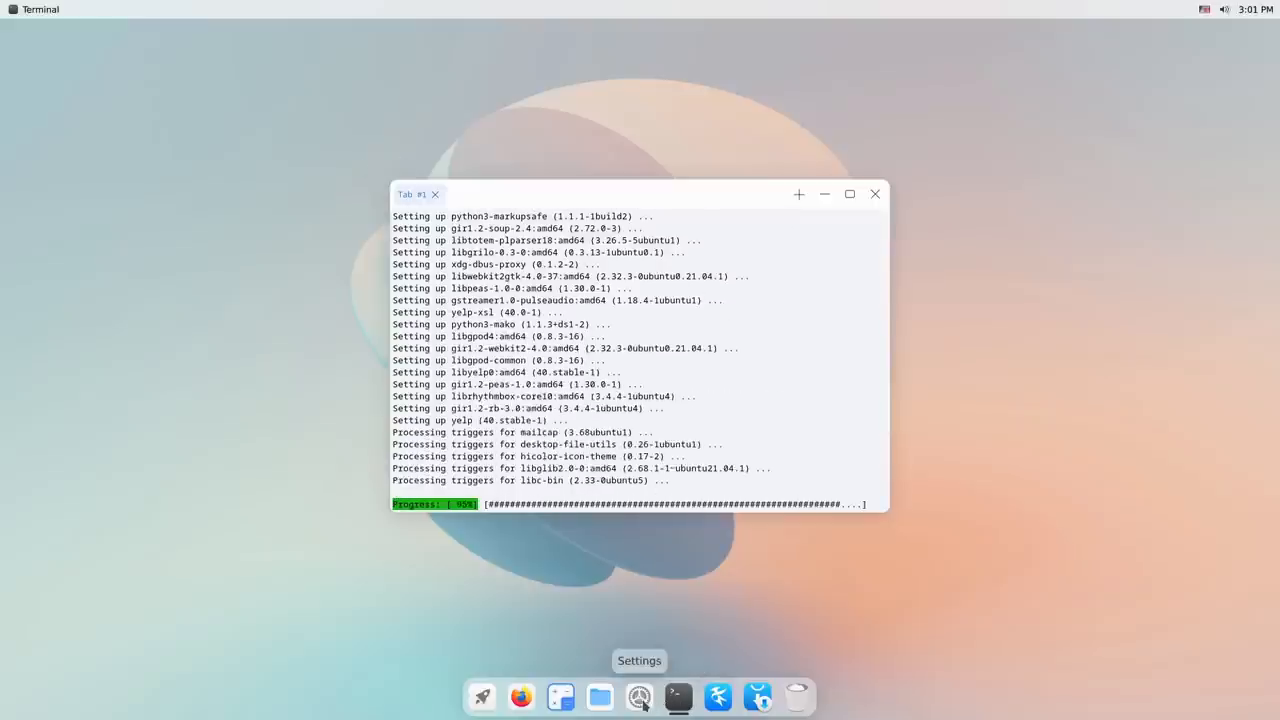
mouse_move(560, 697)
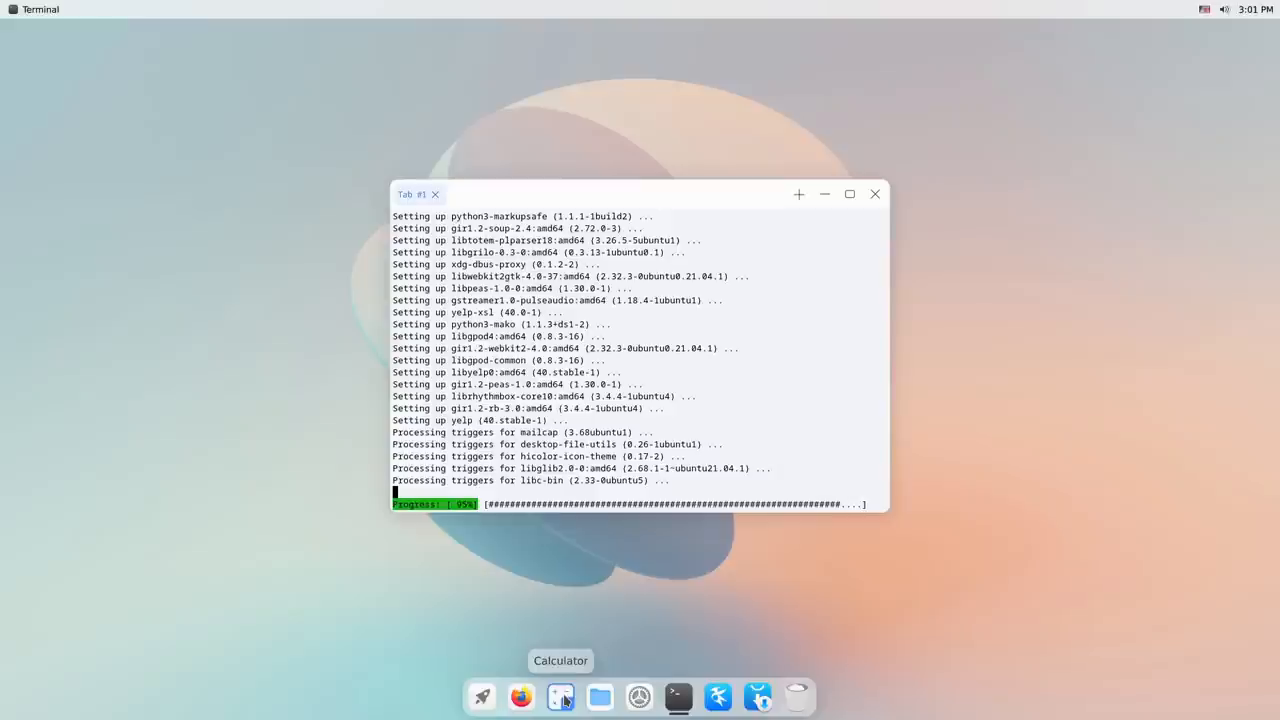
- Launch and close Calculator, then close the Terminal once Rhythmbox finishes installing
left_click(560, 697)
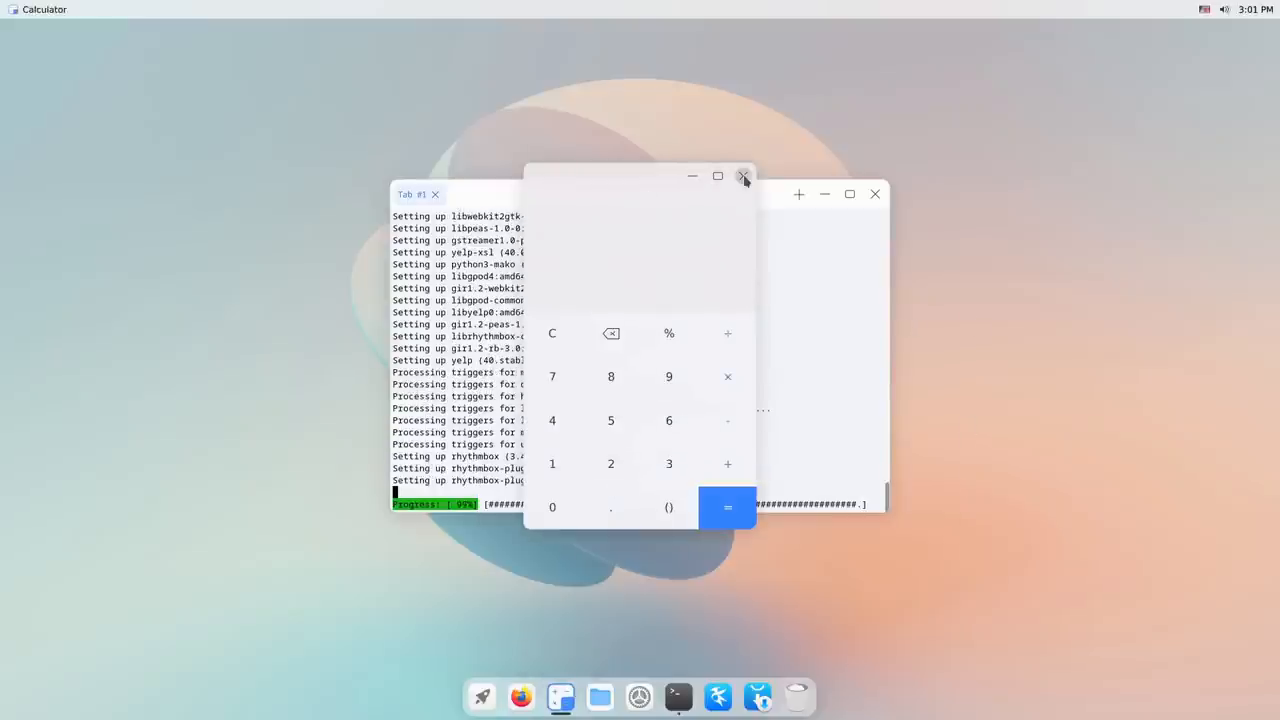
left_click(744, 176)
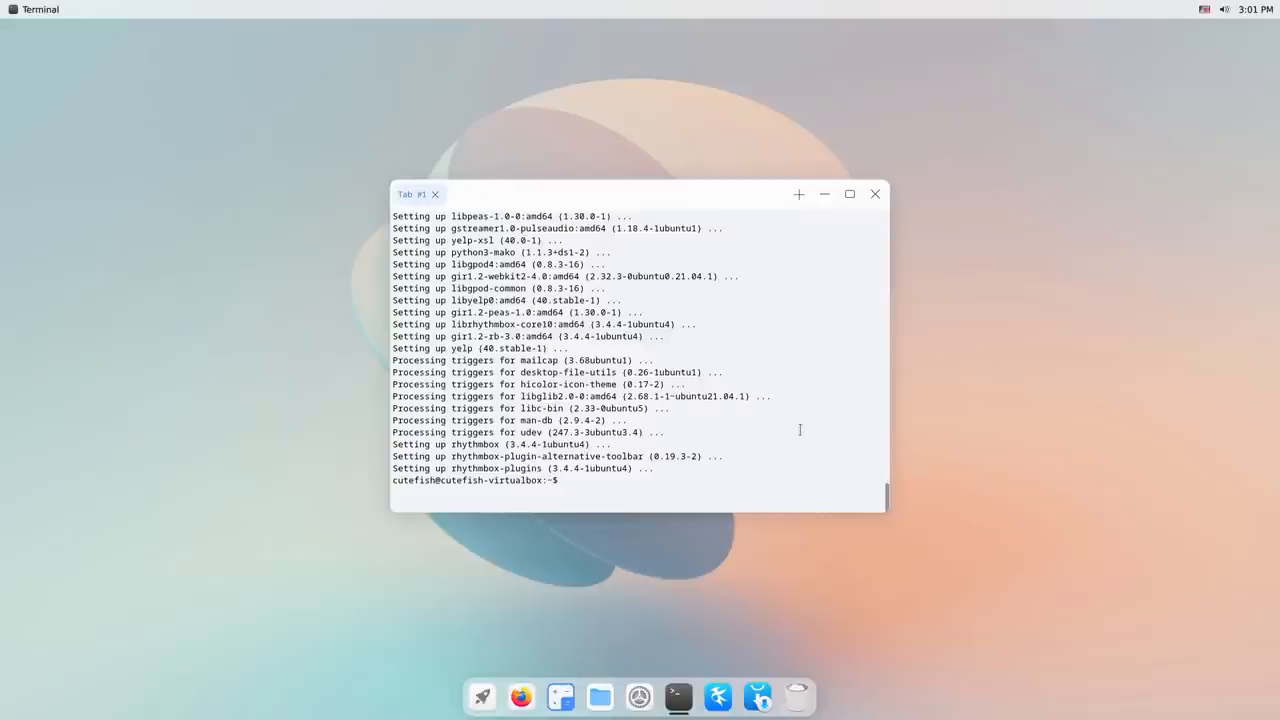
left_click(875, 194)
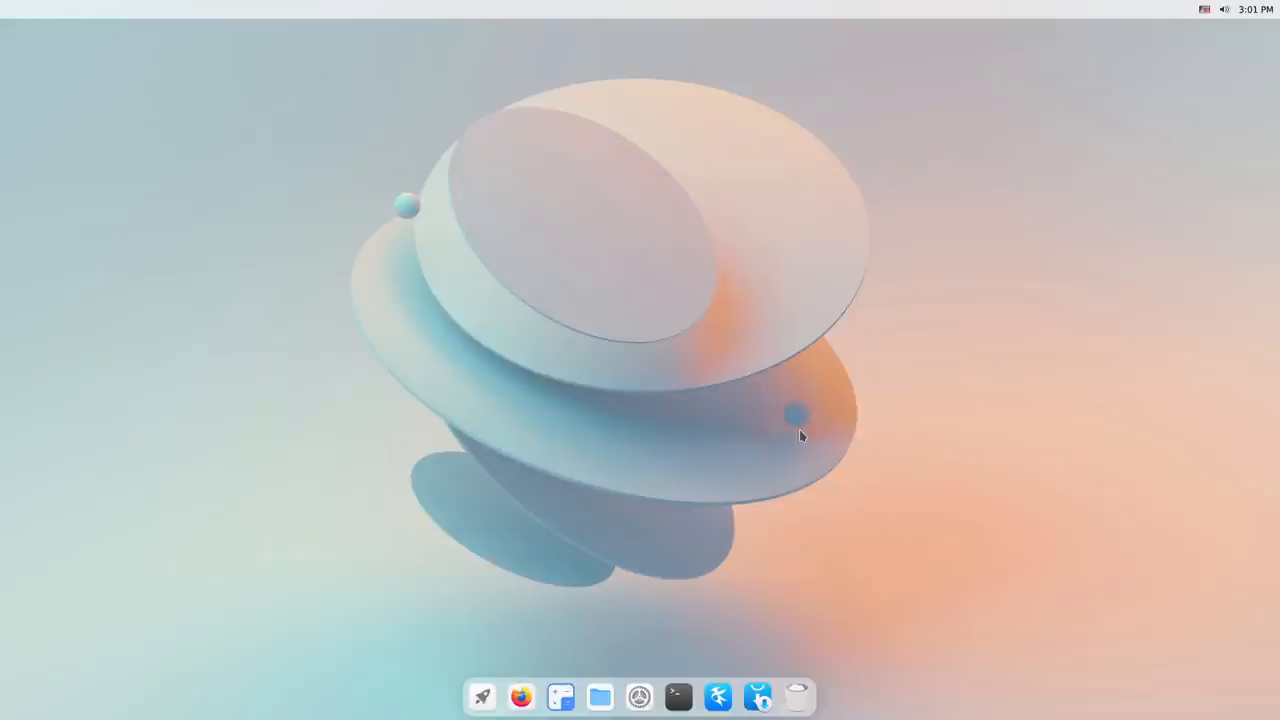
mouse_move(482, 697)
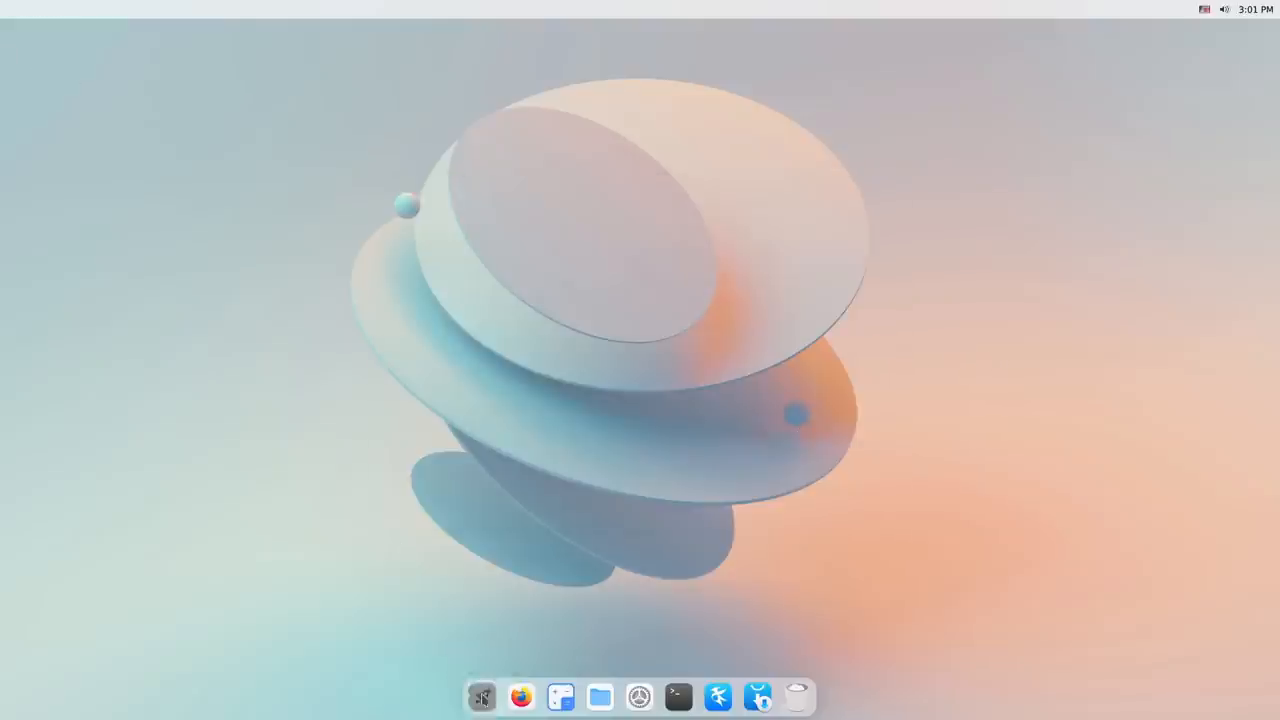
- Drag qpdfview before Spectacle in the launcher, then open Rhythmbox, recentre it and close it
left_click(482, 697)
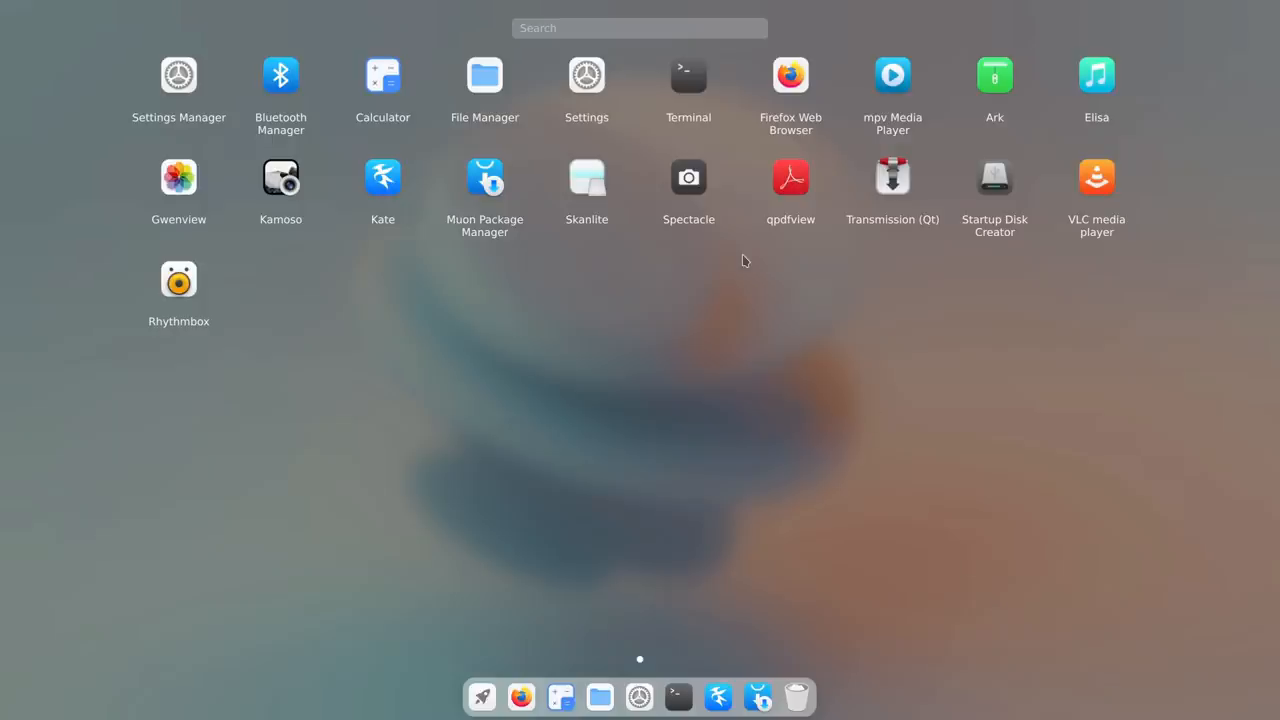
left_click_drag(688, 177, 725, 213)
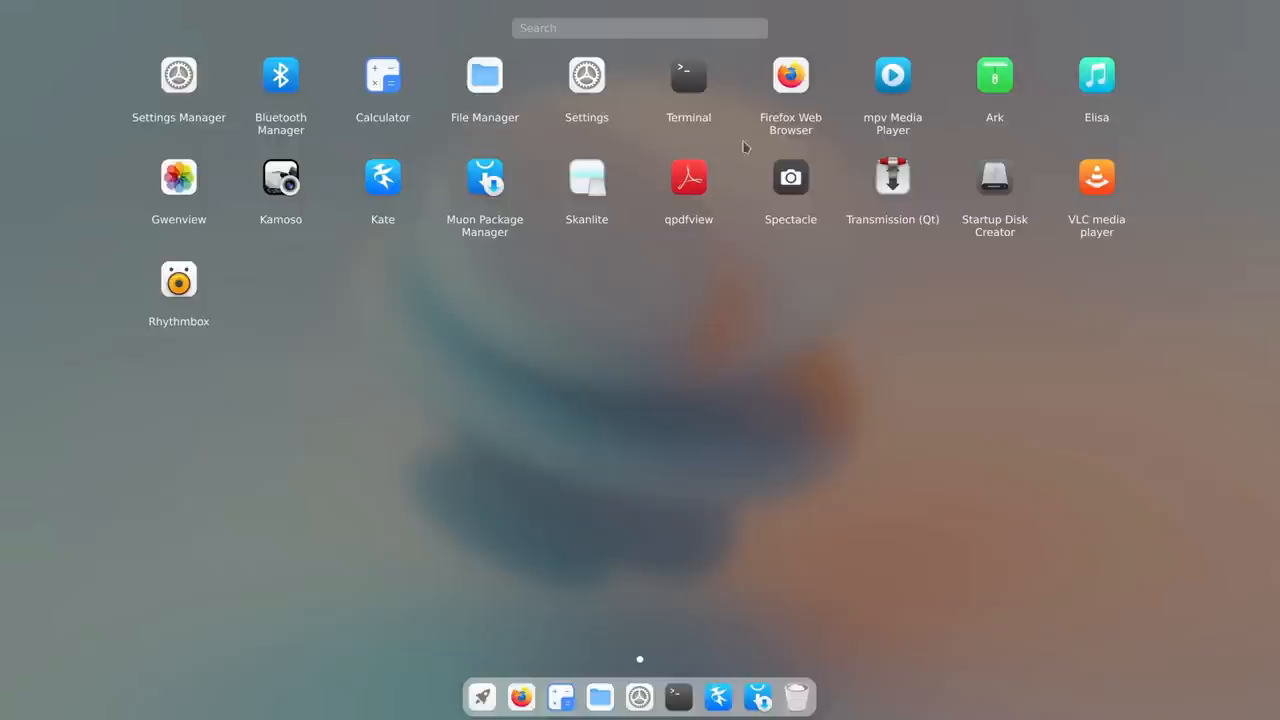
mouse_move(955, 252)
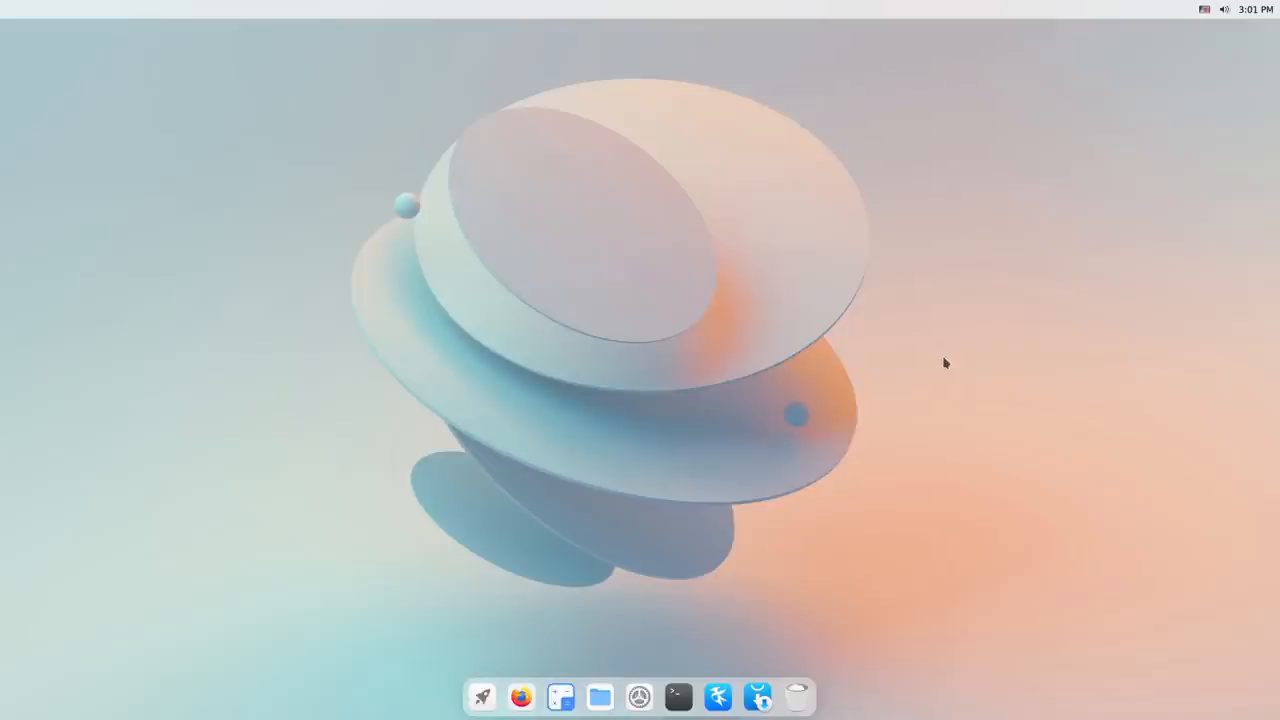
left_click(777, 697)
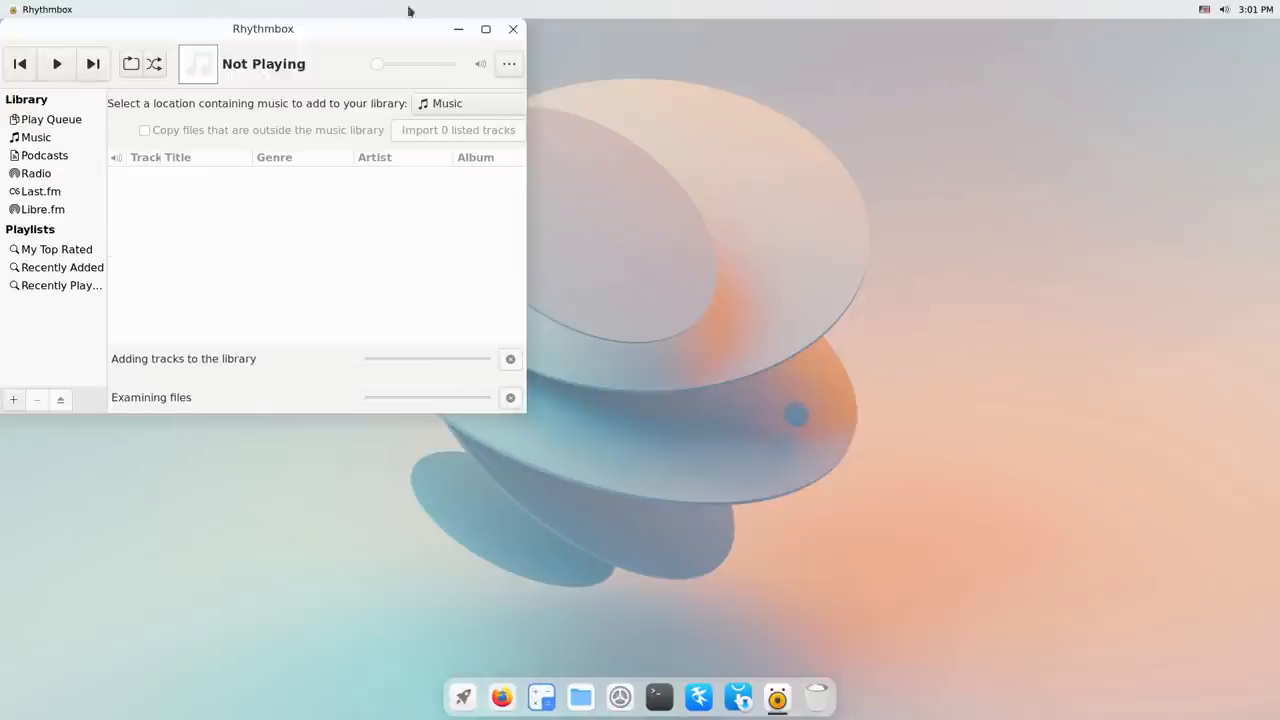
left_click_drag(263, 28, 536, 132)
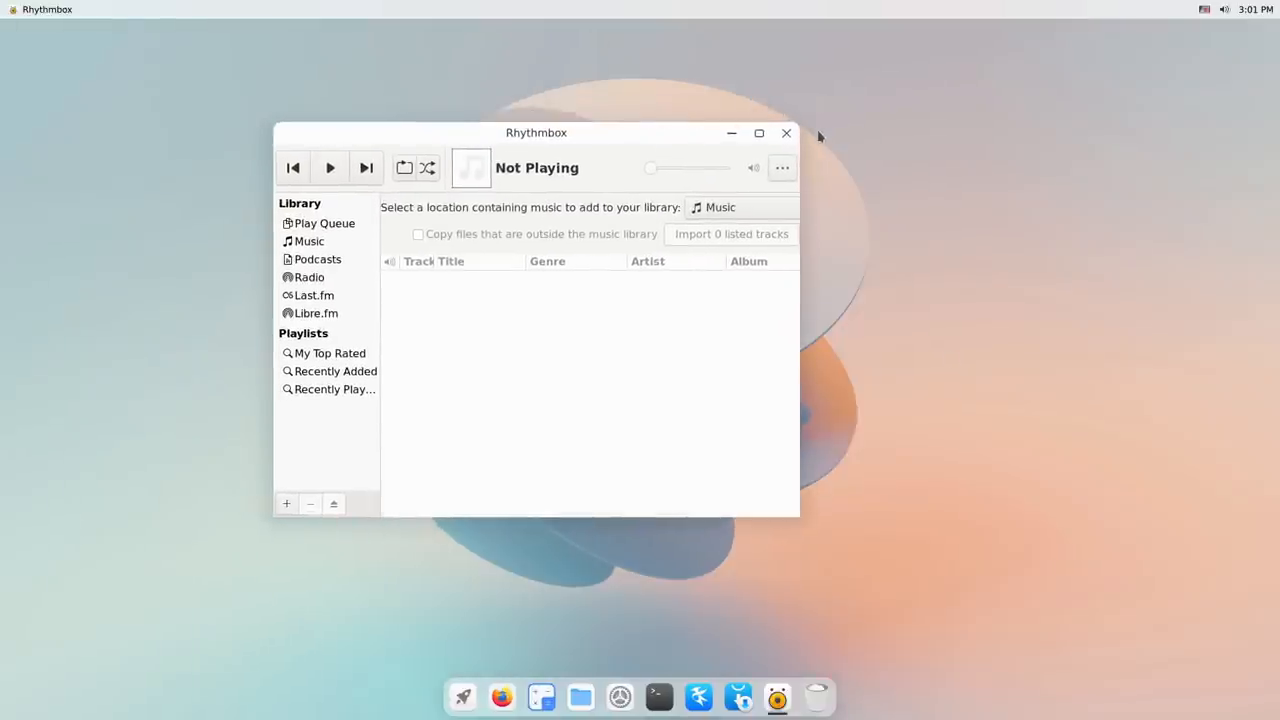
mouse_move(810, 137)
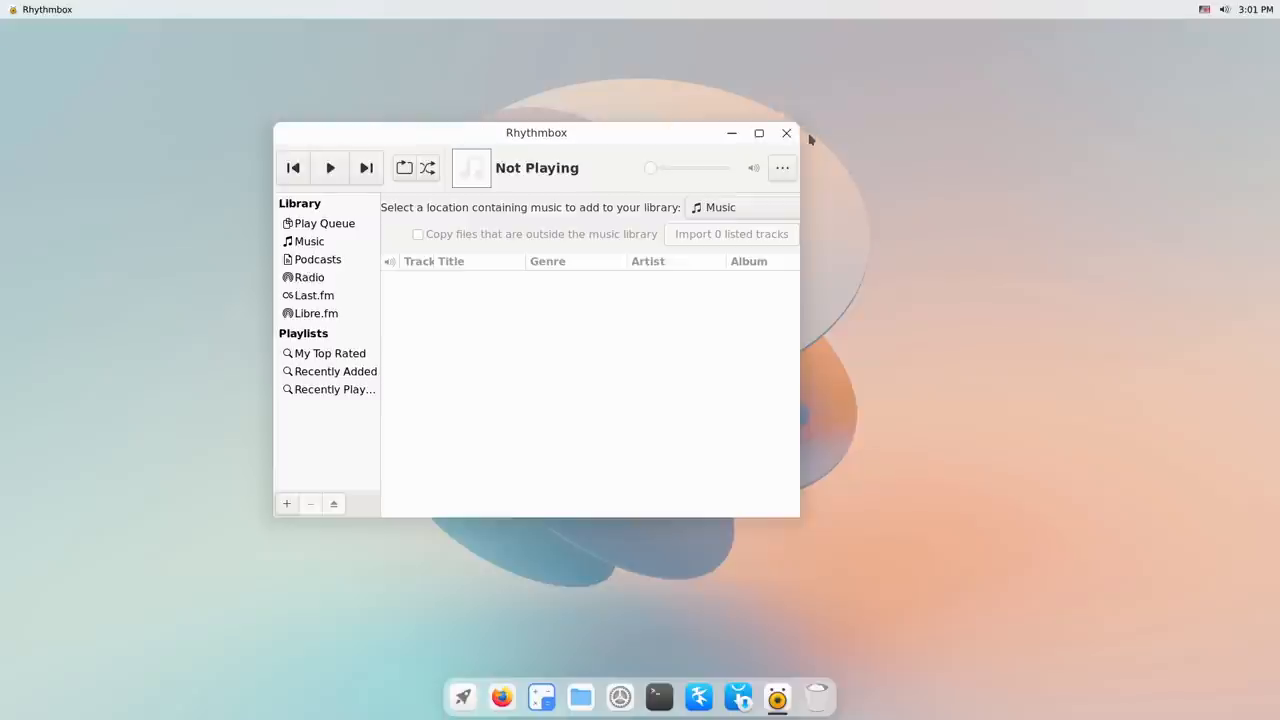
left_click(786, 132)
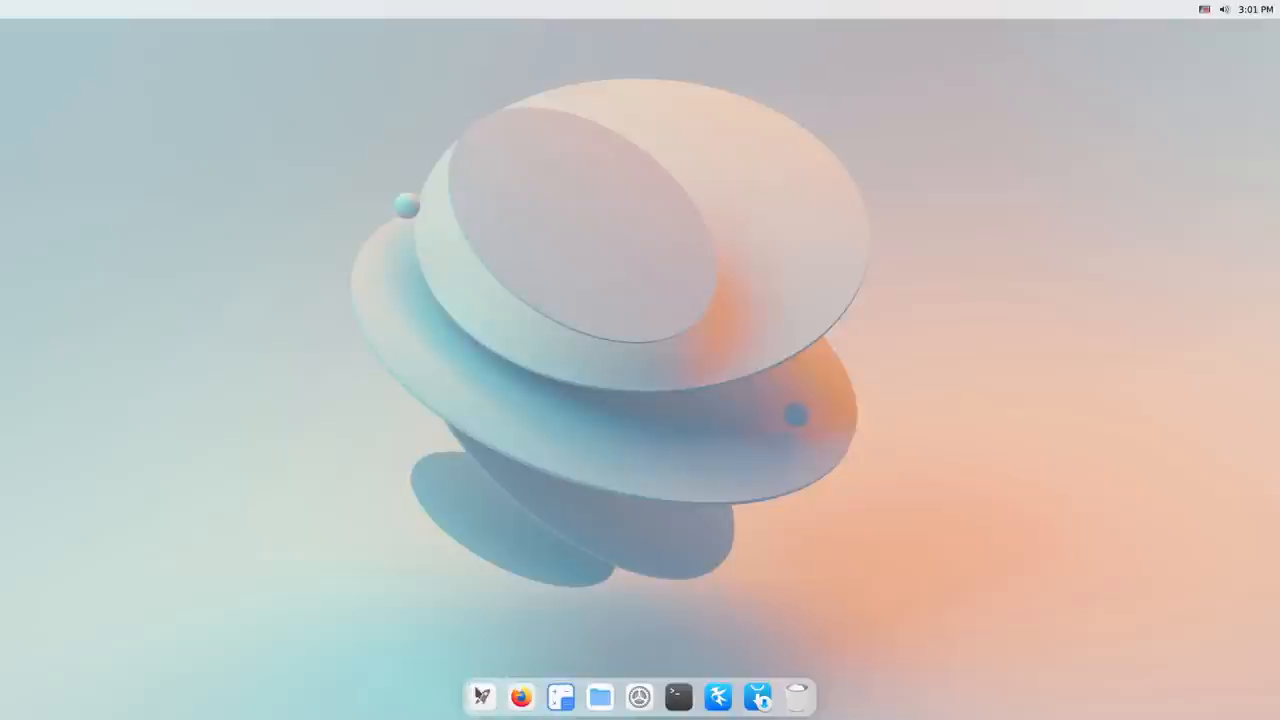
left_click(481, 697)
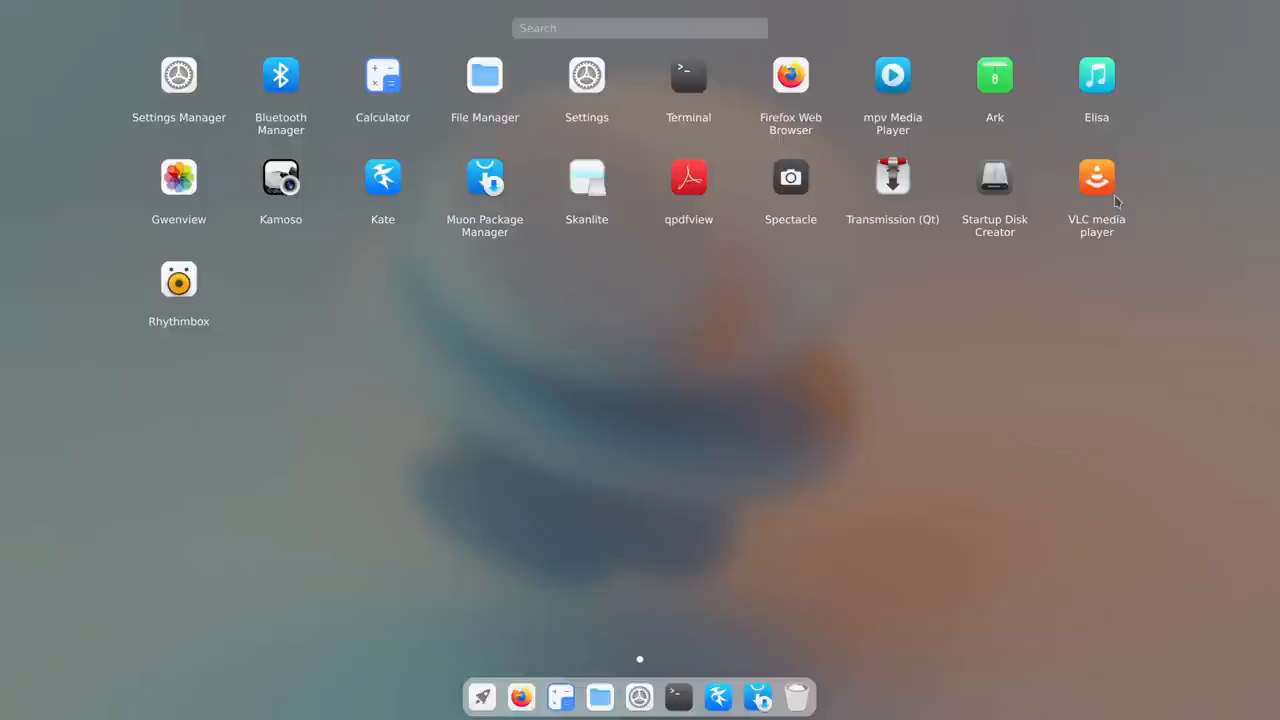
mouse_move(225, 63)
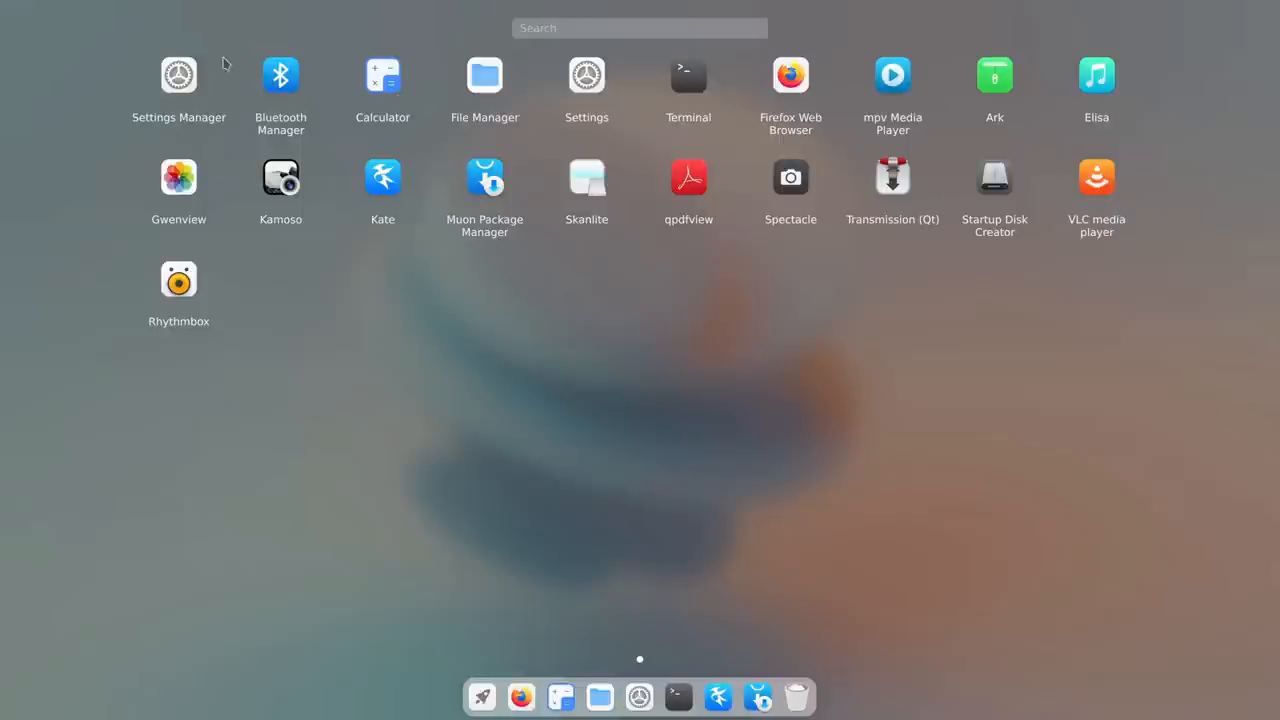
mouse_move(238, 202)
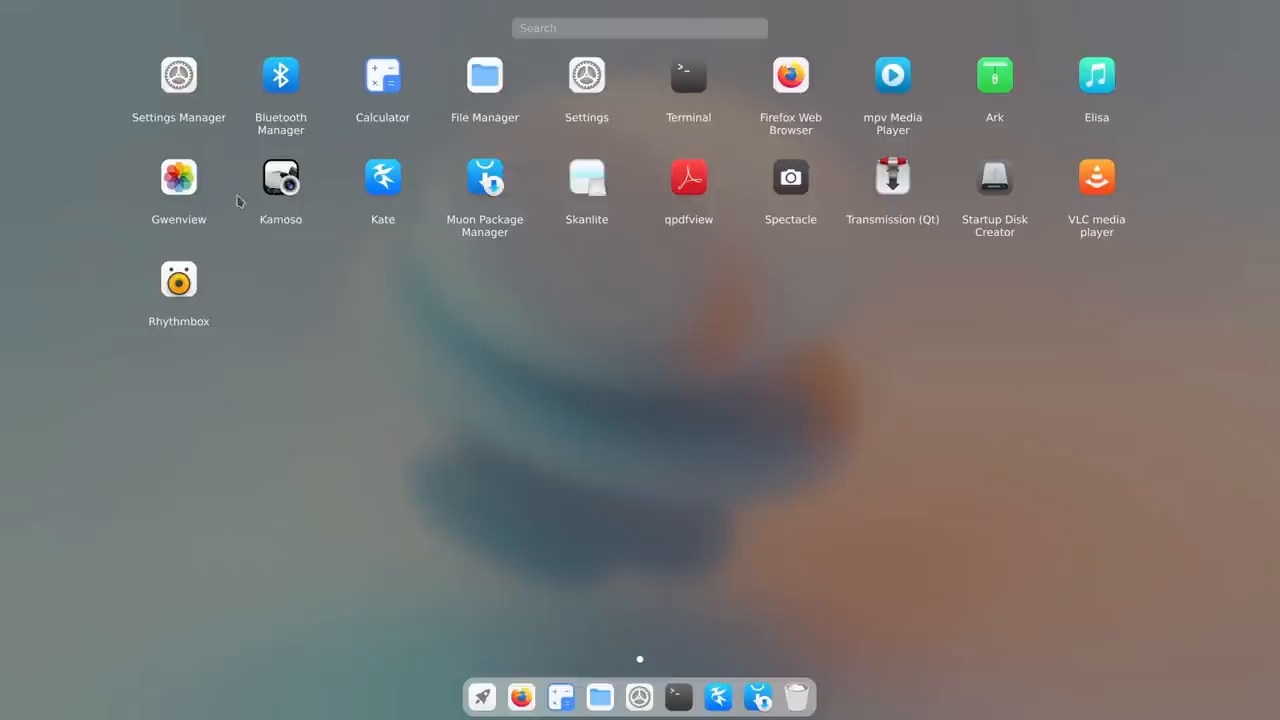
mouse_move(417, 99)
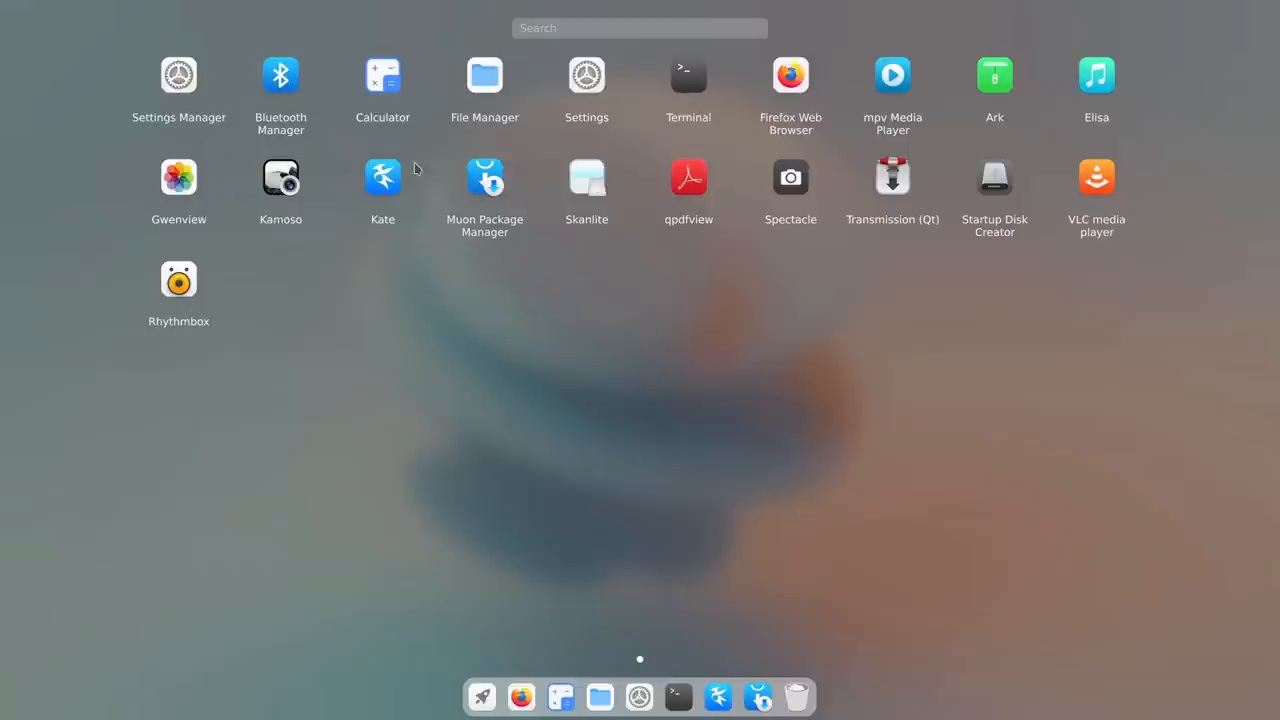
mouse_move(903, 173)
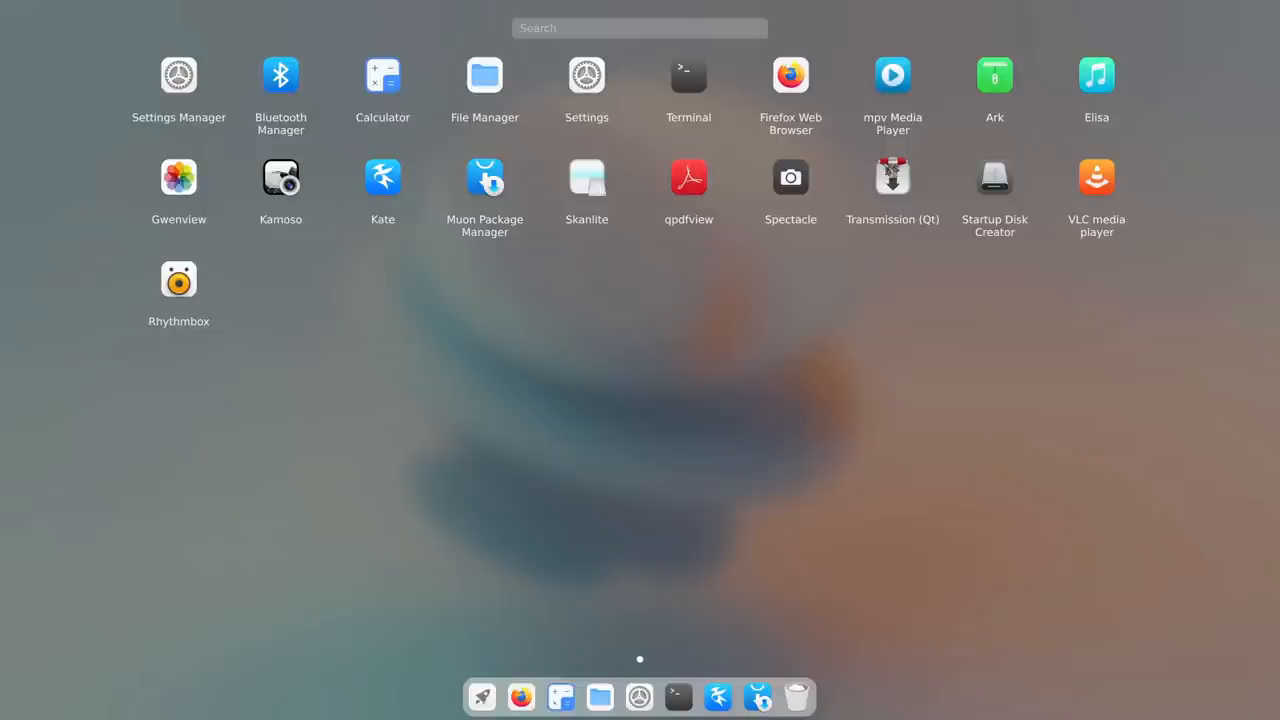
mouse_move(855, 107)
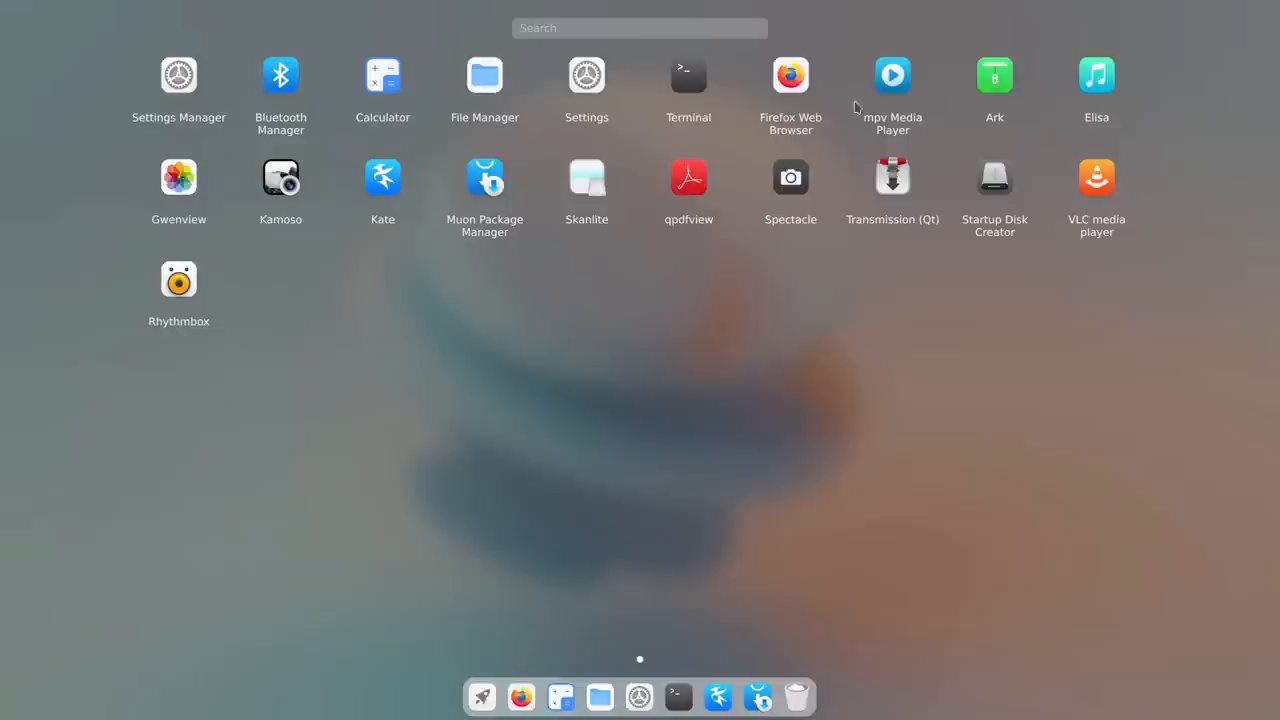
mouse_move(484, 217)
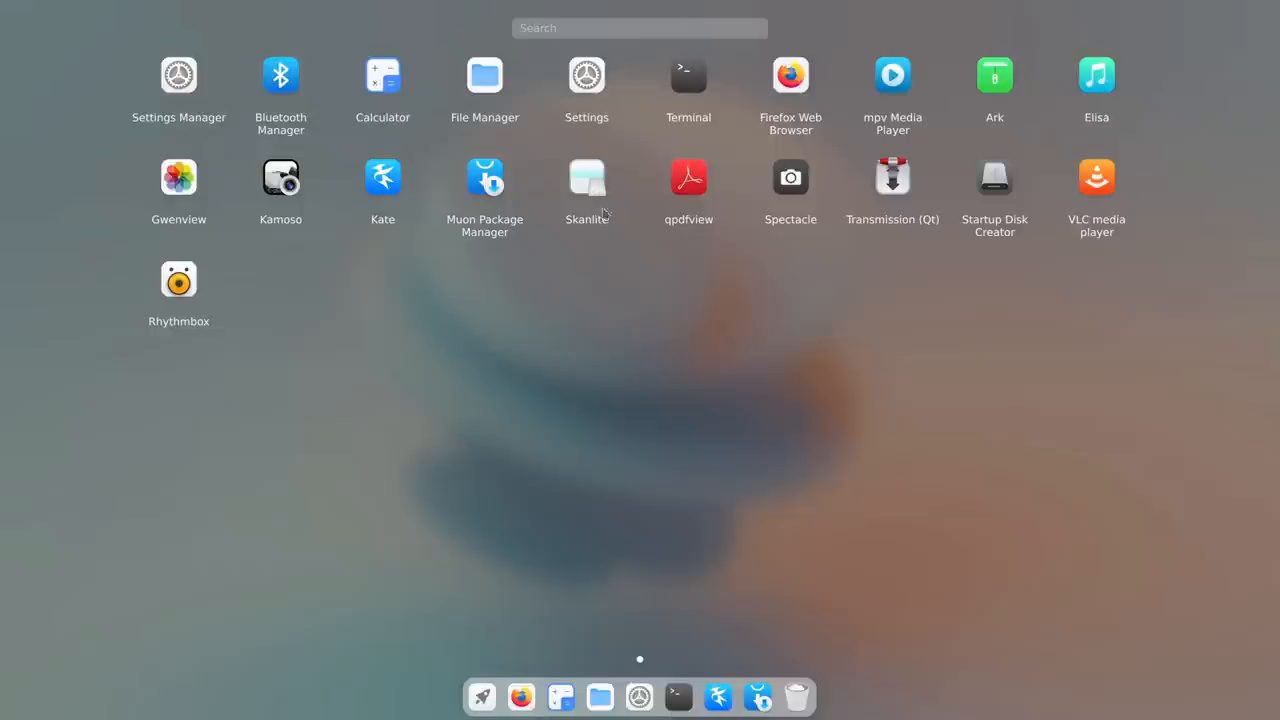
mouse_move(1099, 110)
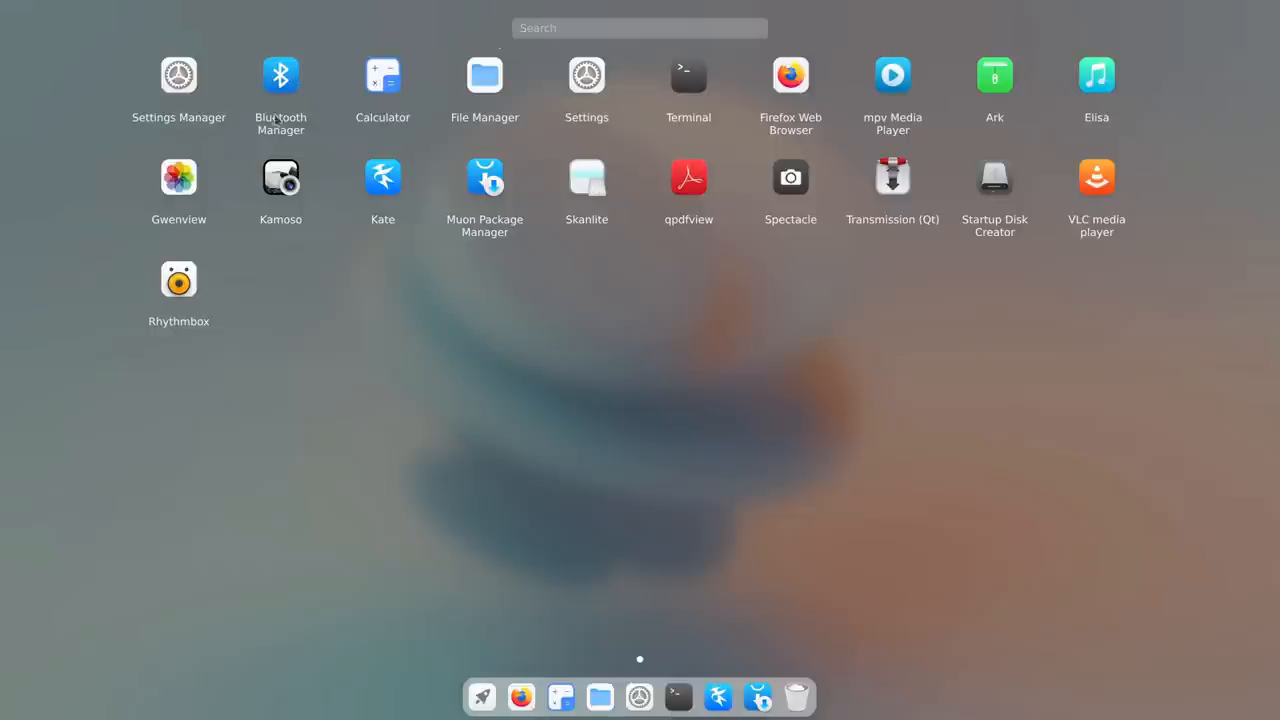
mouse_move(159, 103)
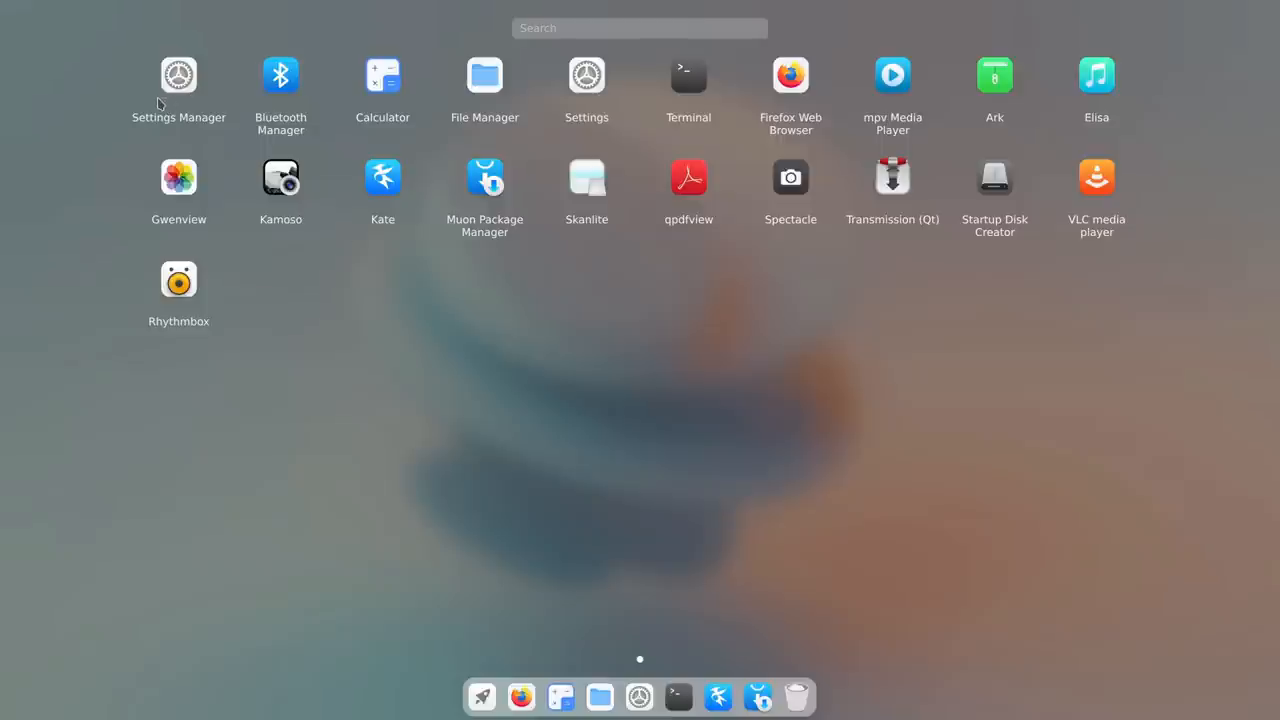
mouse_move(590, 100)
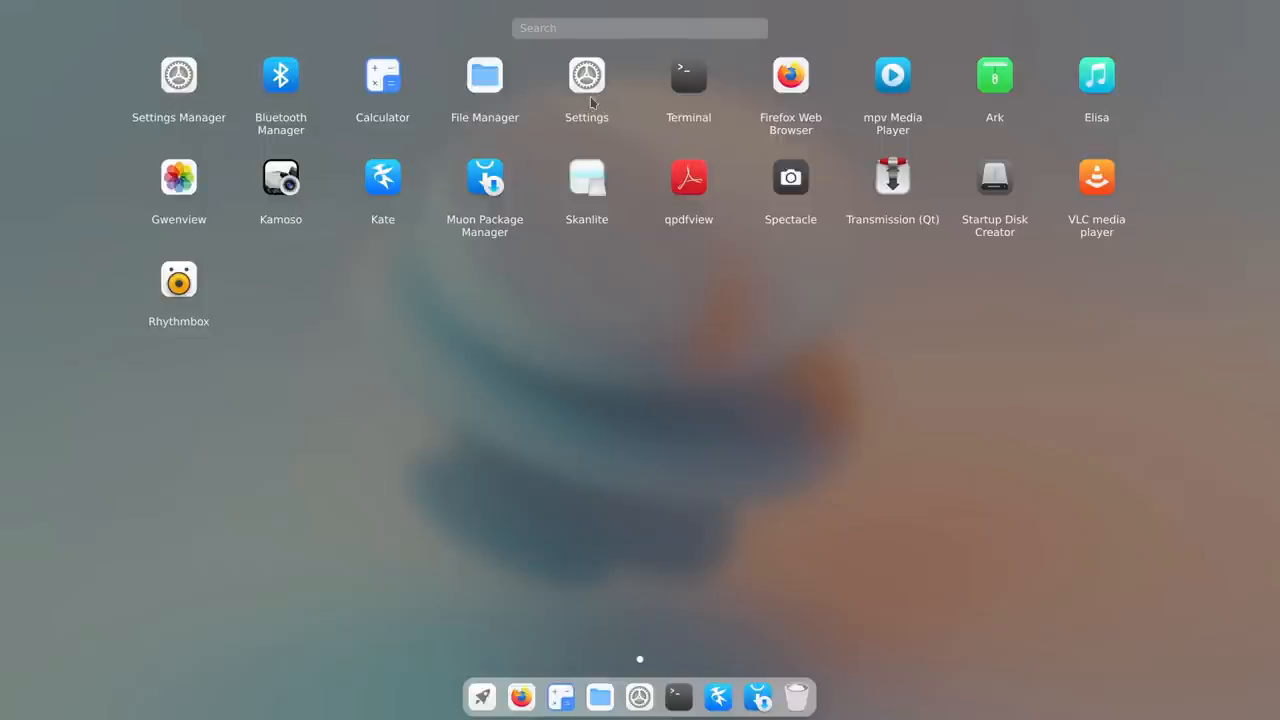
mouse_move(240, 60)
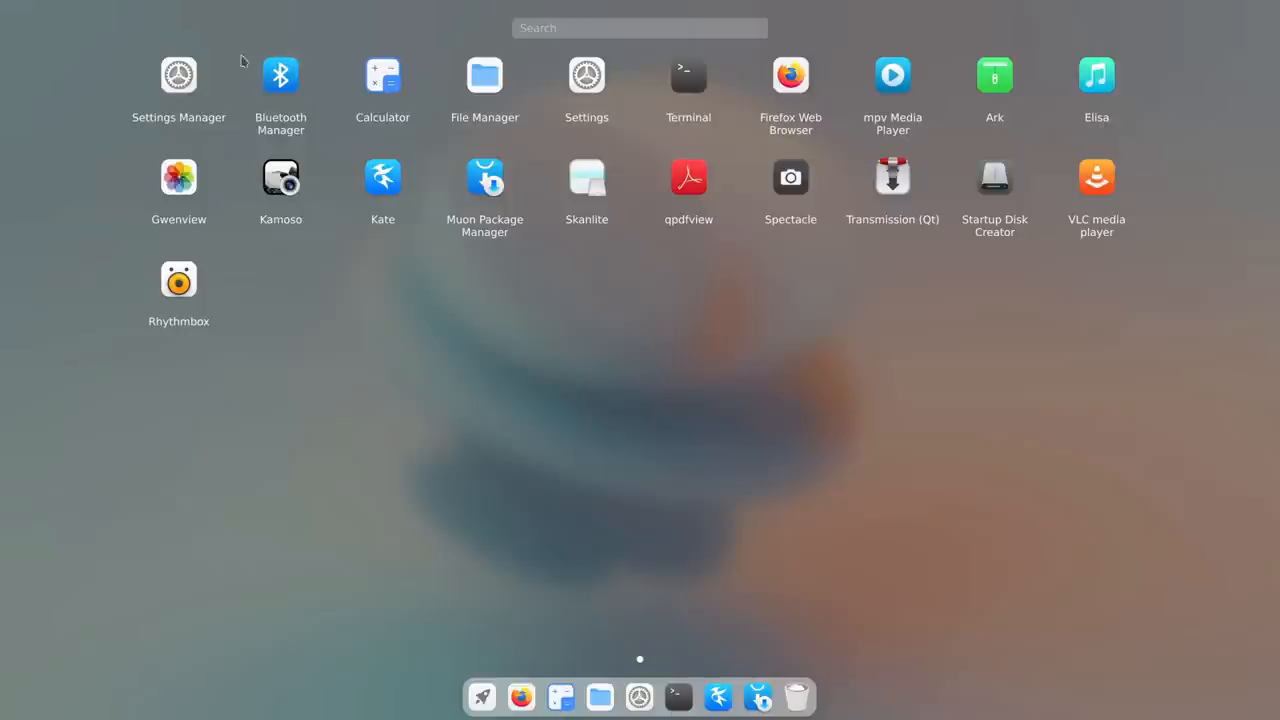
left_click(178, 75)
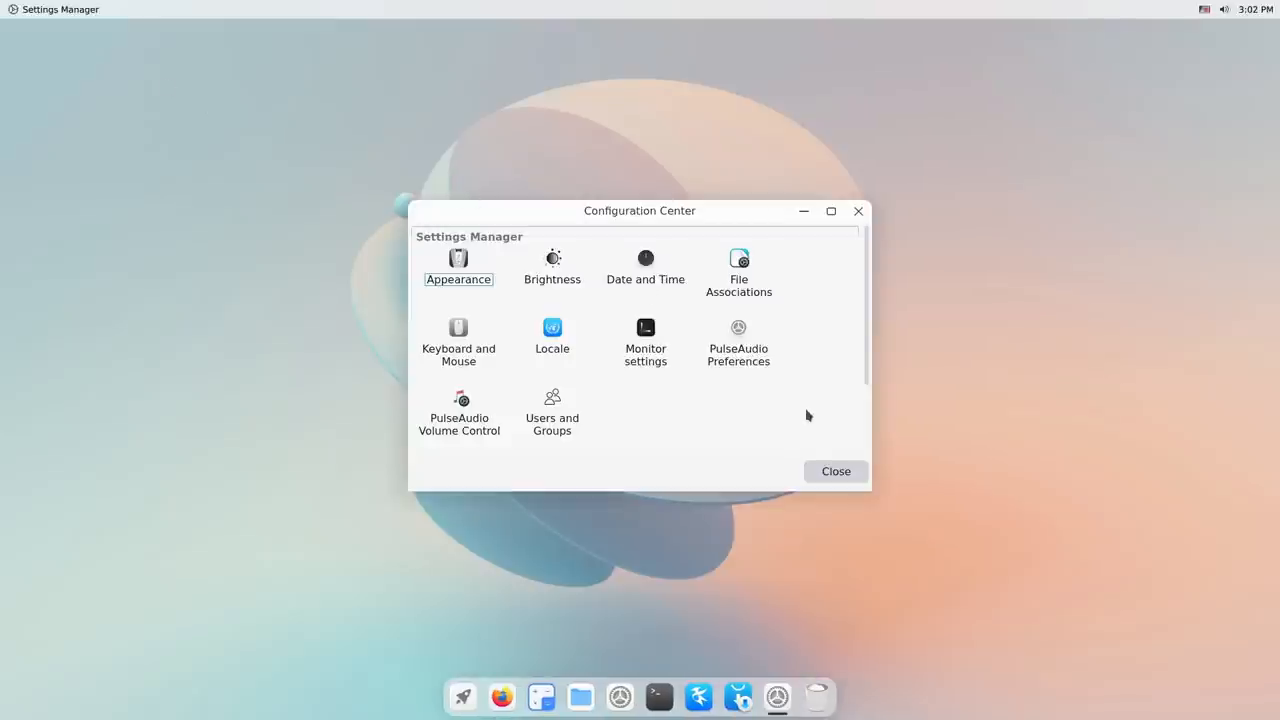
left_click(458, 268)
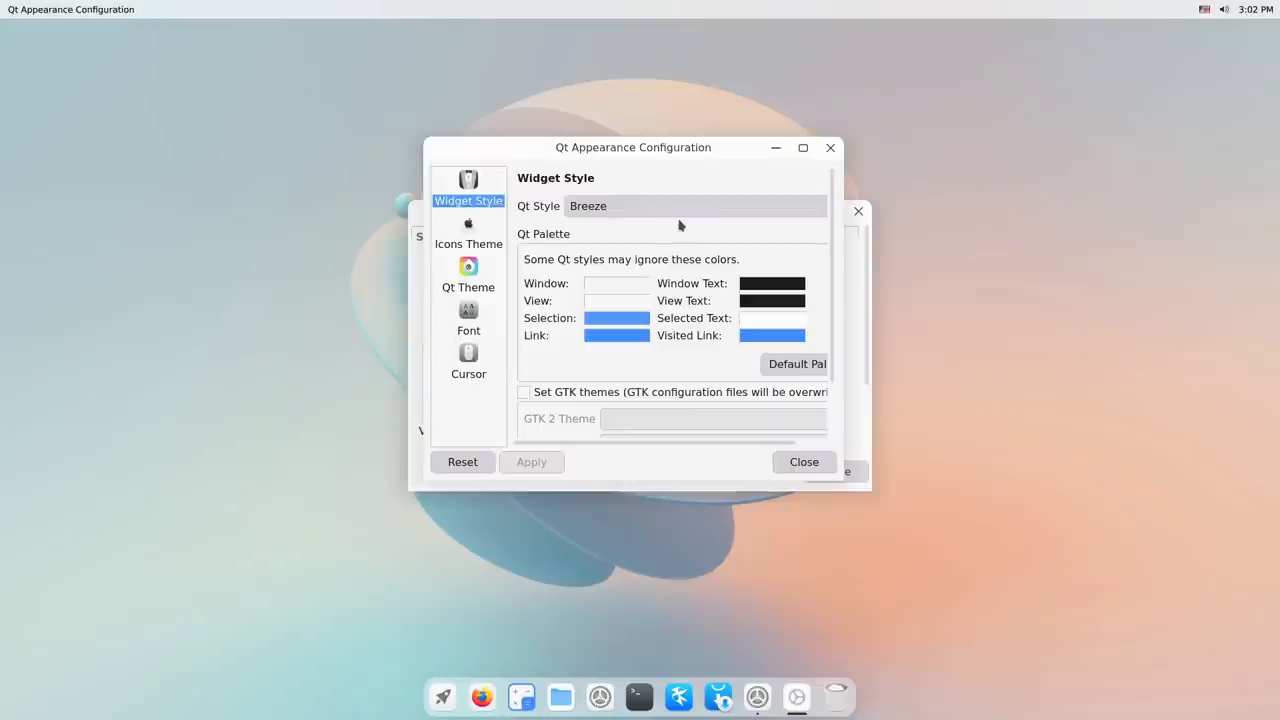
mouse_move(655, 293)
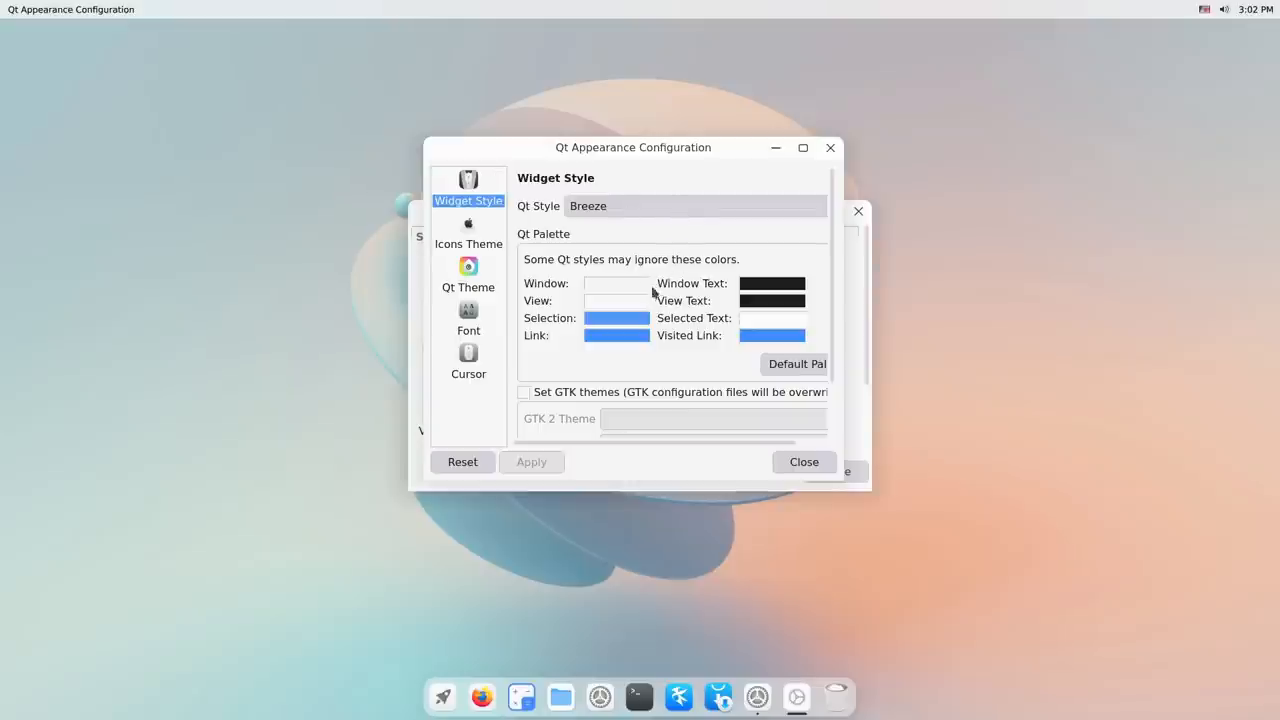
left_click(468, 232)
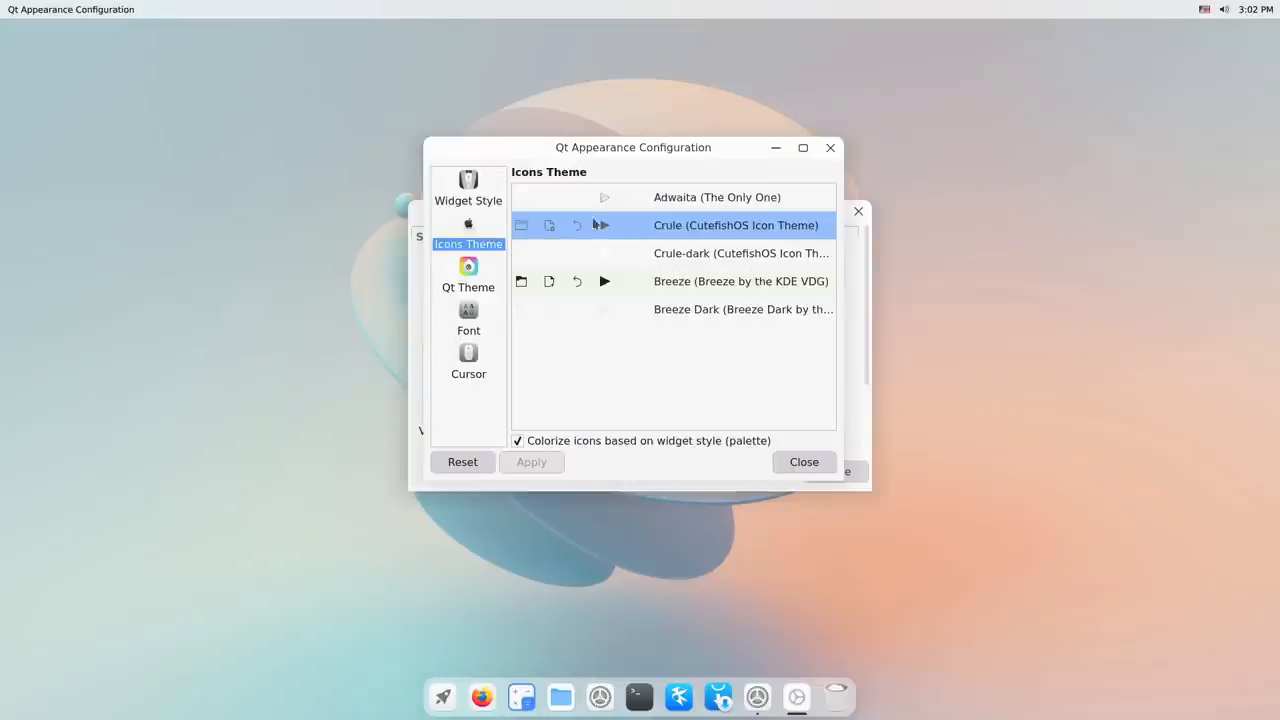
left_click(468, 274)
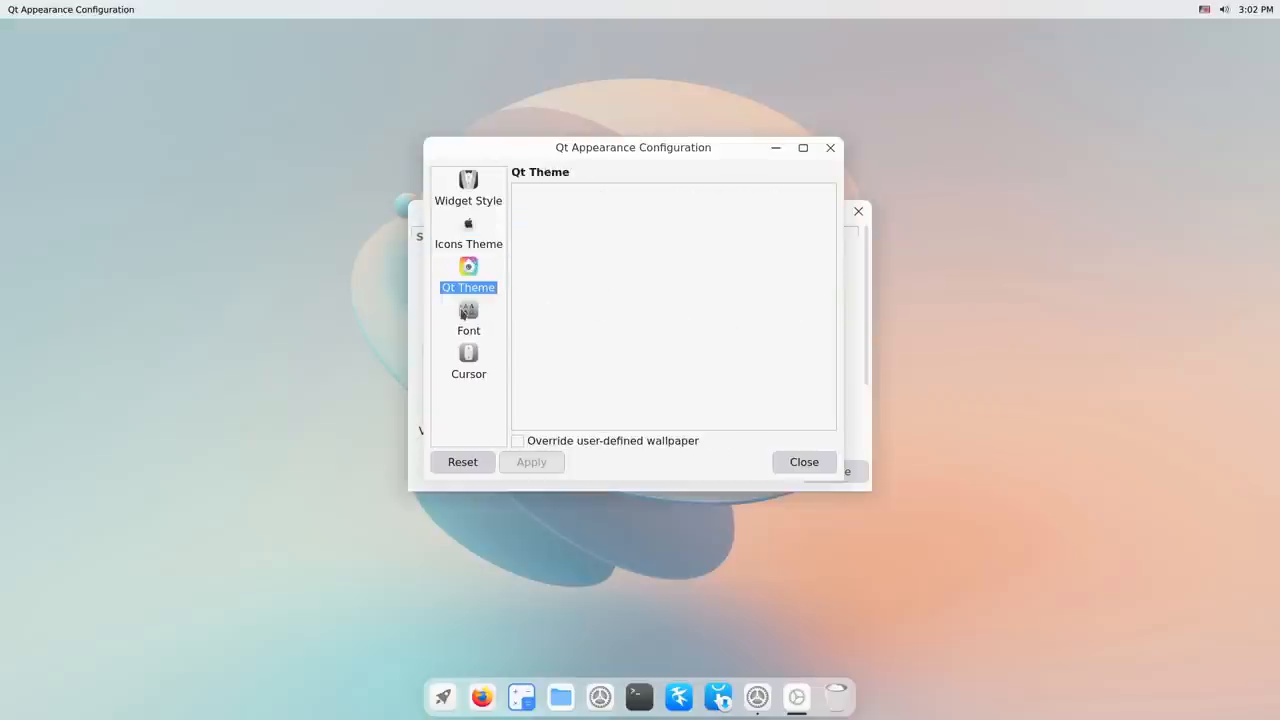
left_click(468, 360)
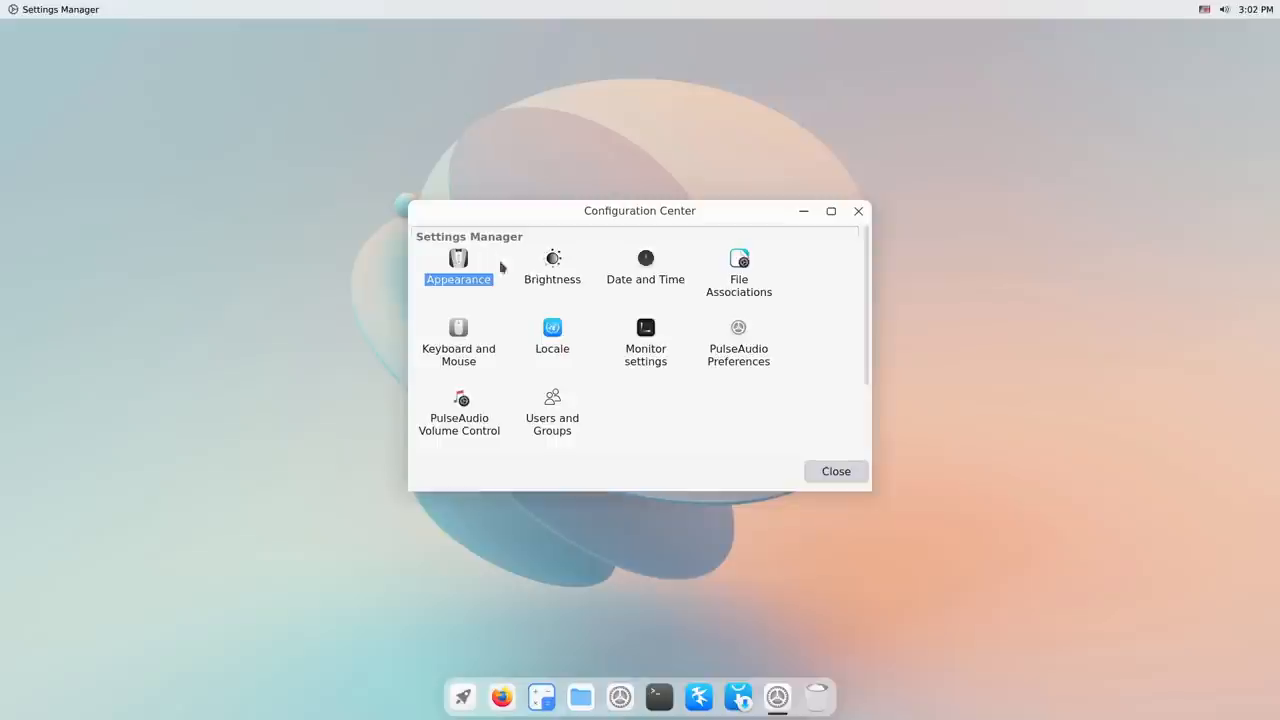
left_click(552, 267)
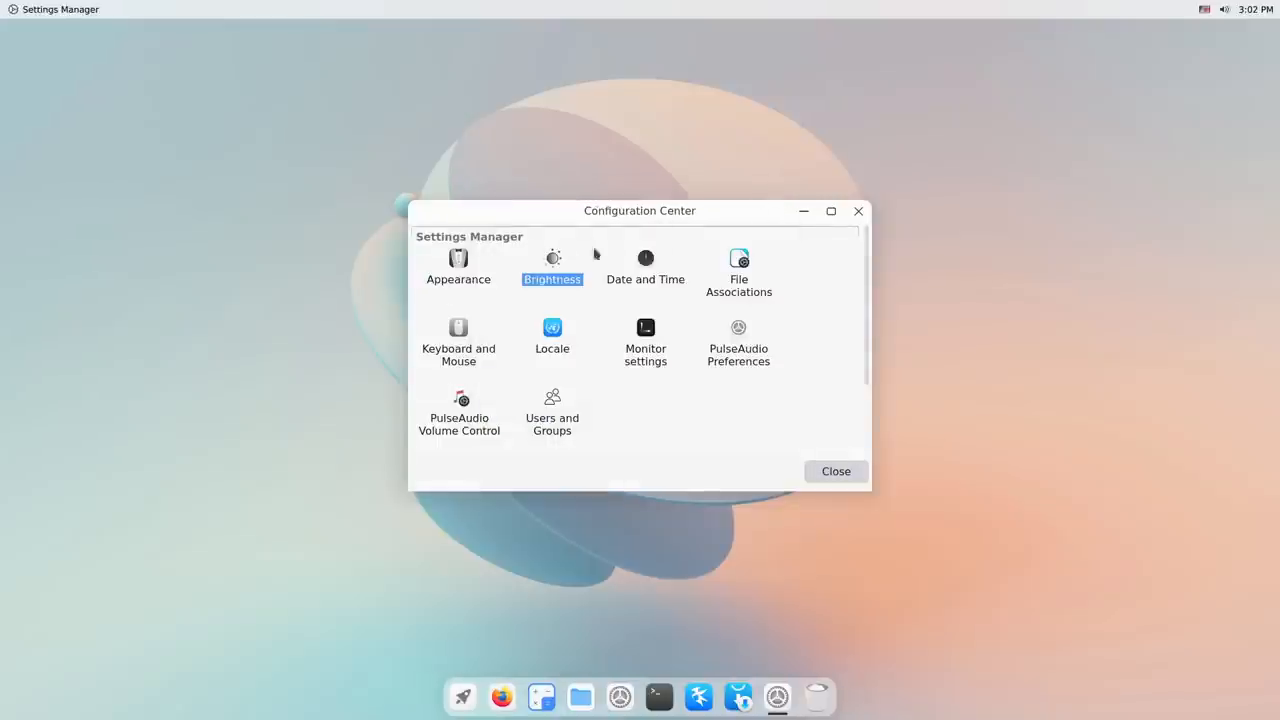
mouse_move(645, 349)
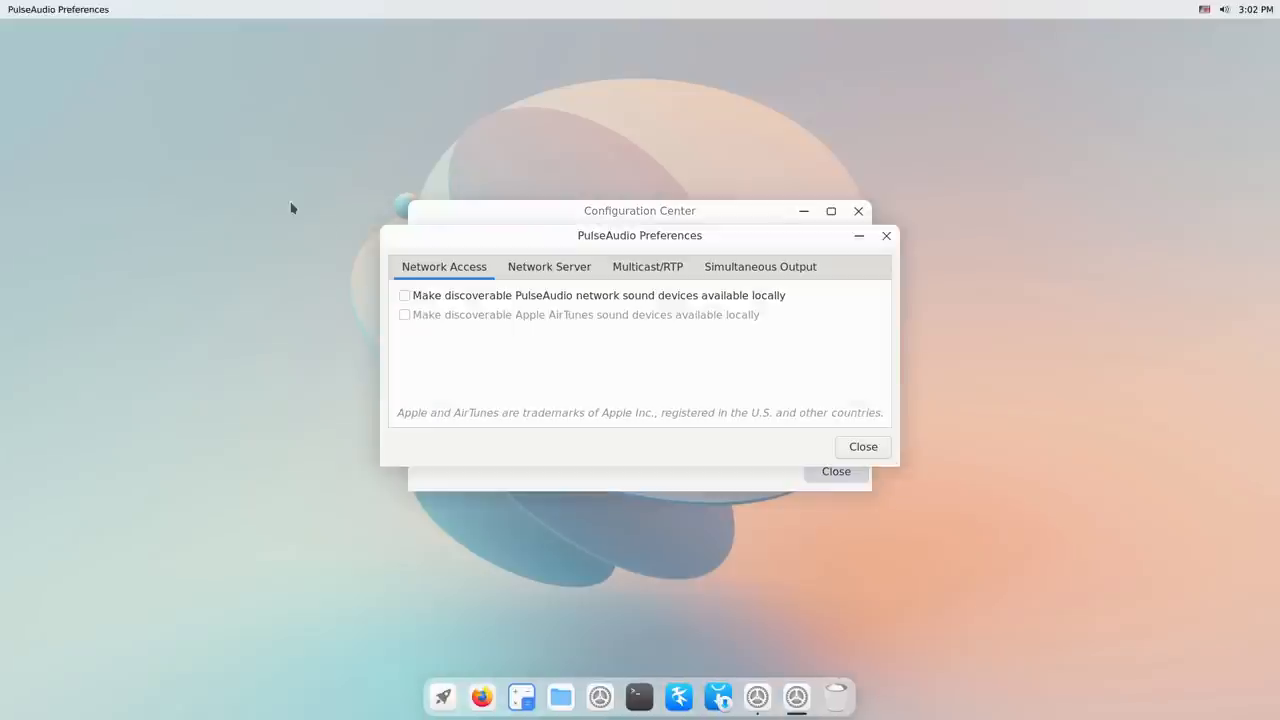
mouse_move(870, 257)
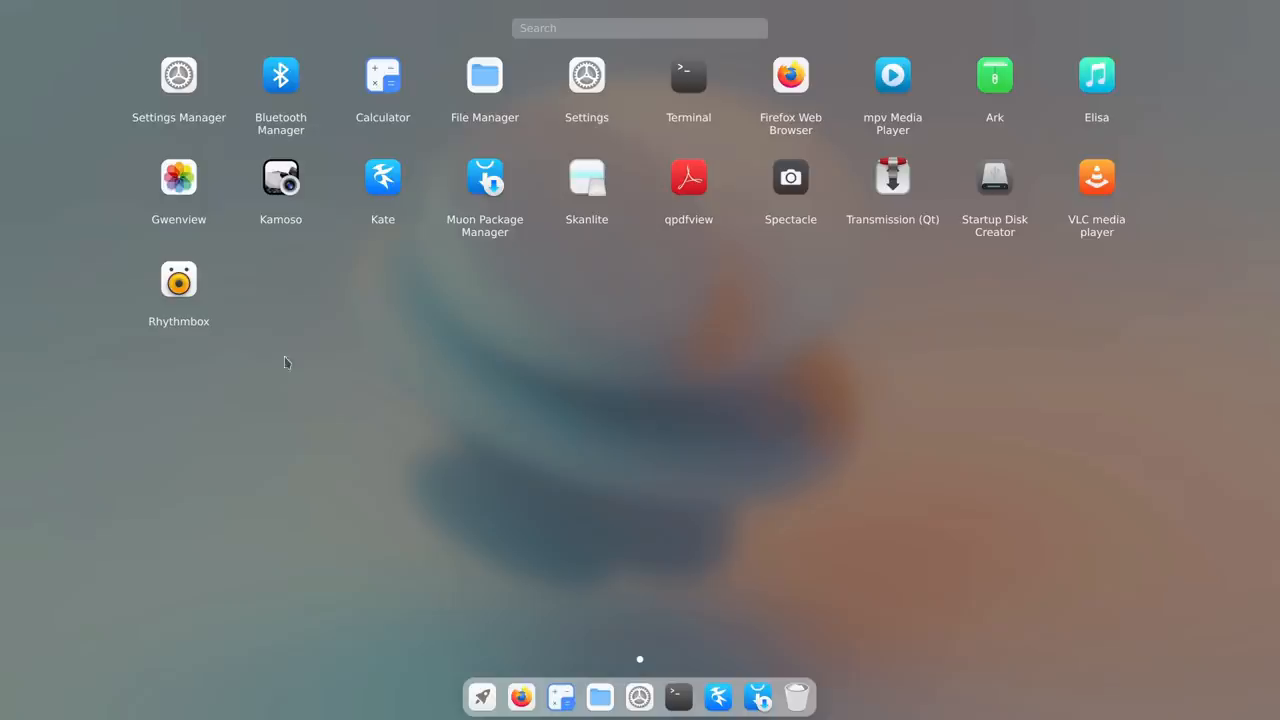
- Launch Settings, visit Ethernet, then the Display page showing 1920x1080 at 60 Hz
left_click(586, 75)
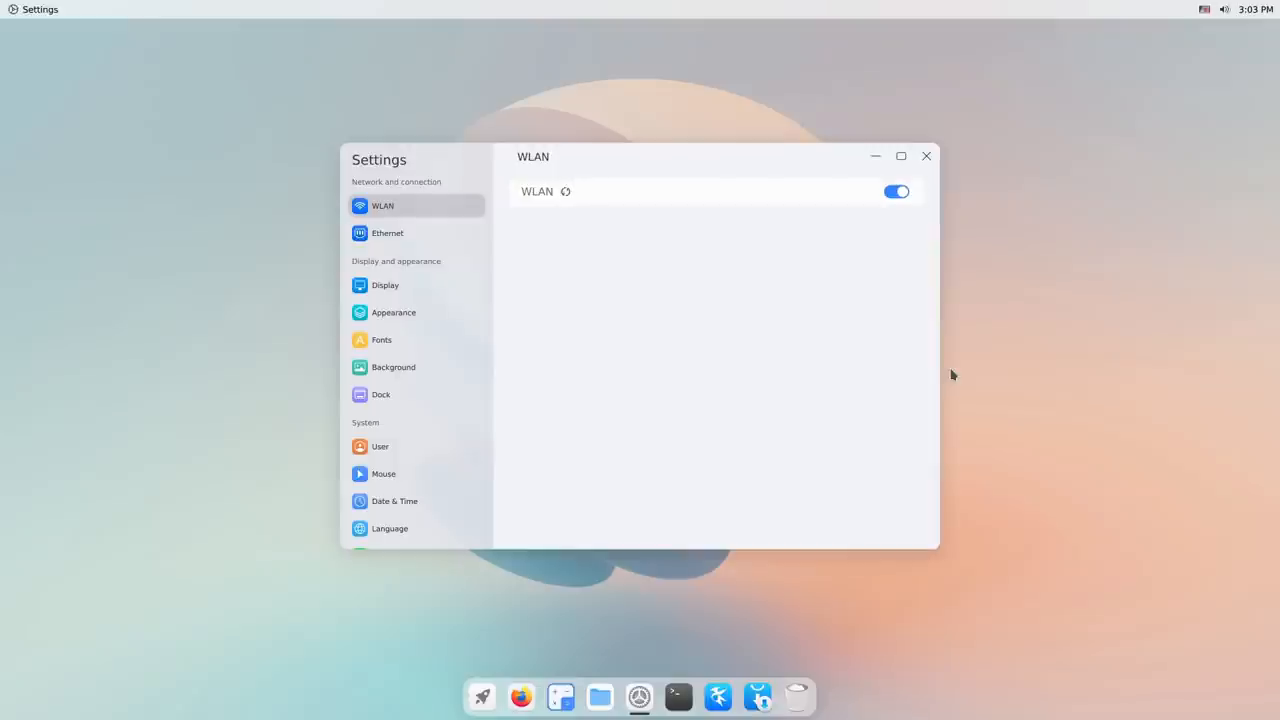
mouse_move(110, 414)
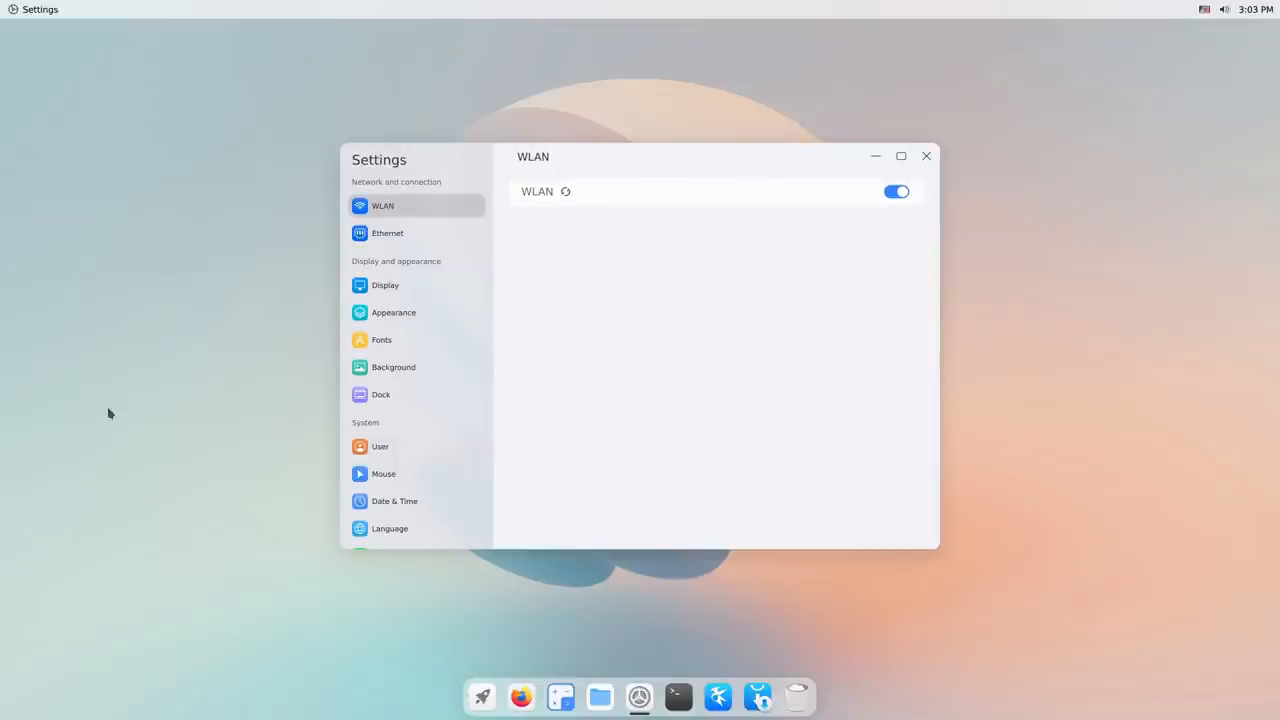
left_click(387, 233)
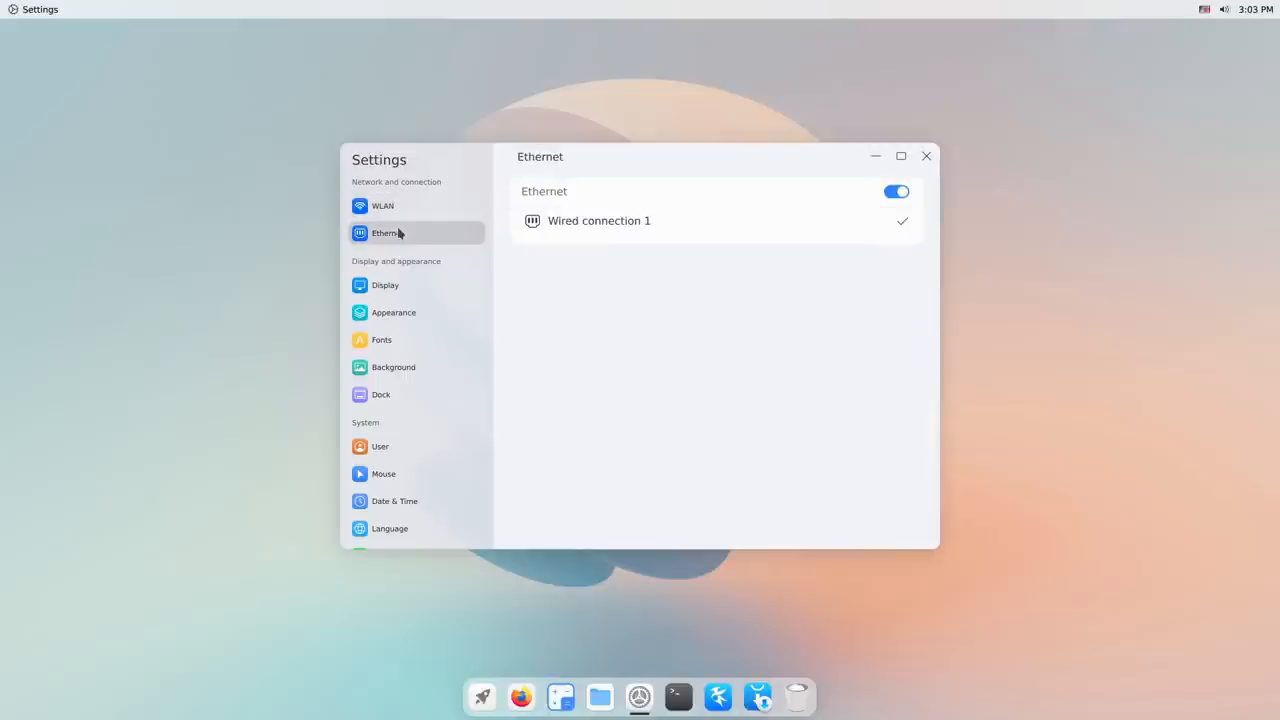
left_click(385, 285)
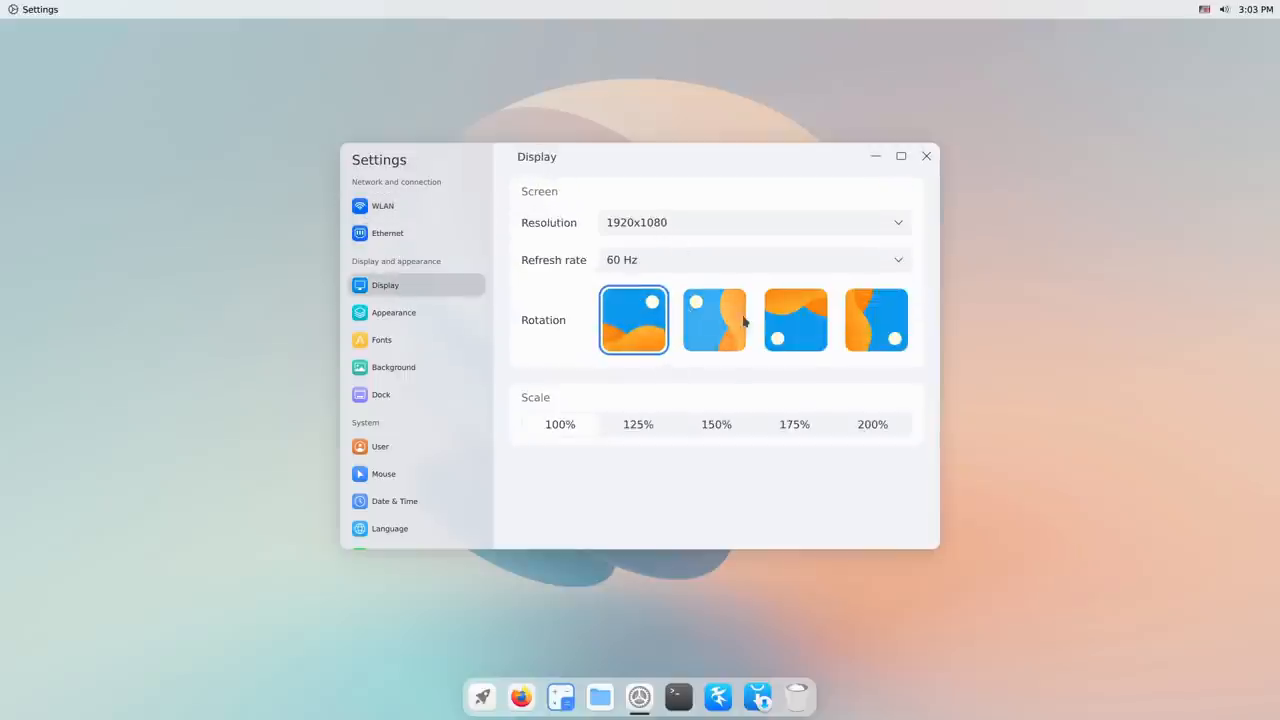
mouse_move(773, 287)
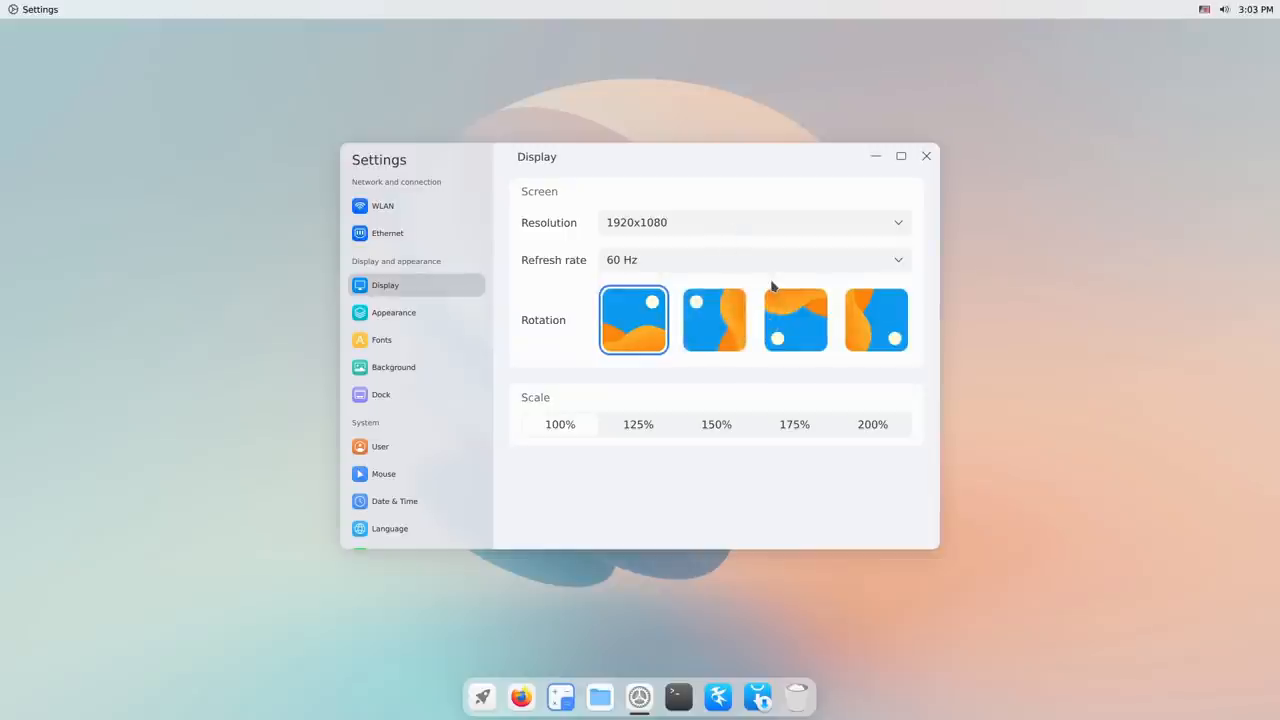
mouse_move(713, 418)
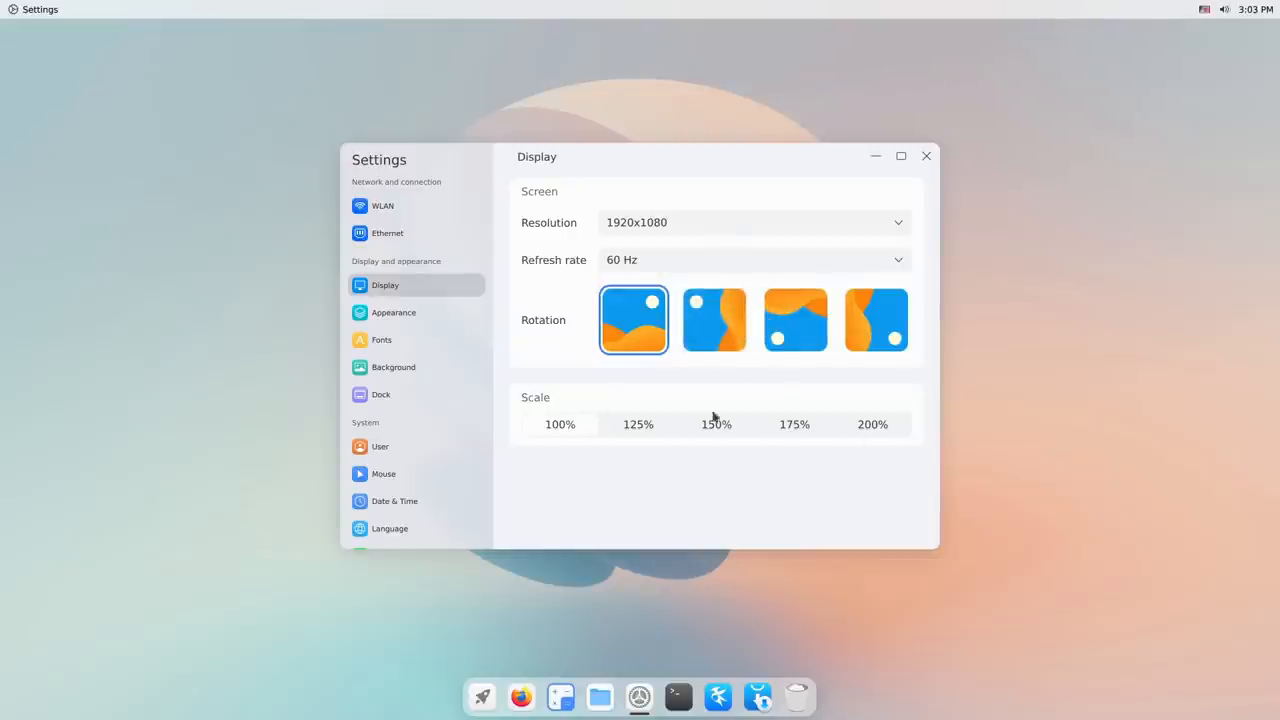
mouse_move(625, 380)
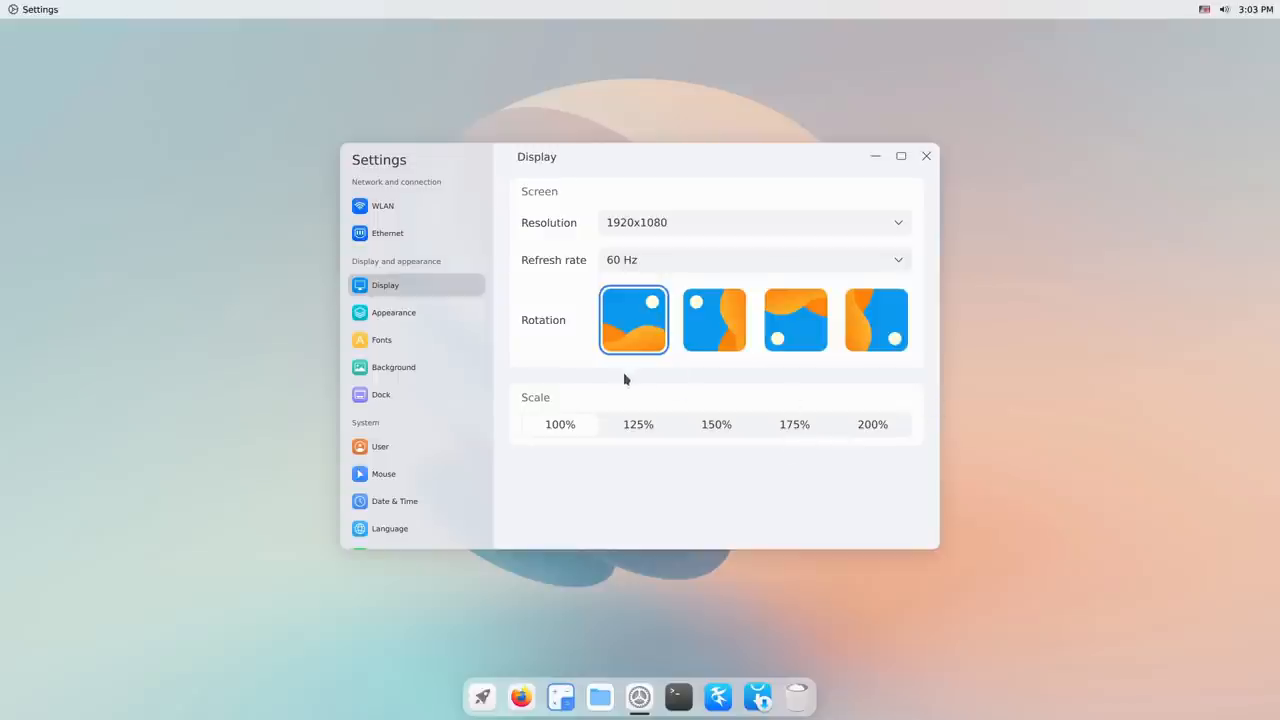
- On the Appearance page, select the dark theme and enable 'Dim the wallpaper in dark theme'
left_click(393, 312)
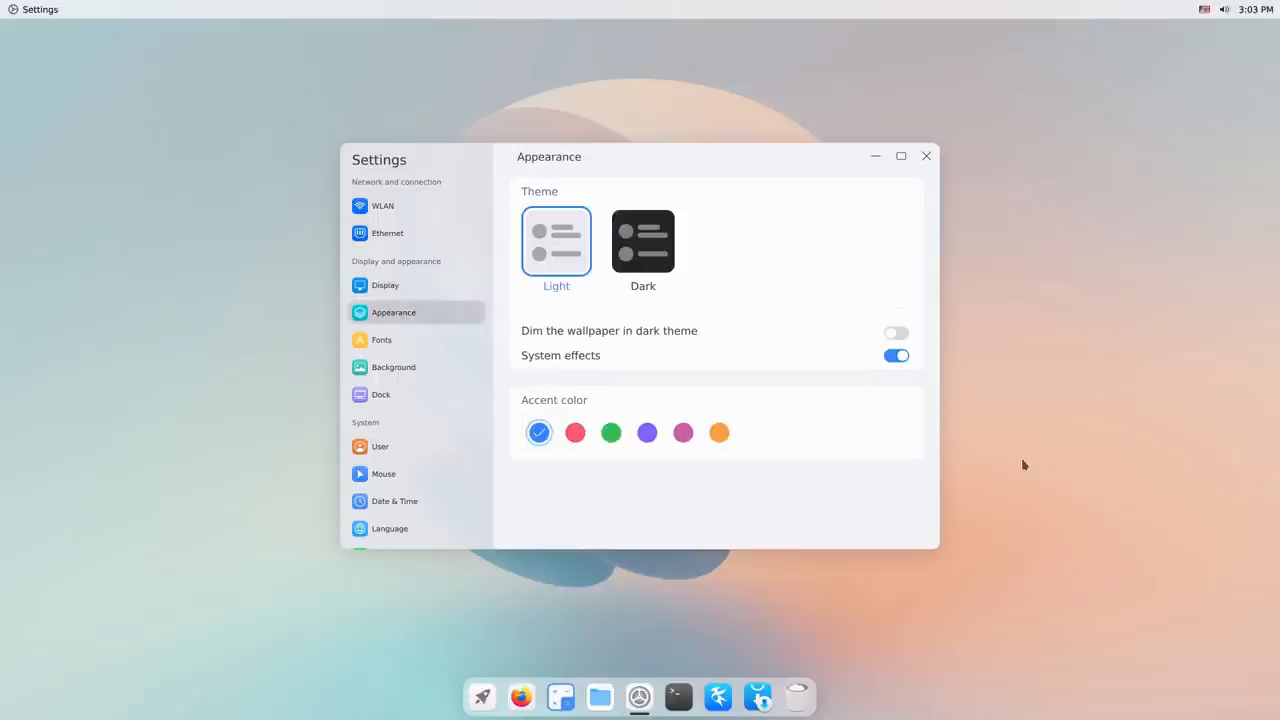
left_click(643, 241)
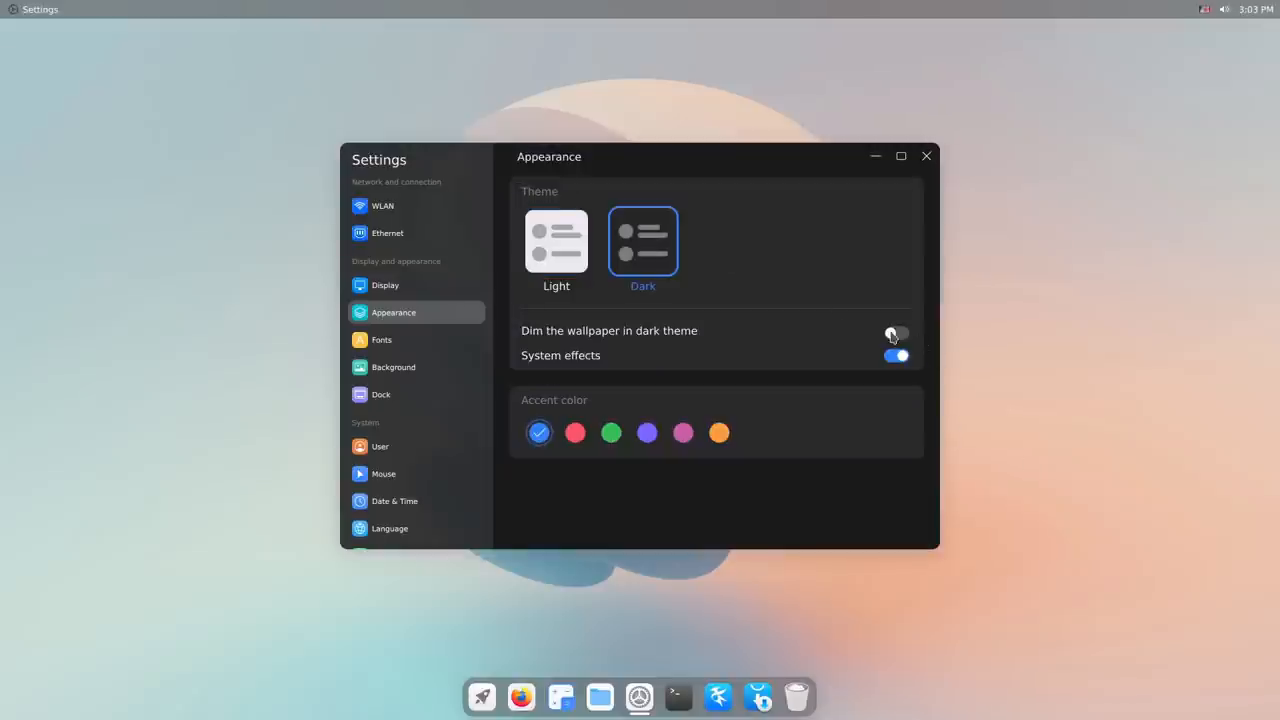
left_click(895, 333)
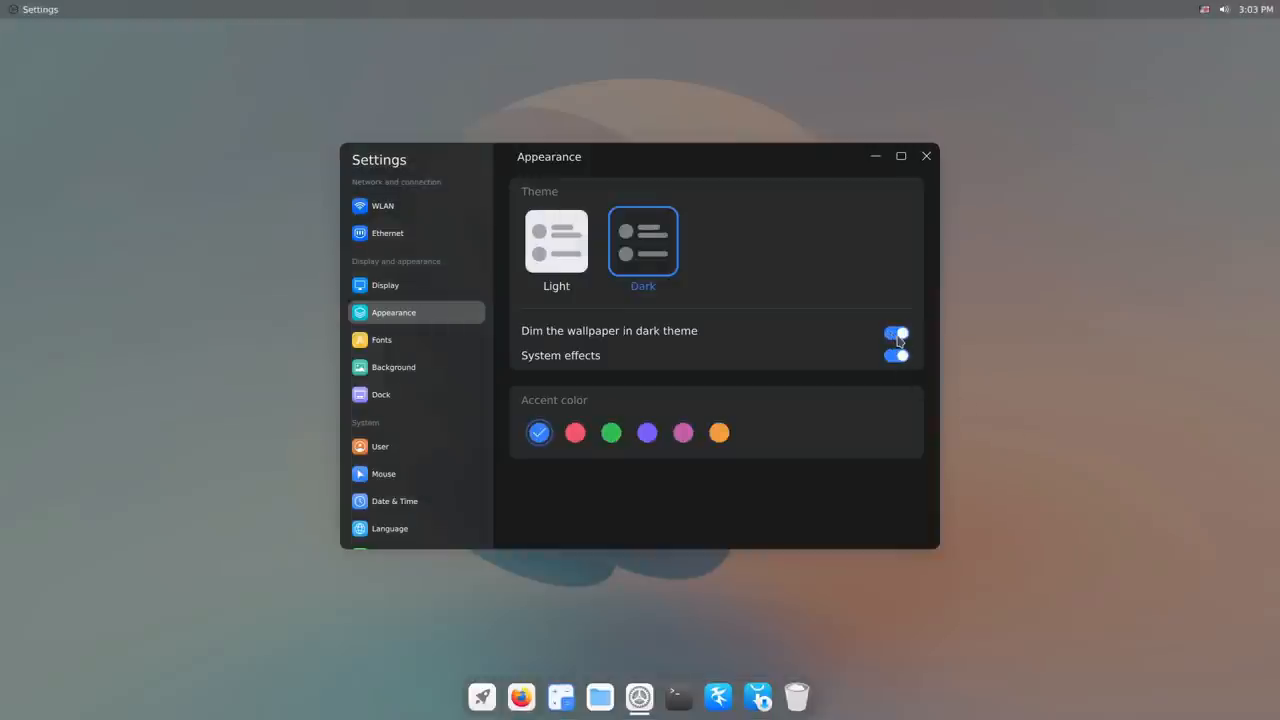
left_click(895, 332)
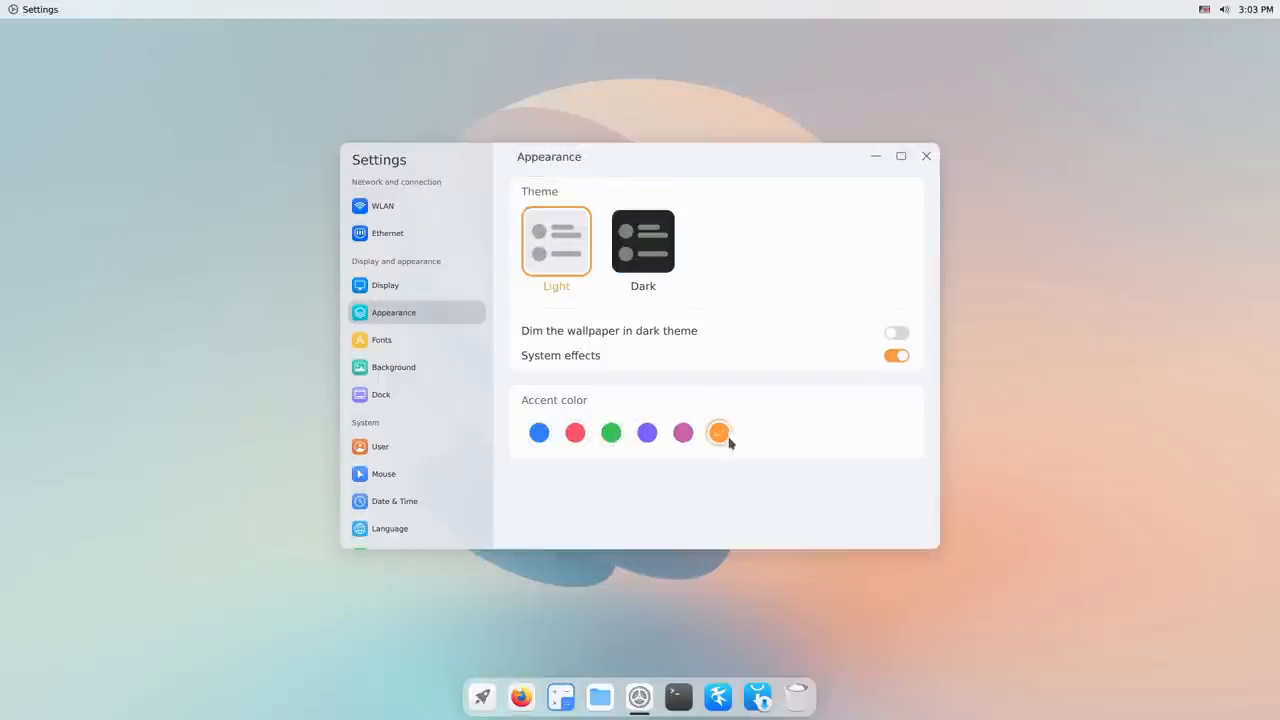
left_click(643, 240)
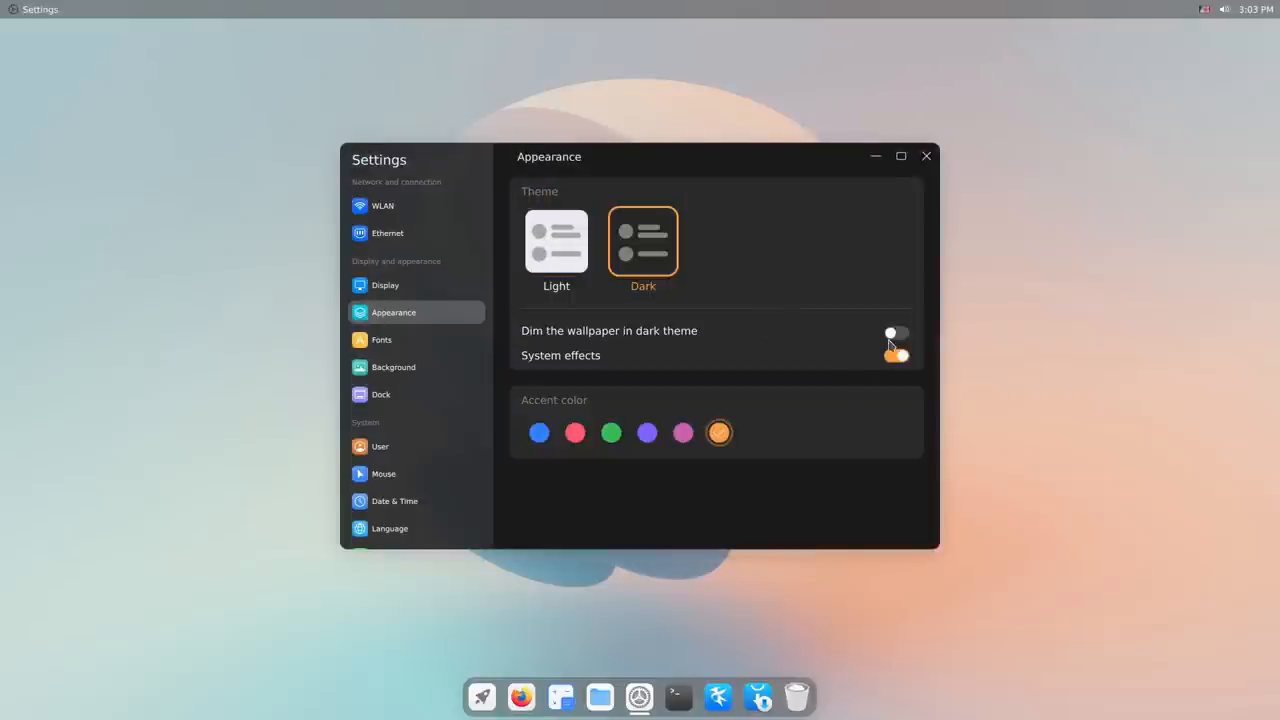
left_click(894, 332)
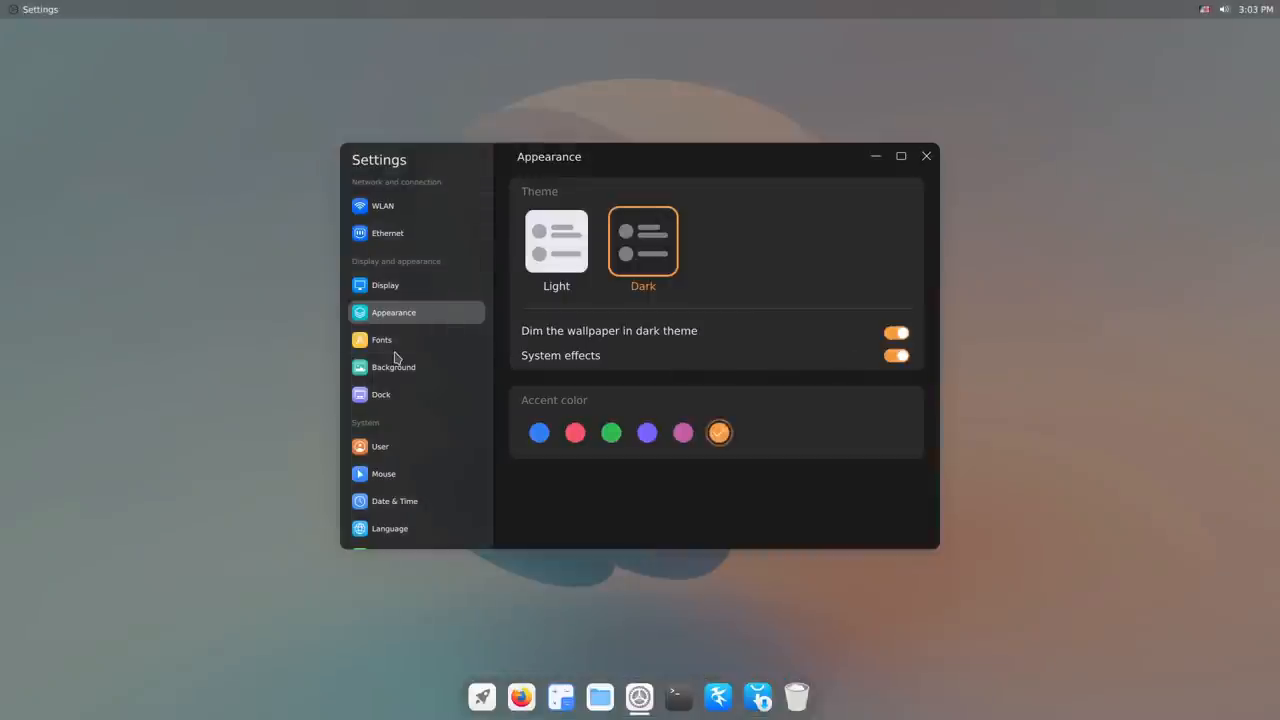
- Browse Fonts, set the betta fish wallpaper, size the dock Small, and open the User page
left_click(381, 339)
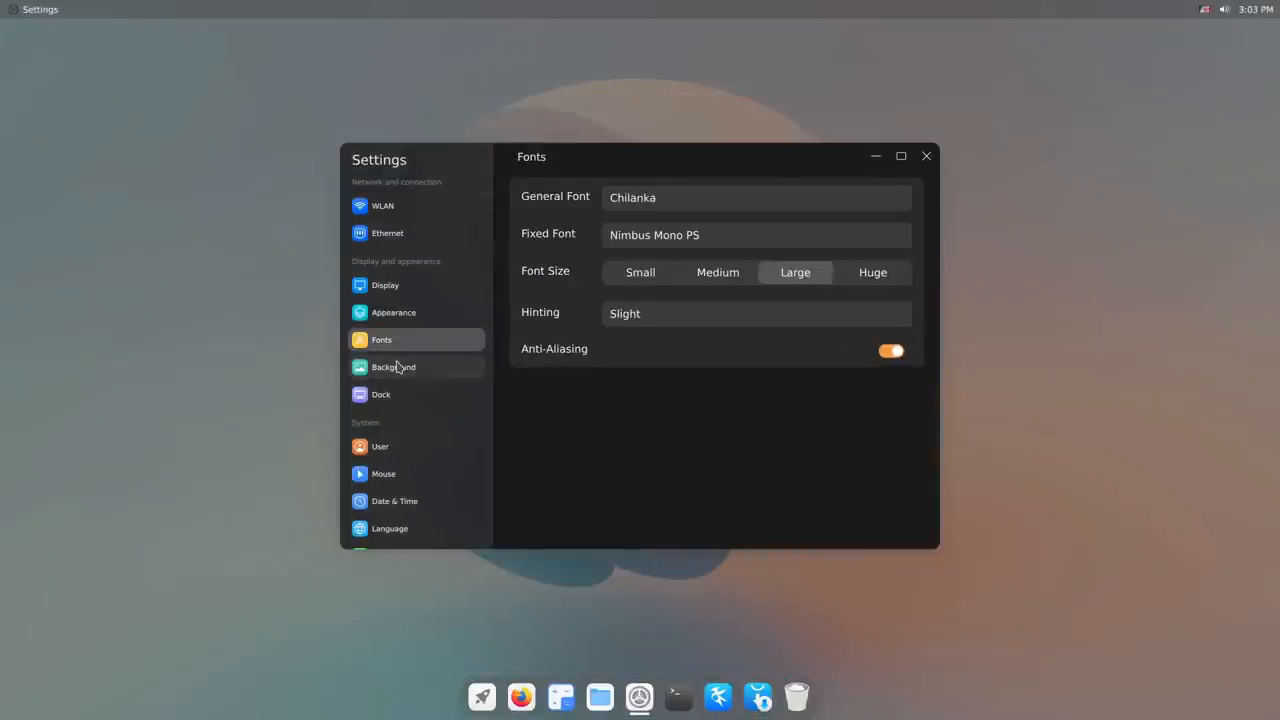
left_click(393, 367)
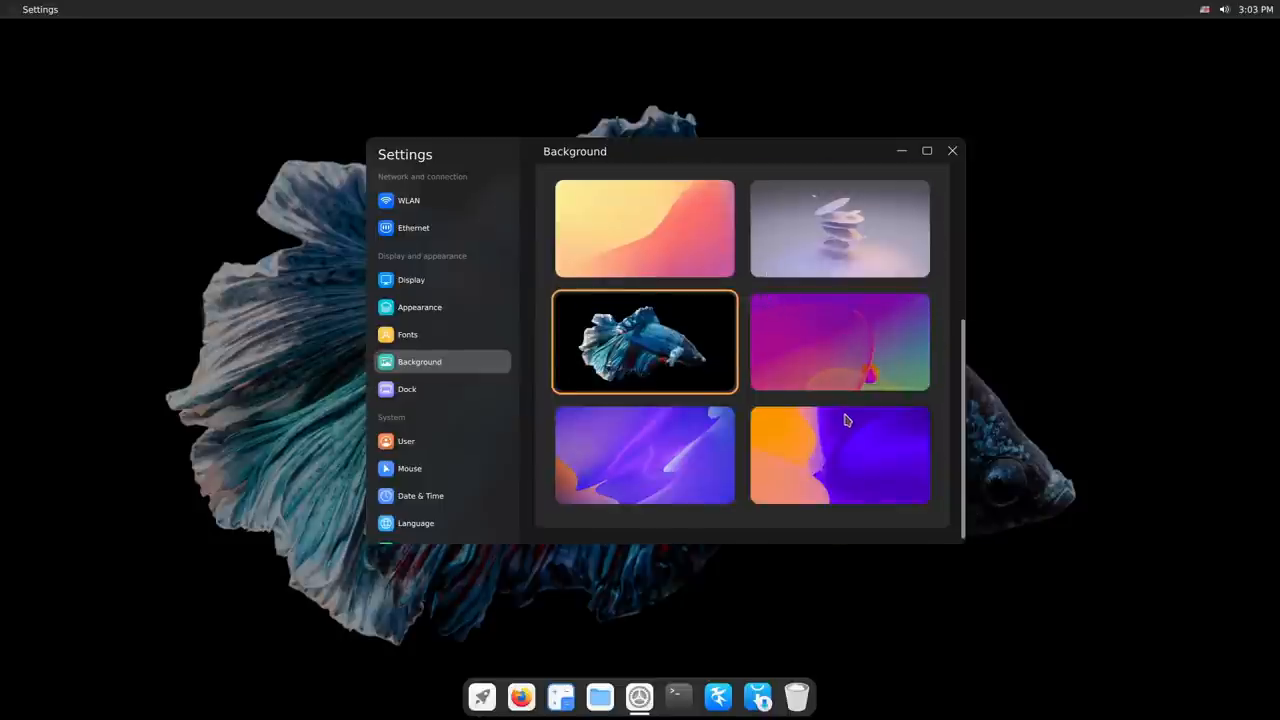
left_click(407, 389)
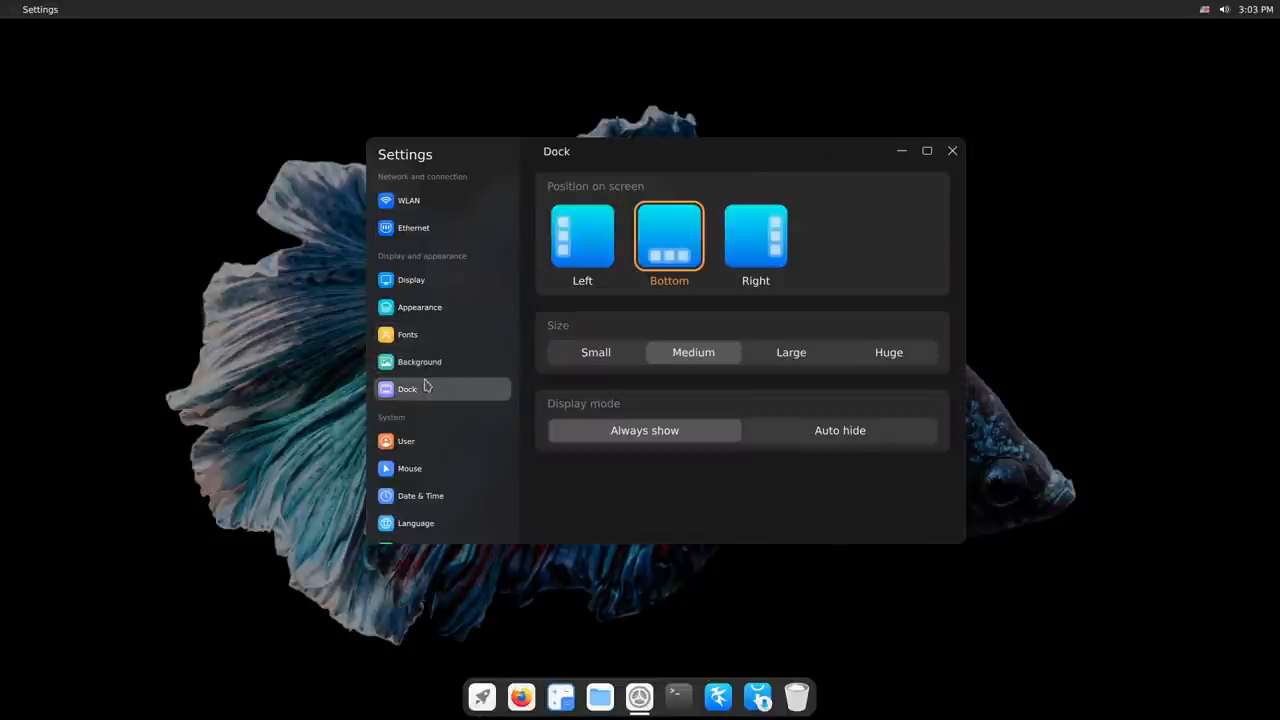
mouse_move(623, 351)
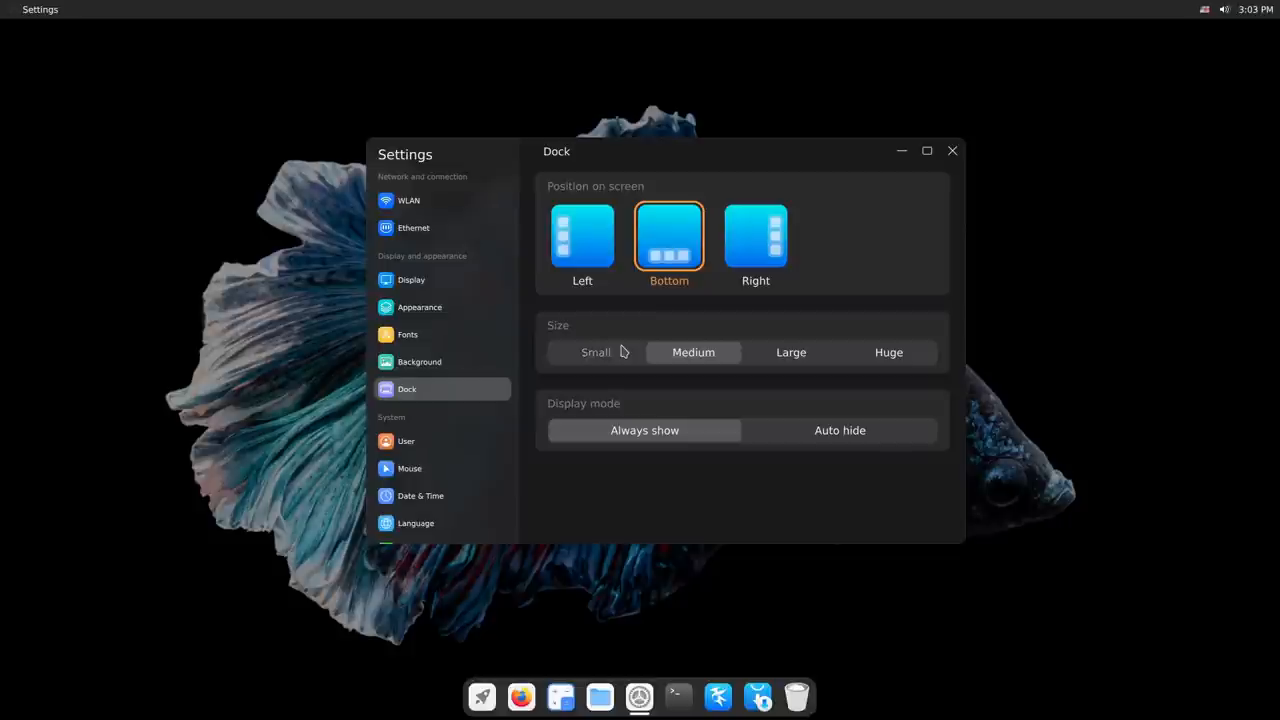
left_click(595, 352)
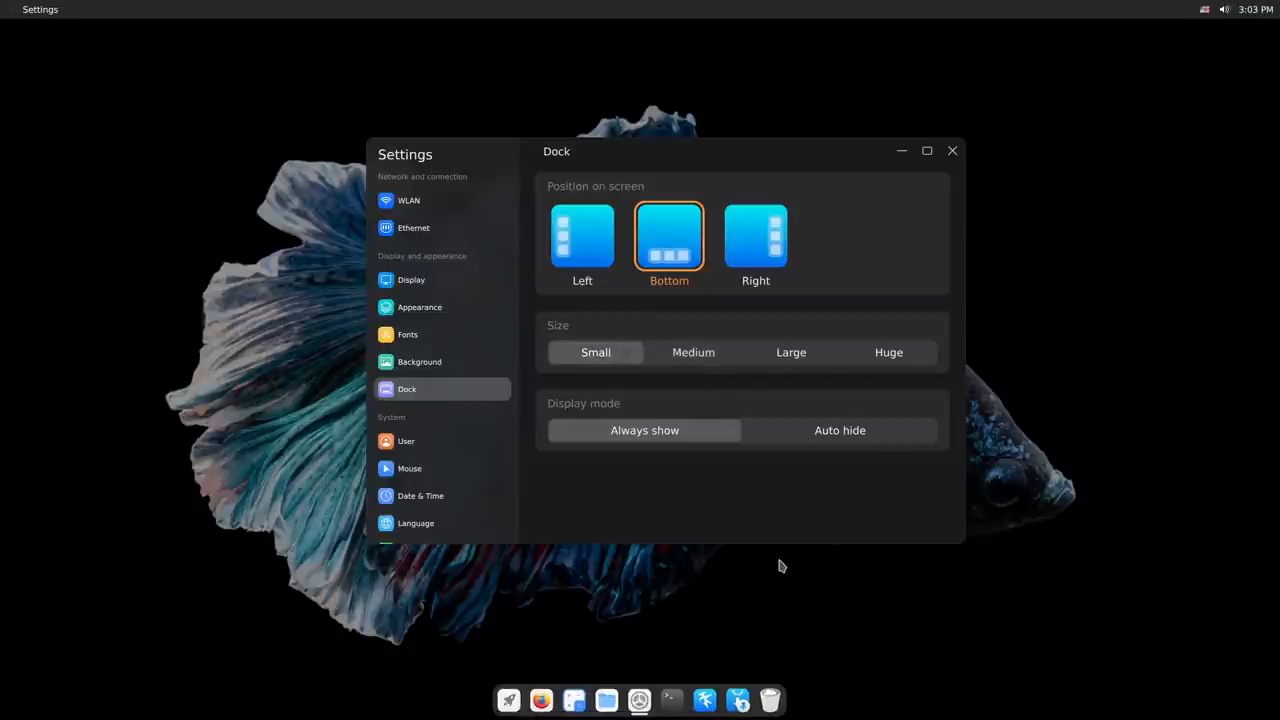
mouse_move(814, 560)
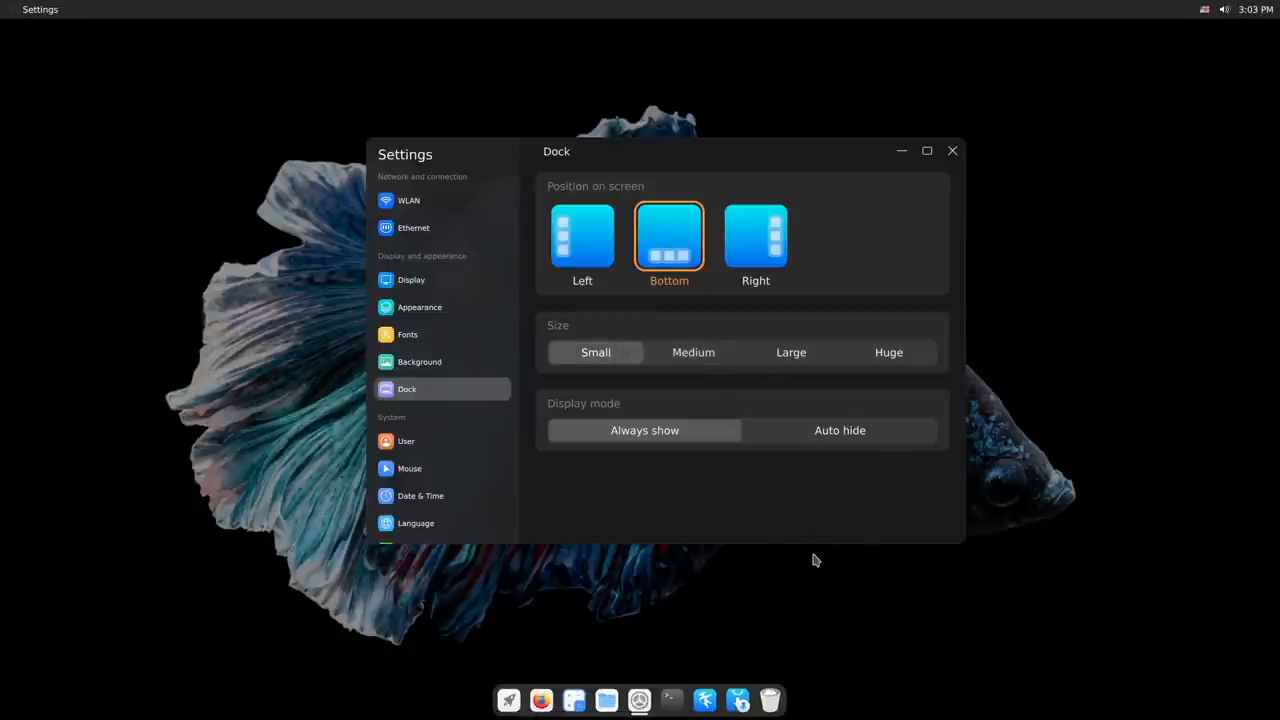
left_click(888, 352)
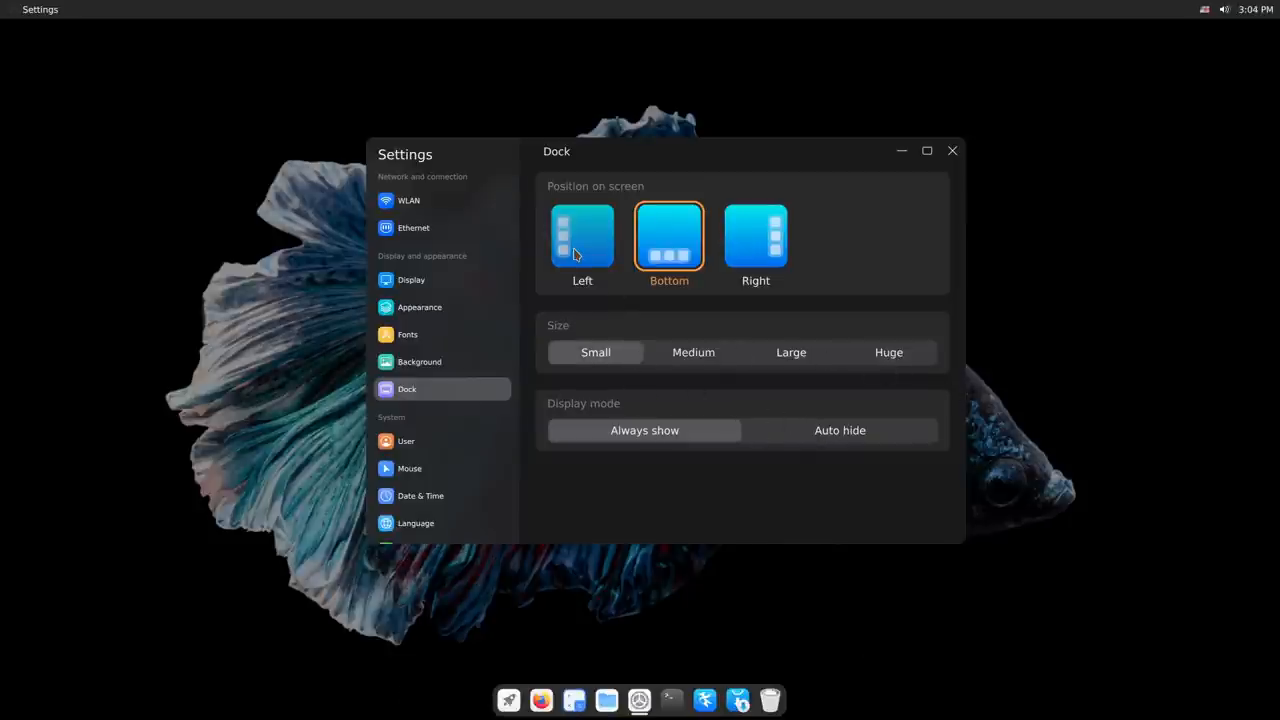
mouse_move(837, 377)
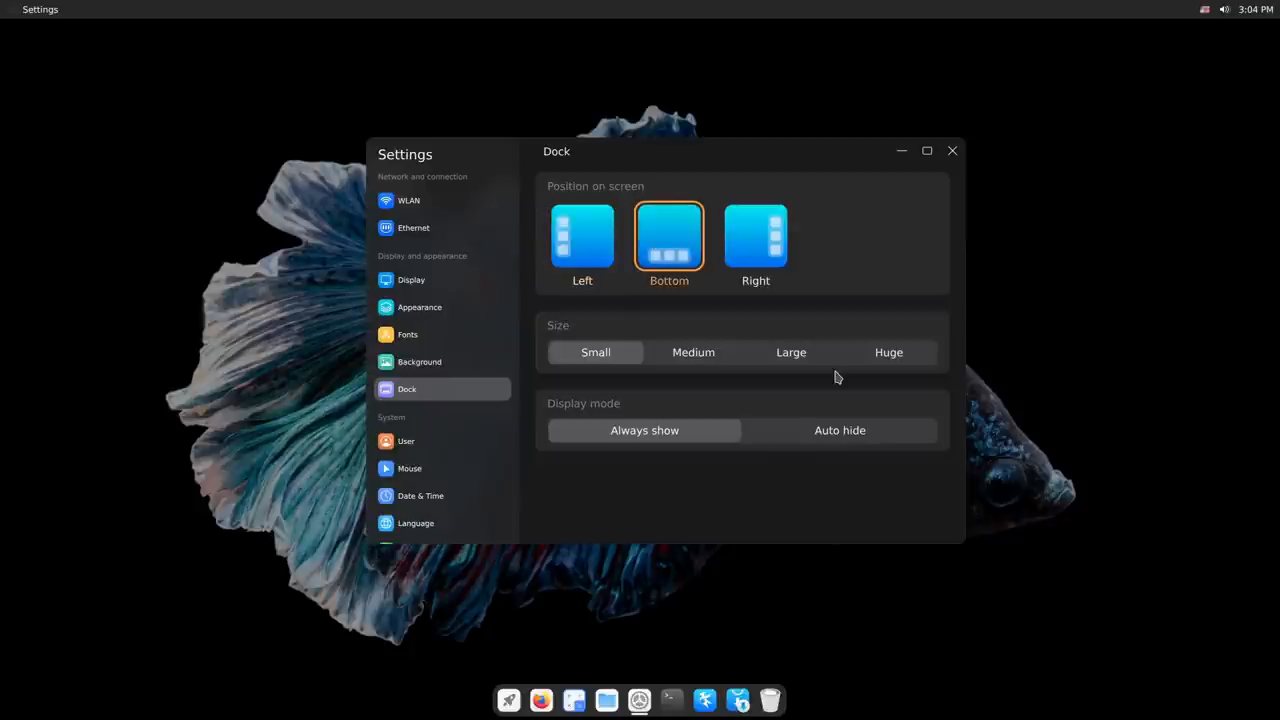
mouse_move(738, 280)
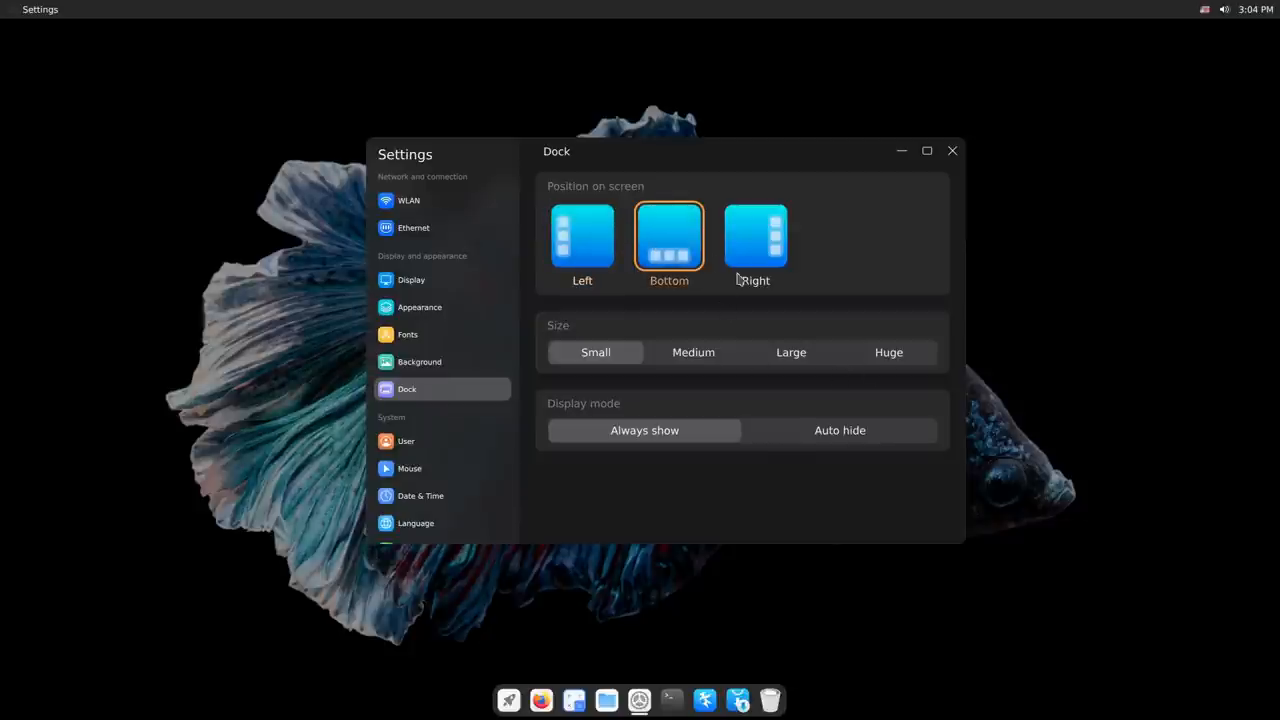
mouse_move(490, 207)
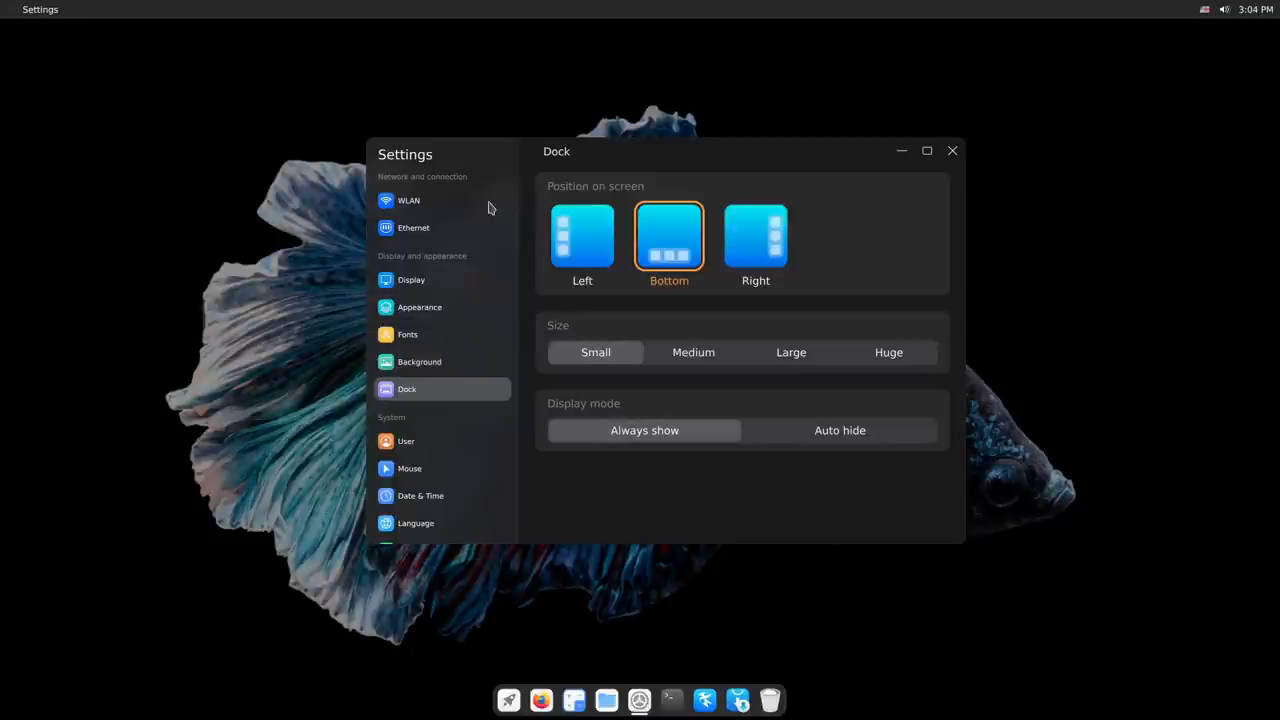
left_click(406, 441)
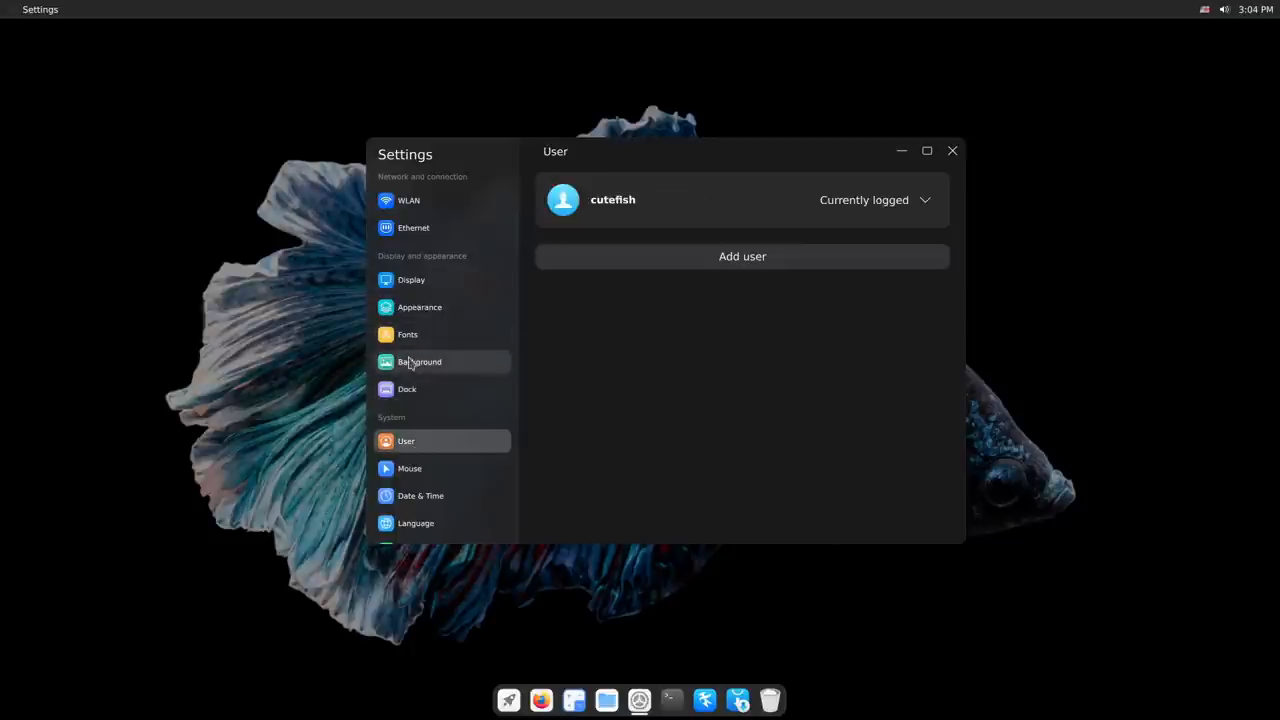
- Browse Mouse, Language, Battery and About settings, then pick Performance on the Power page
left_click(409, 468)
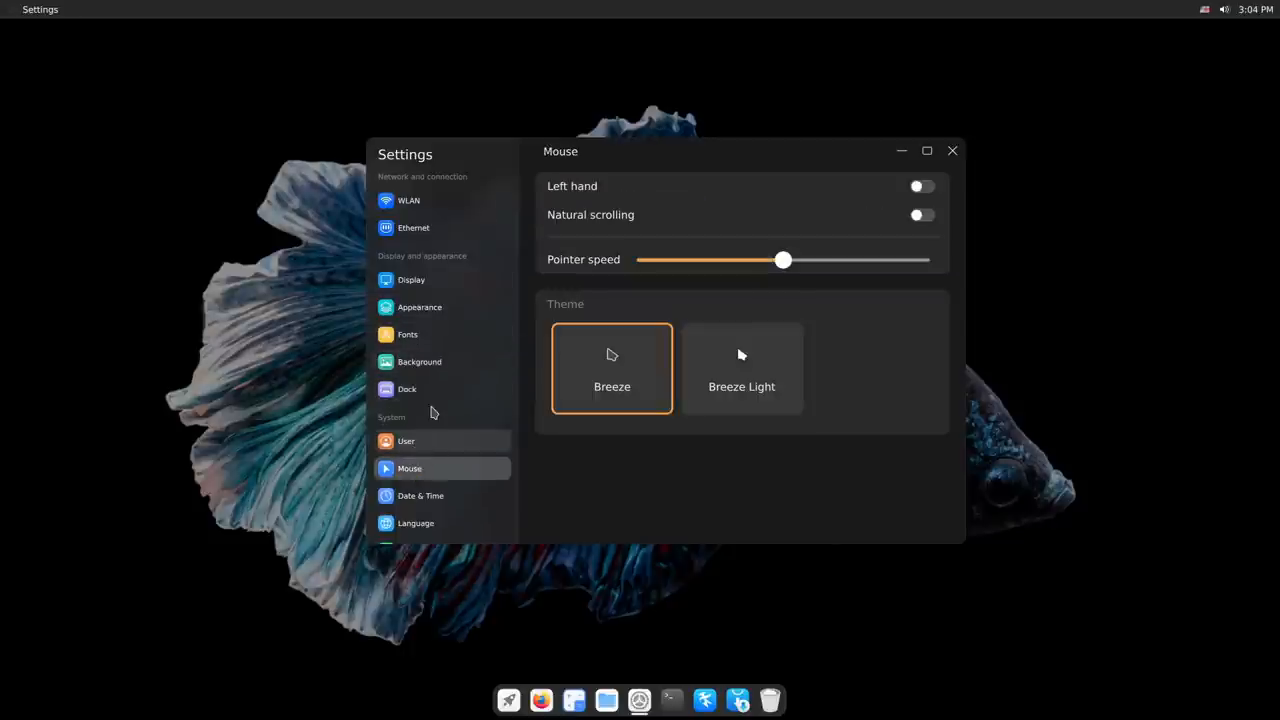
scroll("down", 3)
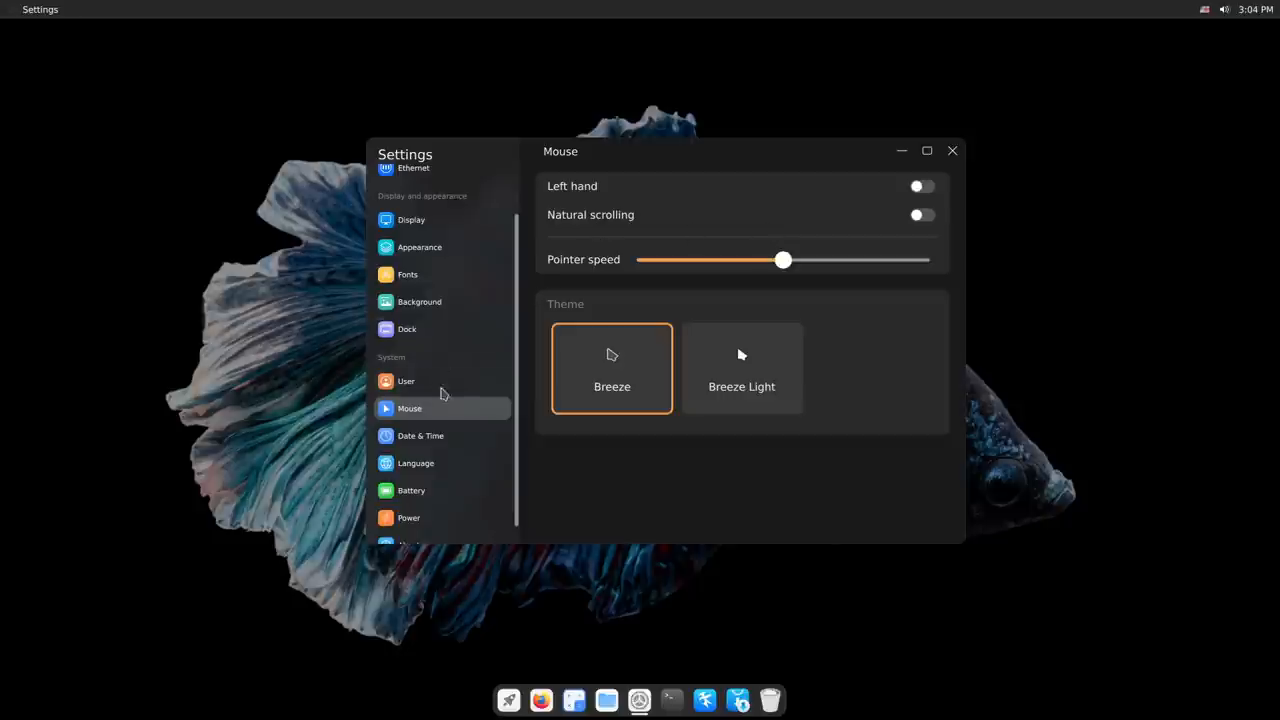
left_click(416, 462)
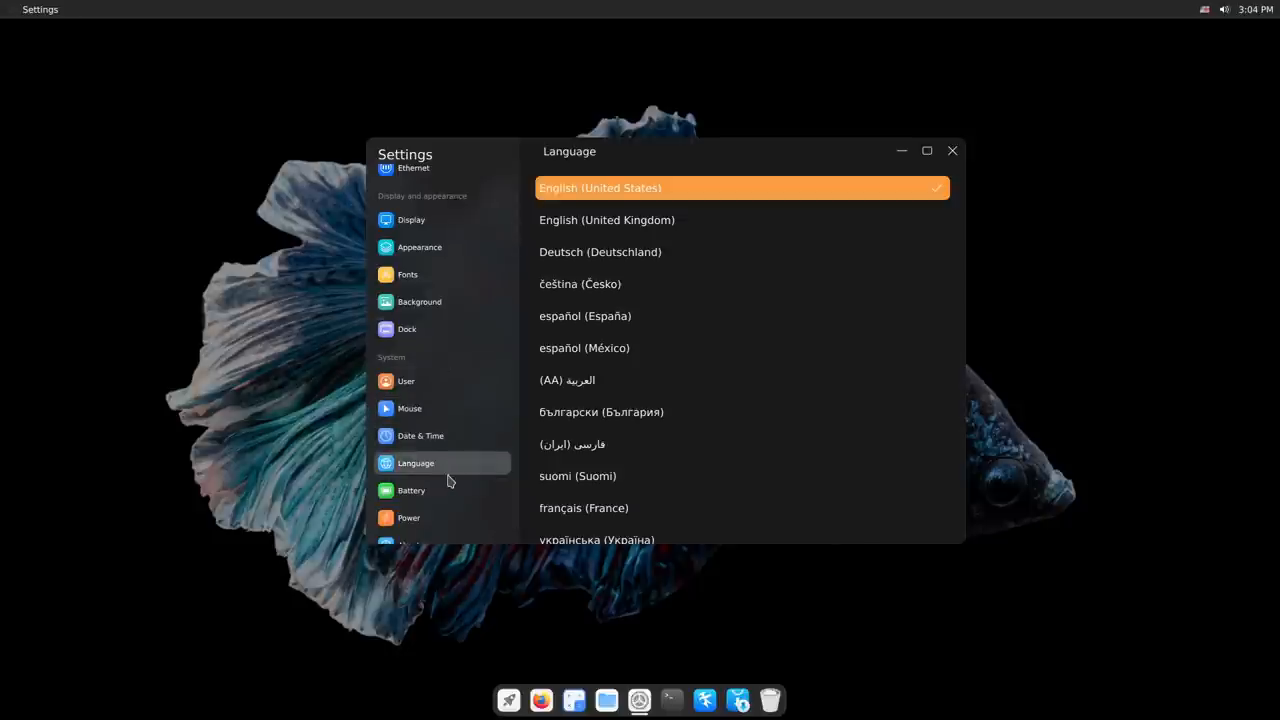
left_click(411, 490)
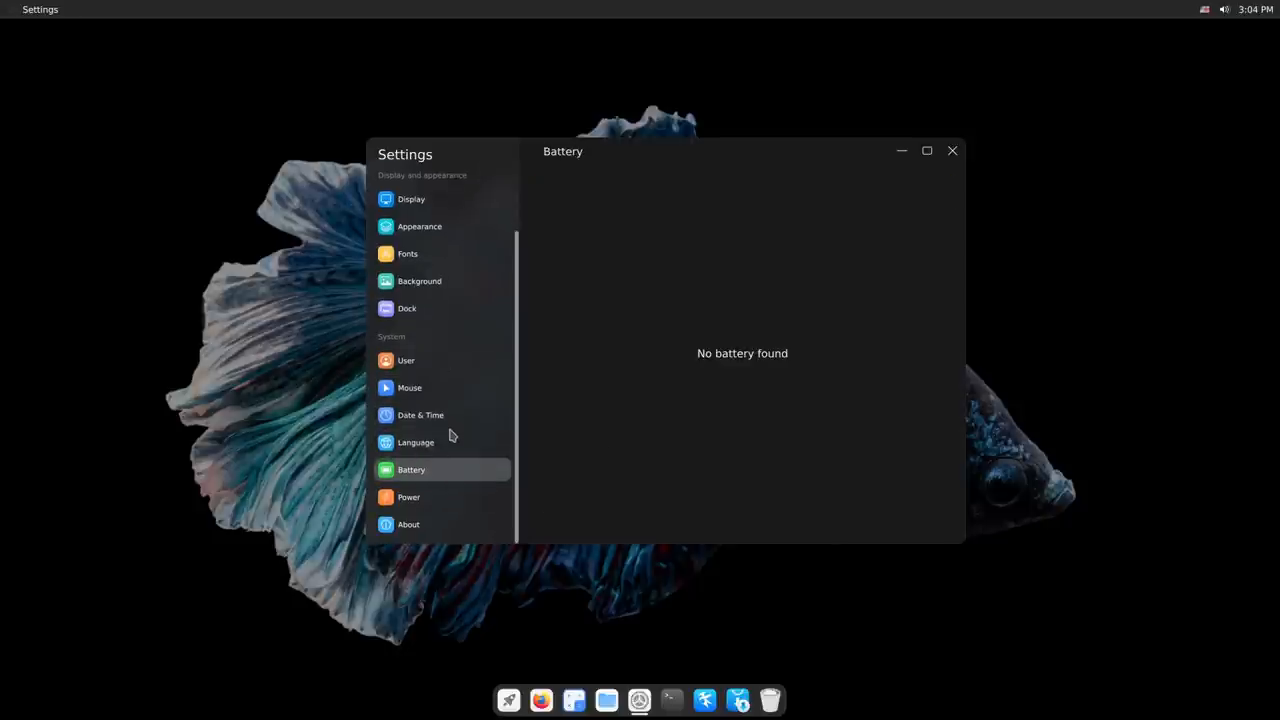
left_click(408, 524)
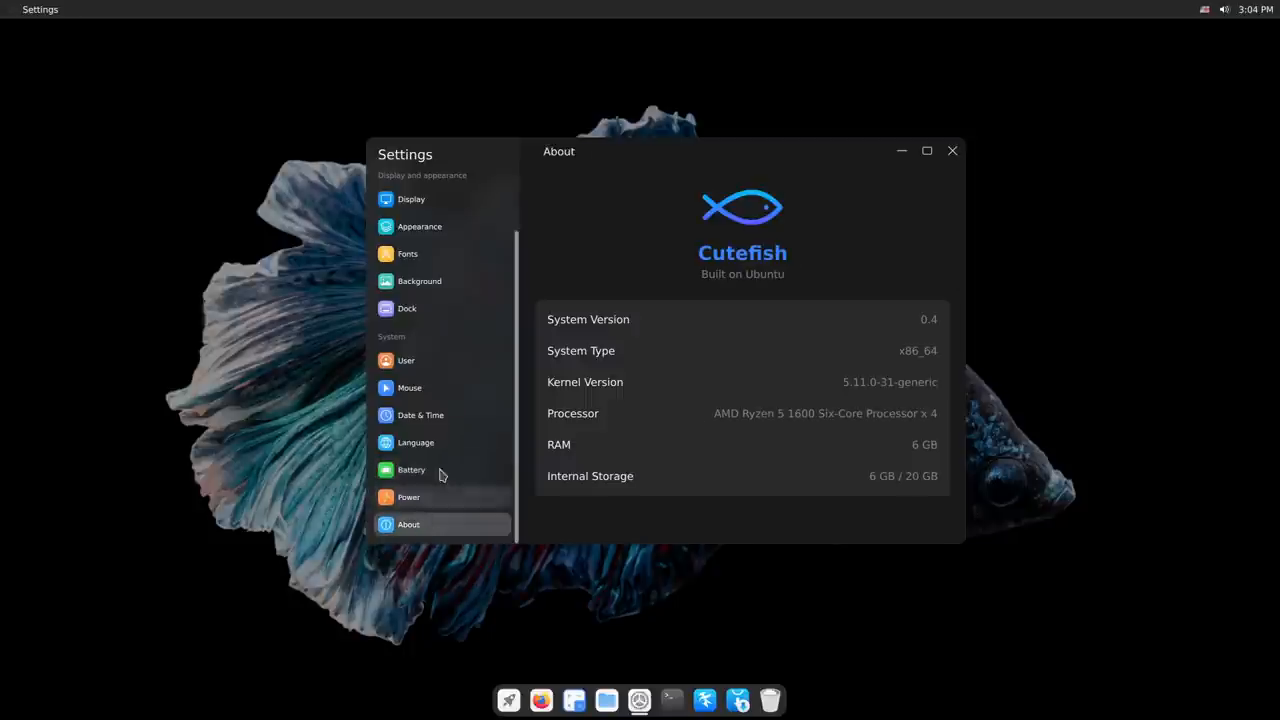
left_click(408, 497)
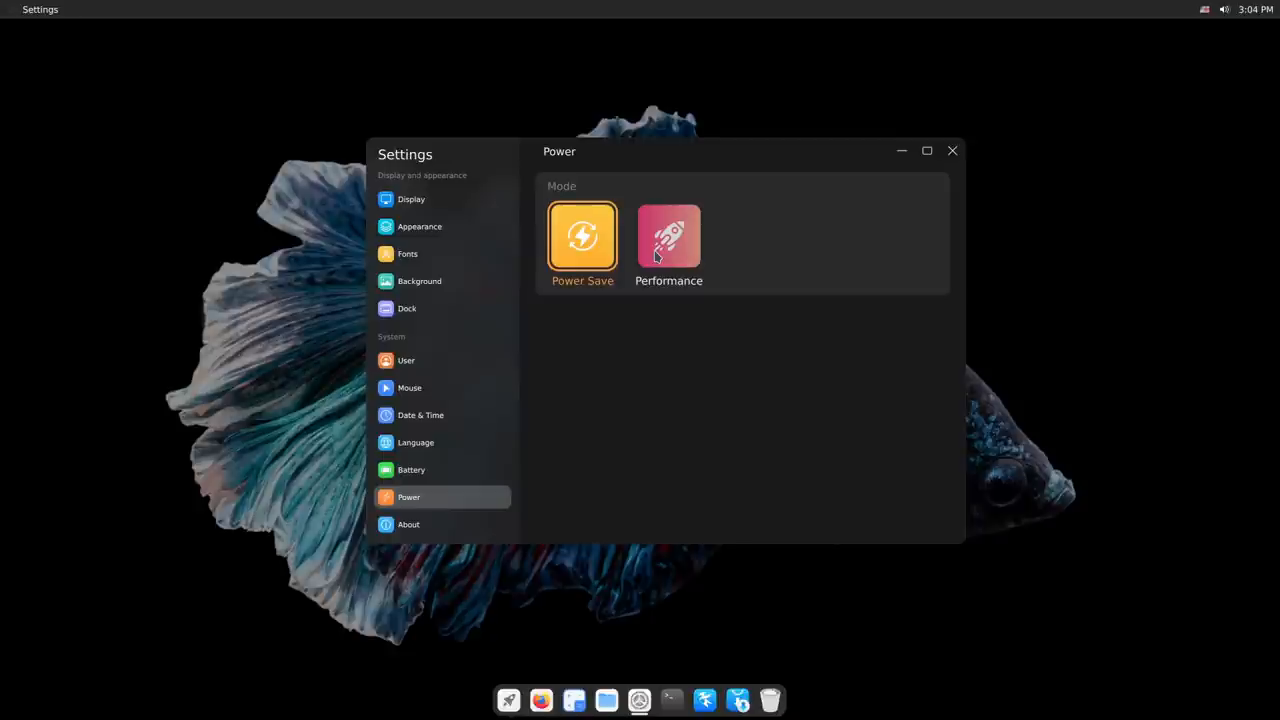
left_click(668, 237)
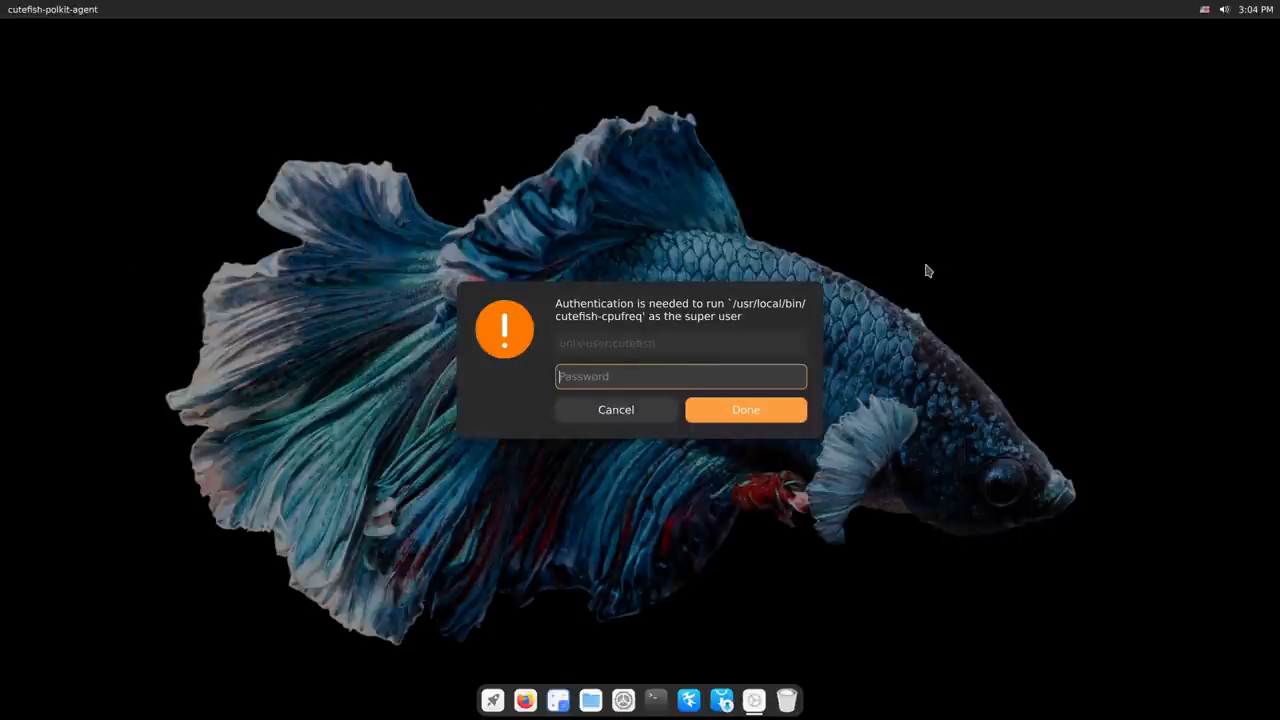
- Close the CPU frequency authentication prompt from its dock icon's window menu
right_click(753, 699)
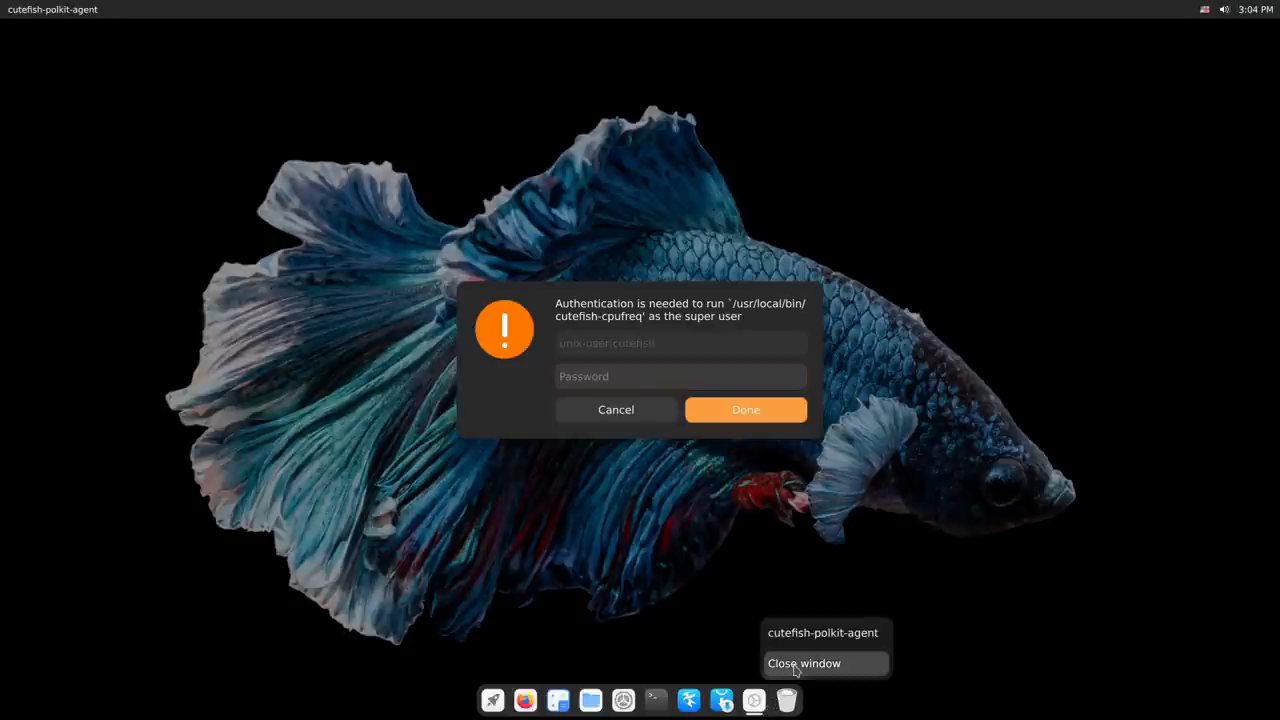
left_click(804, 663)
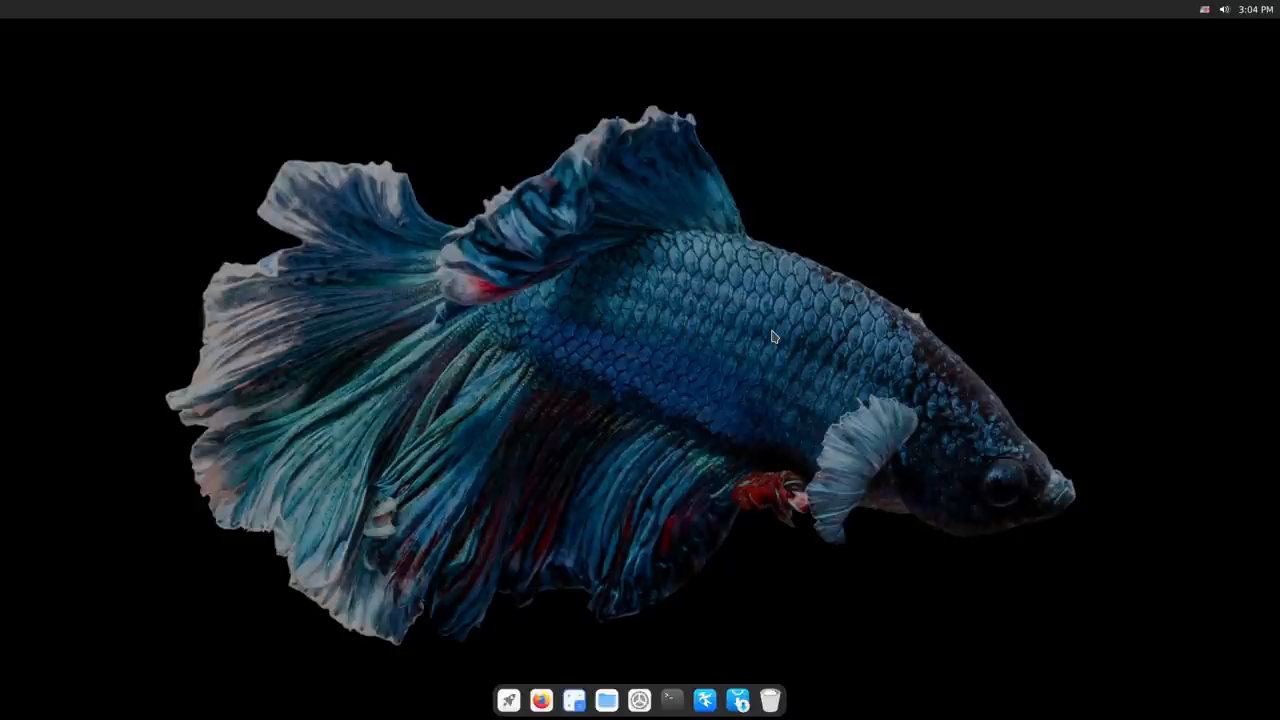
mouse_move(866, 390)
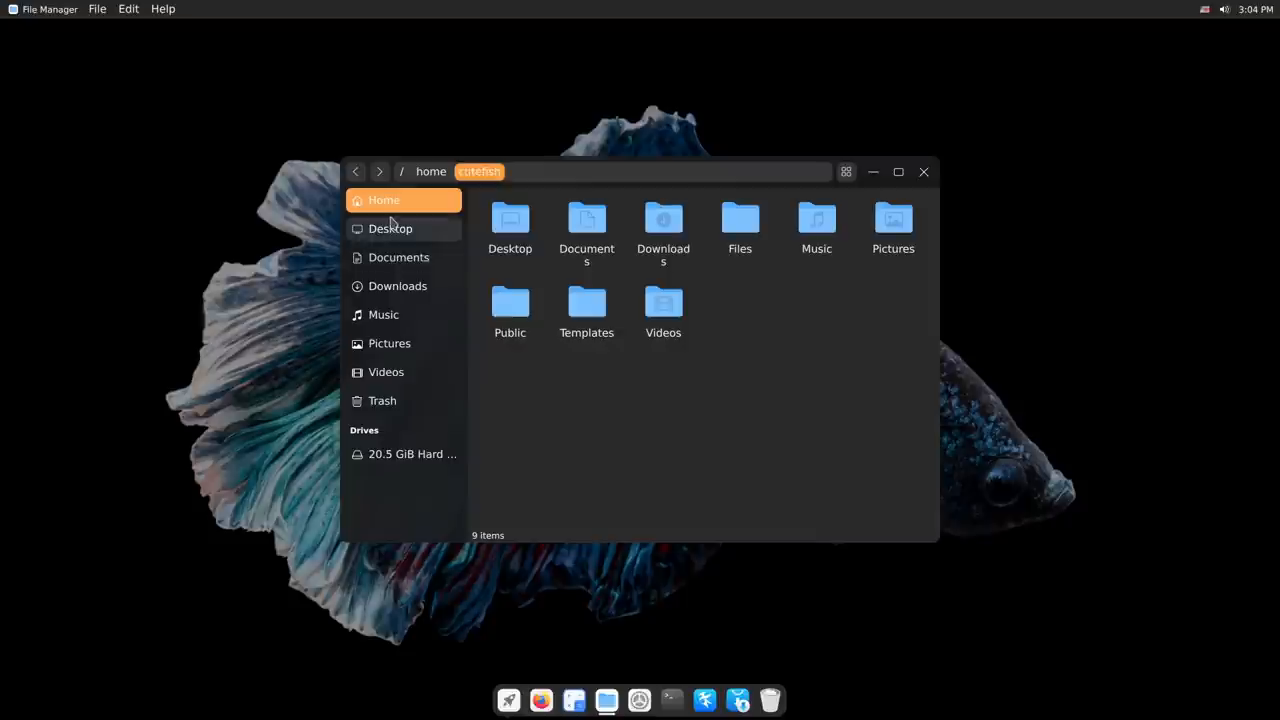
mouse_move(398, 285)
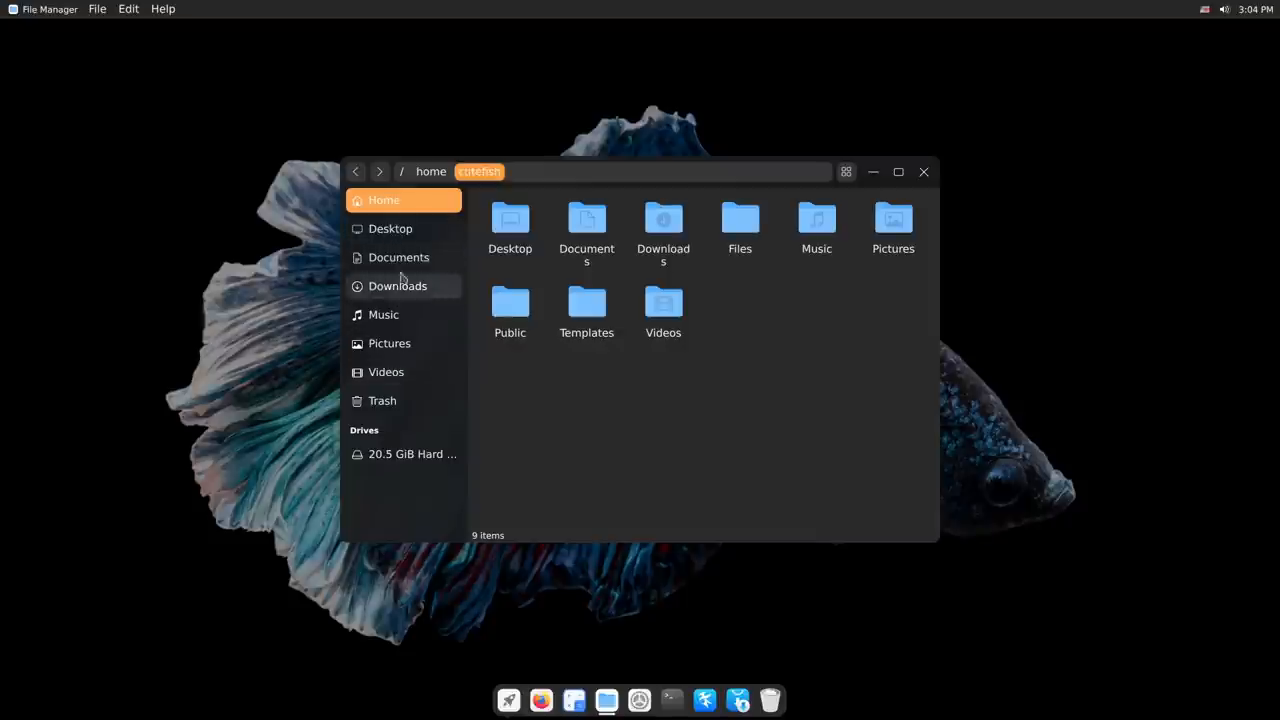
mouse_move(784, 413)
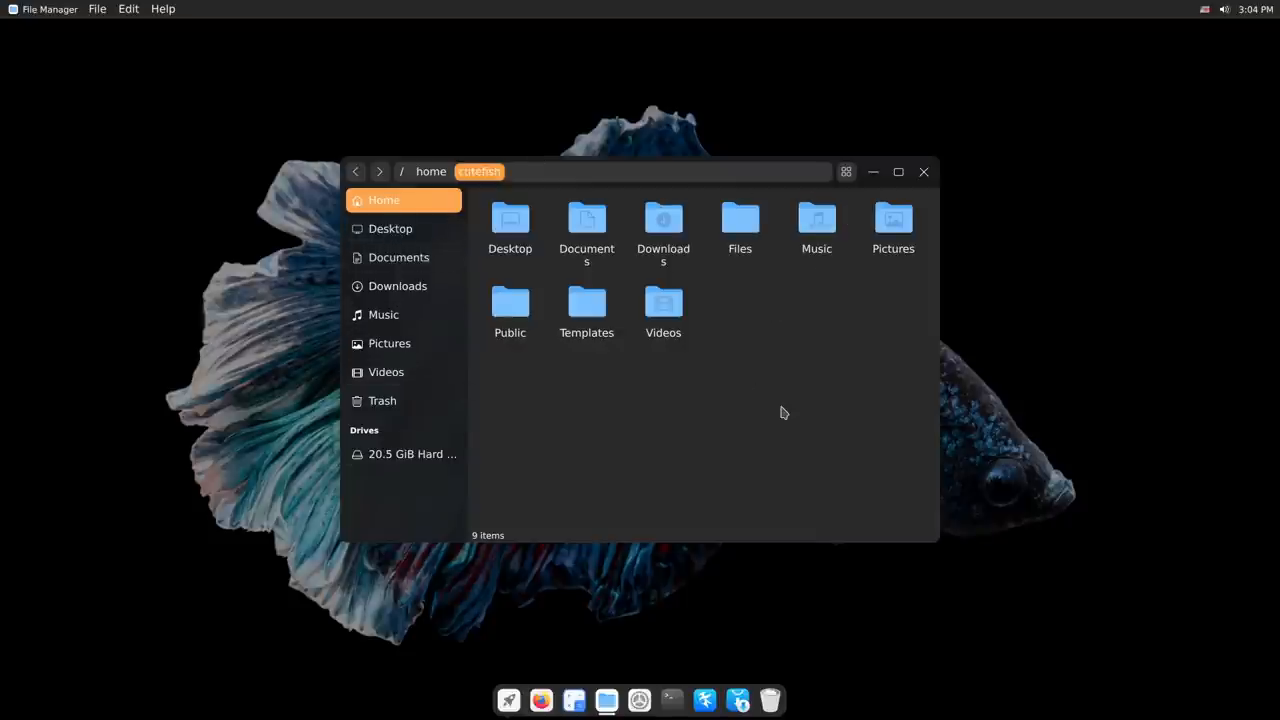
mouse_move(97, 8)
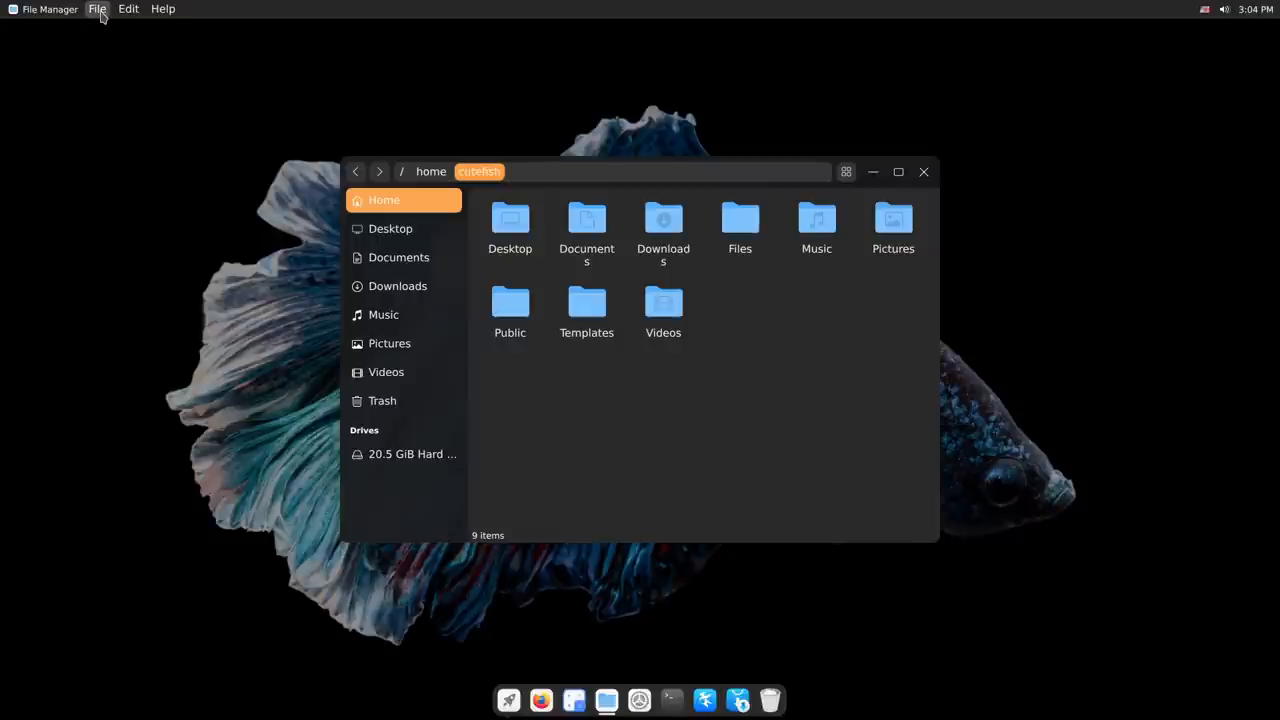
- Browse the File Manager's File, Edit and view options menus, then close the window
left_click(97, 8)
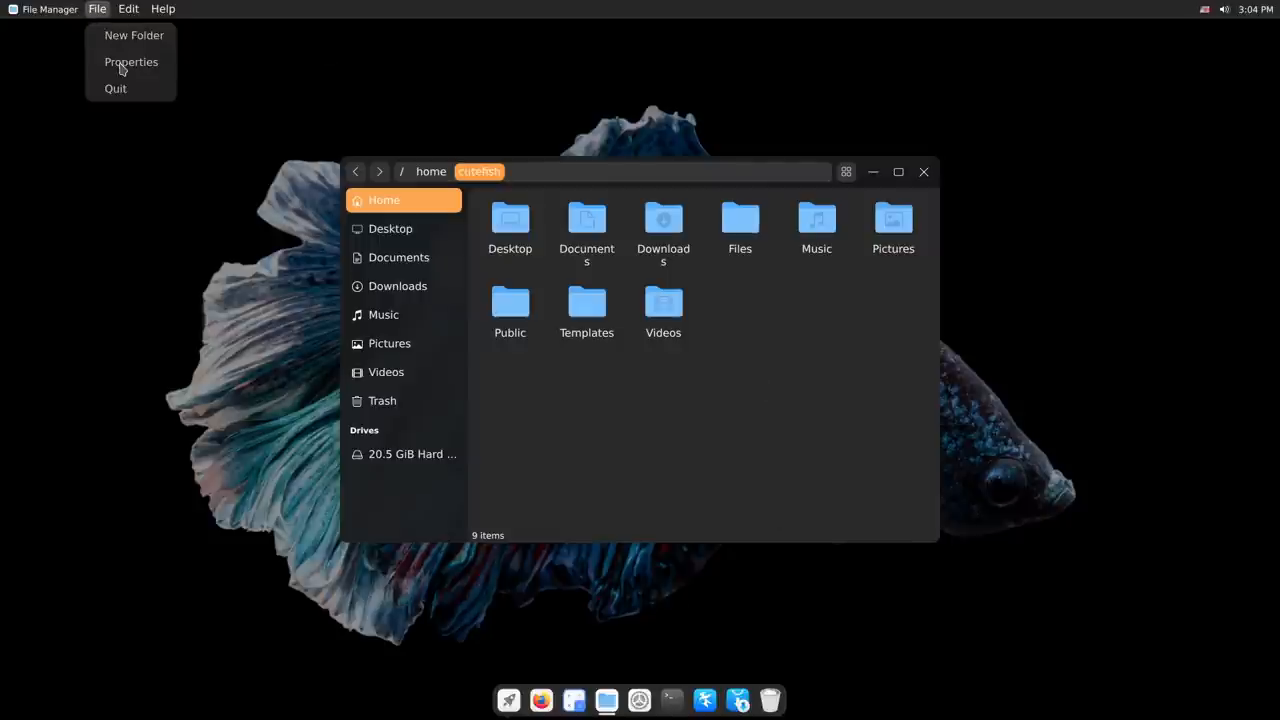
left_click(128, 8)
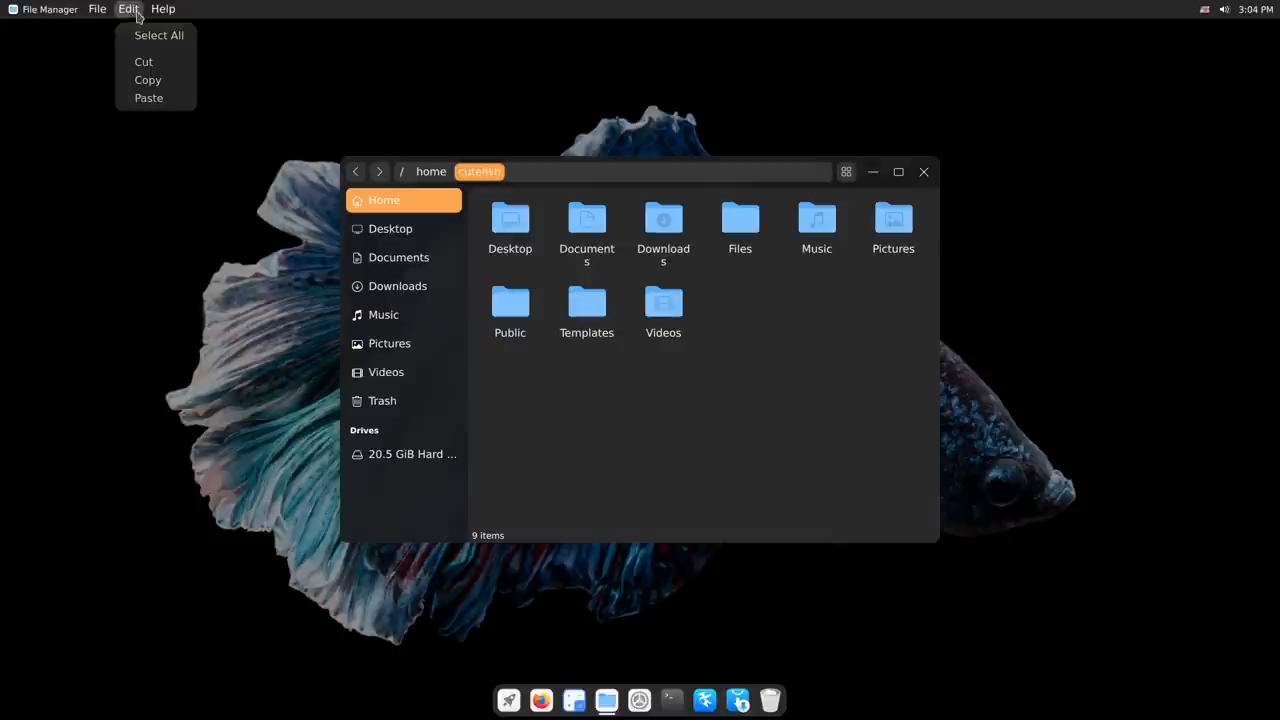
left_click(97, 9)
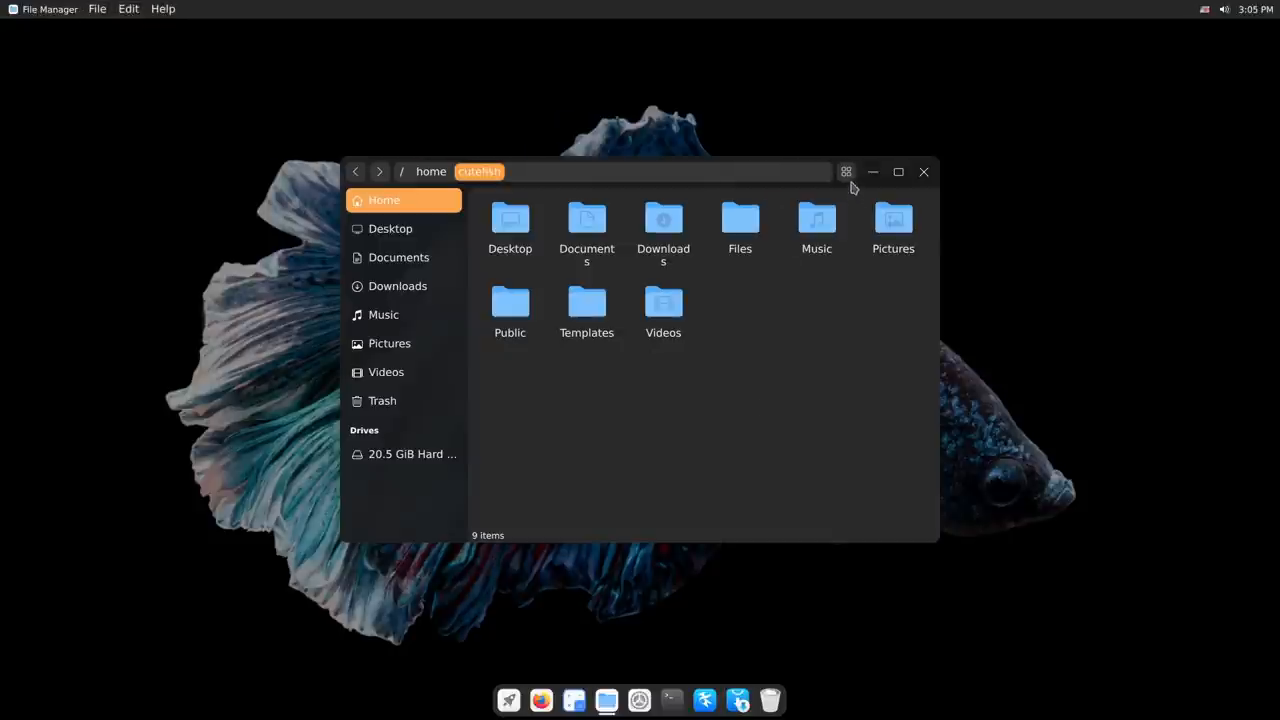
left_click(845, 171)
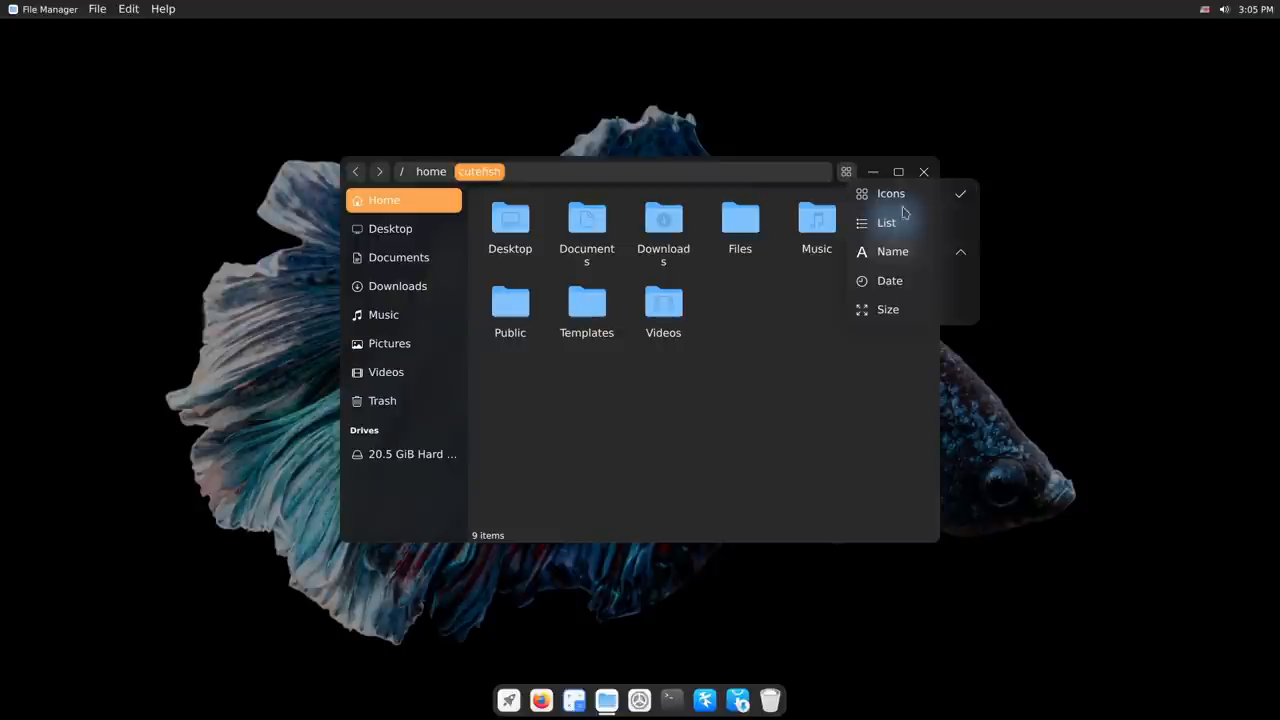
mouse_move(923, 282)
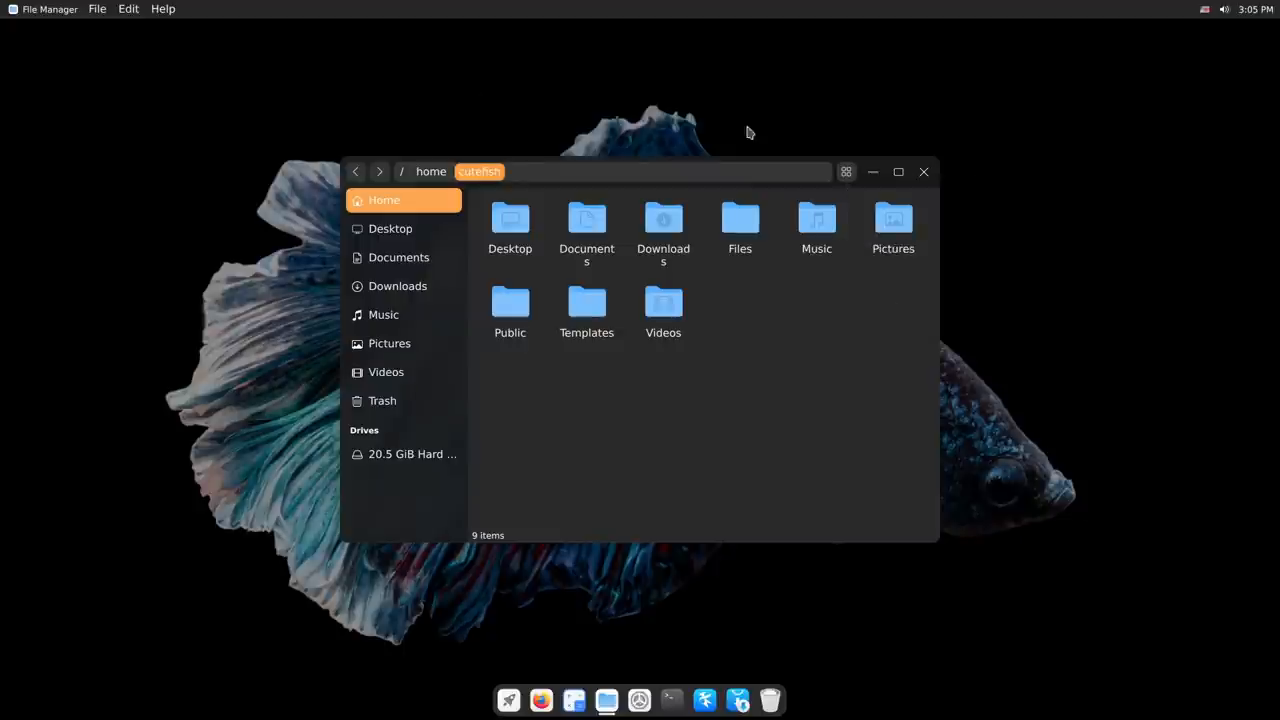
mouse_move(924, 171)
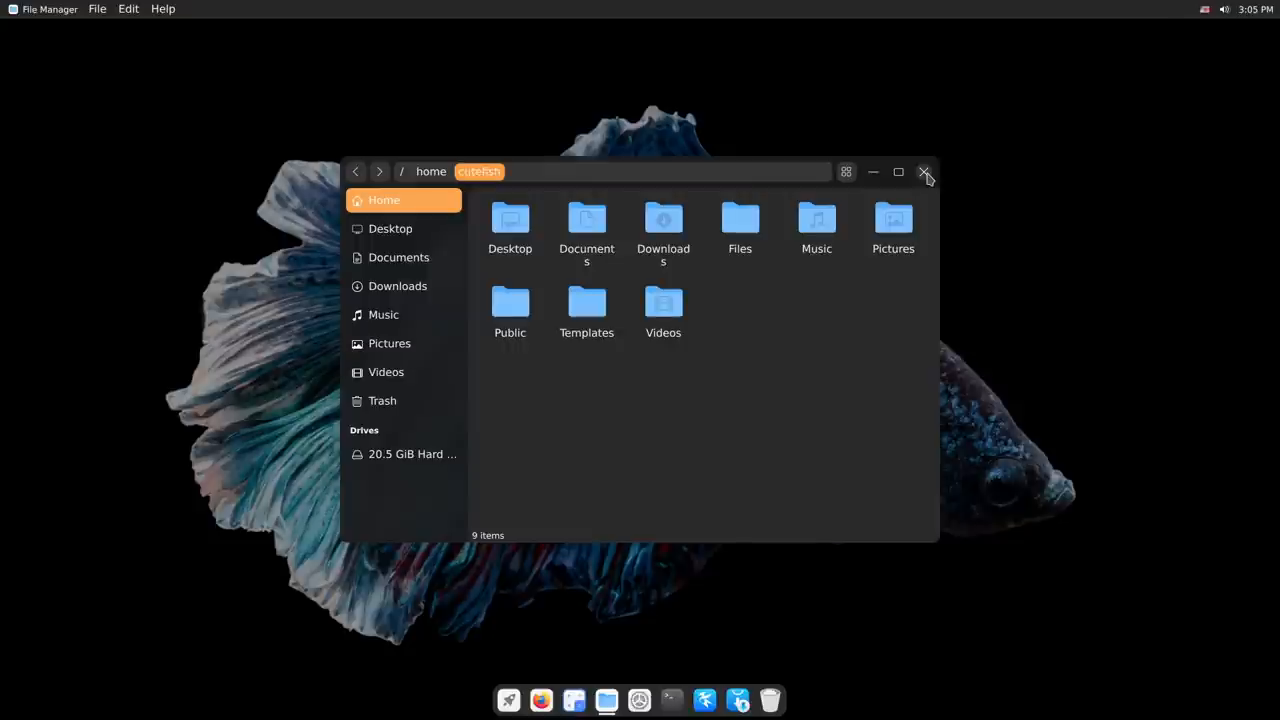
left_click(924, 171)
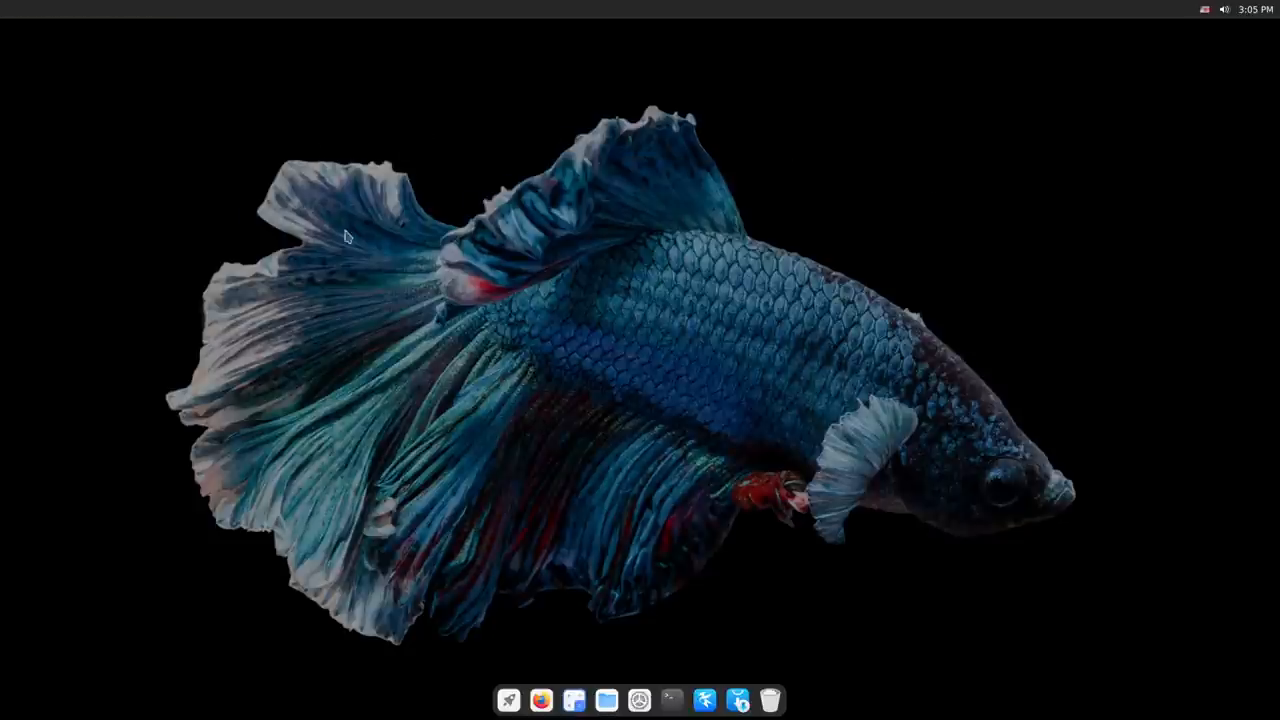
right_click(345, 235)
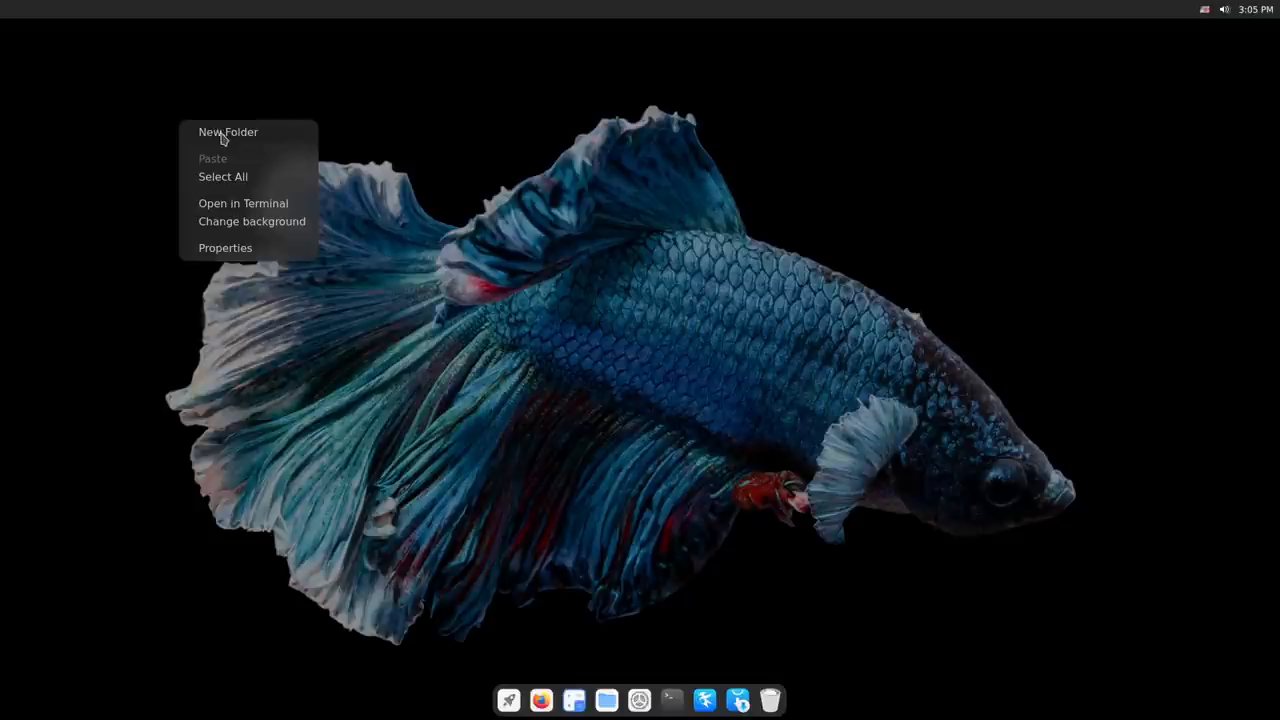
left_click(228, 131)
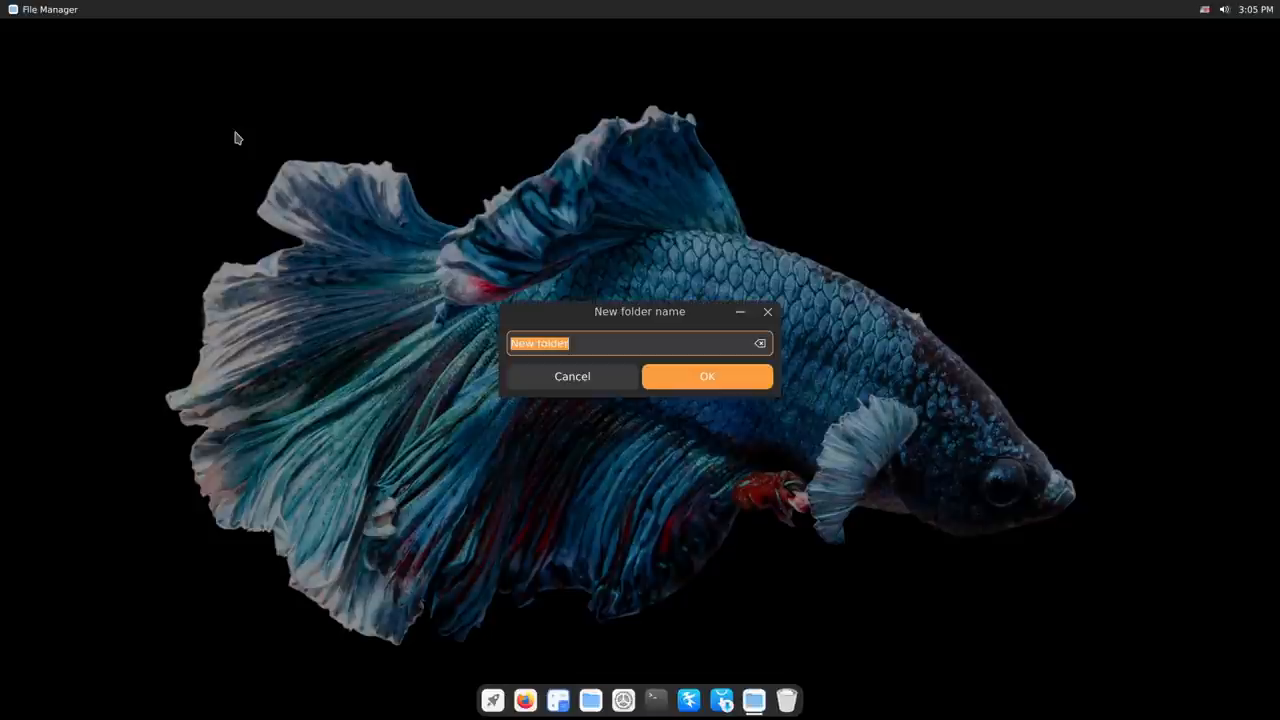
type("new")
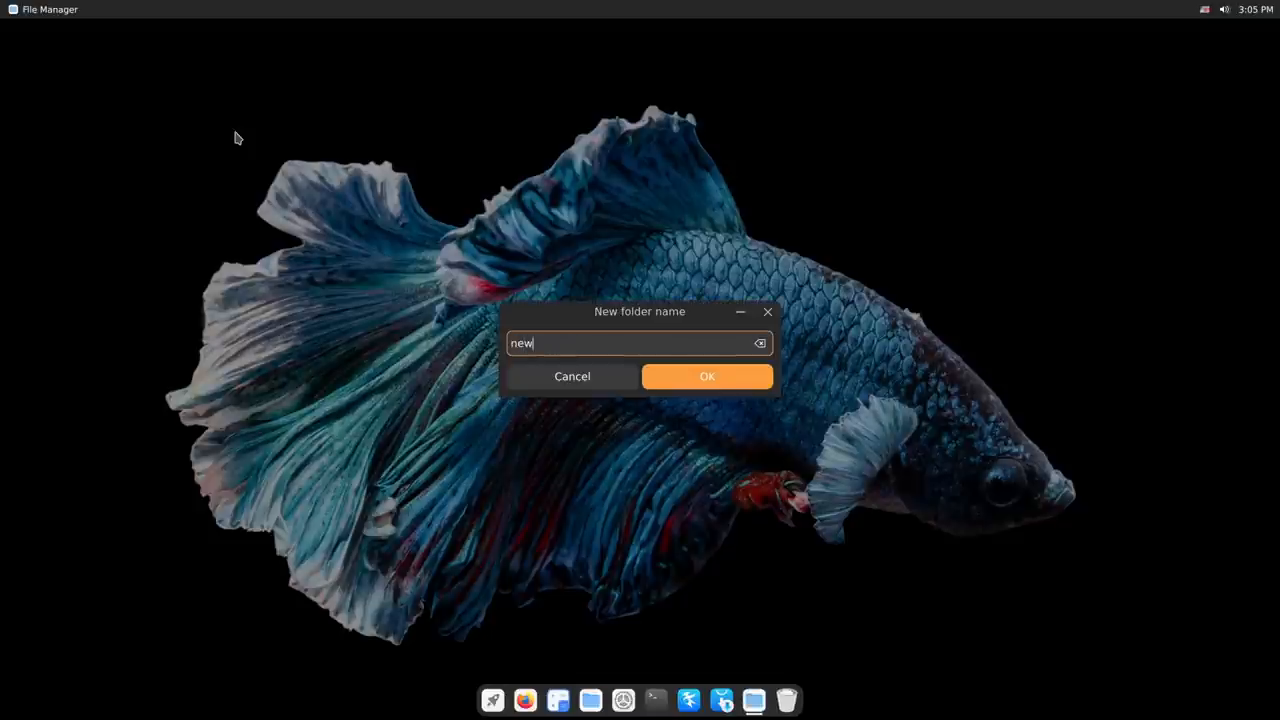
left_click(707, 376)
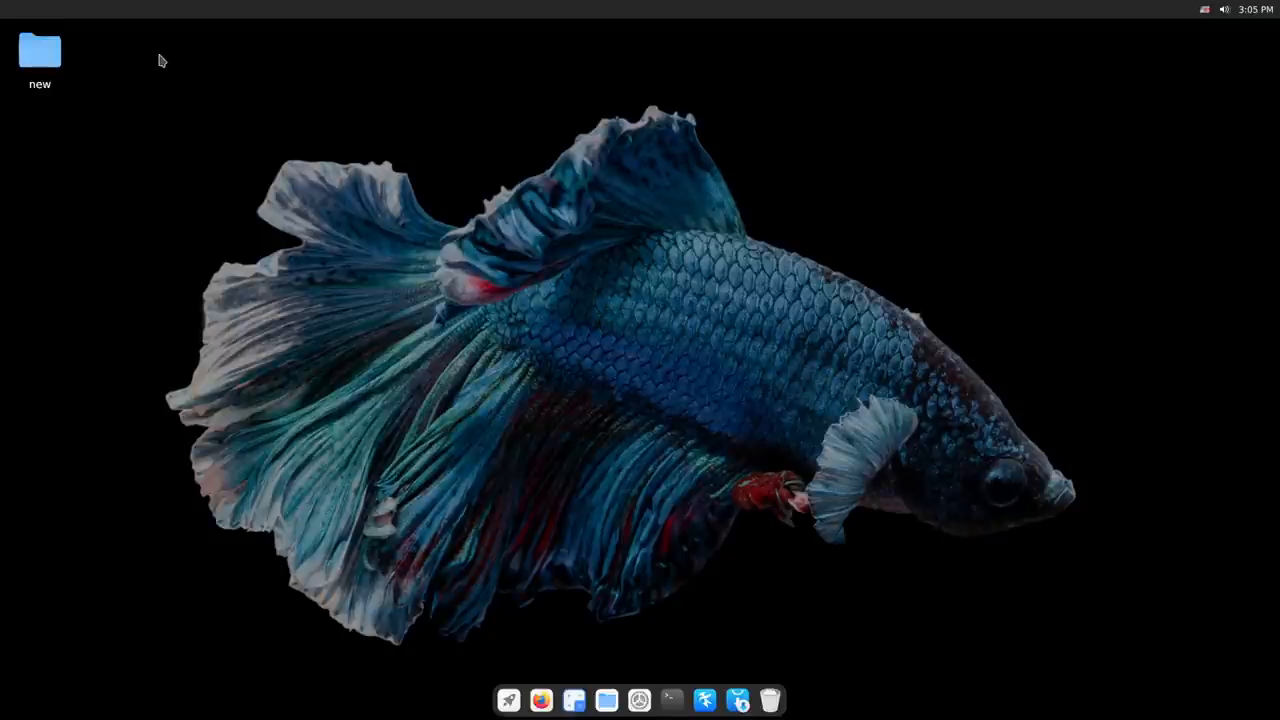
mouse_move(133, 176)
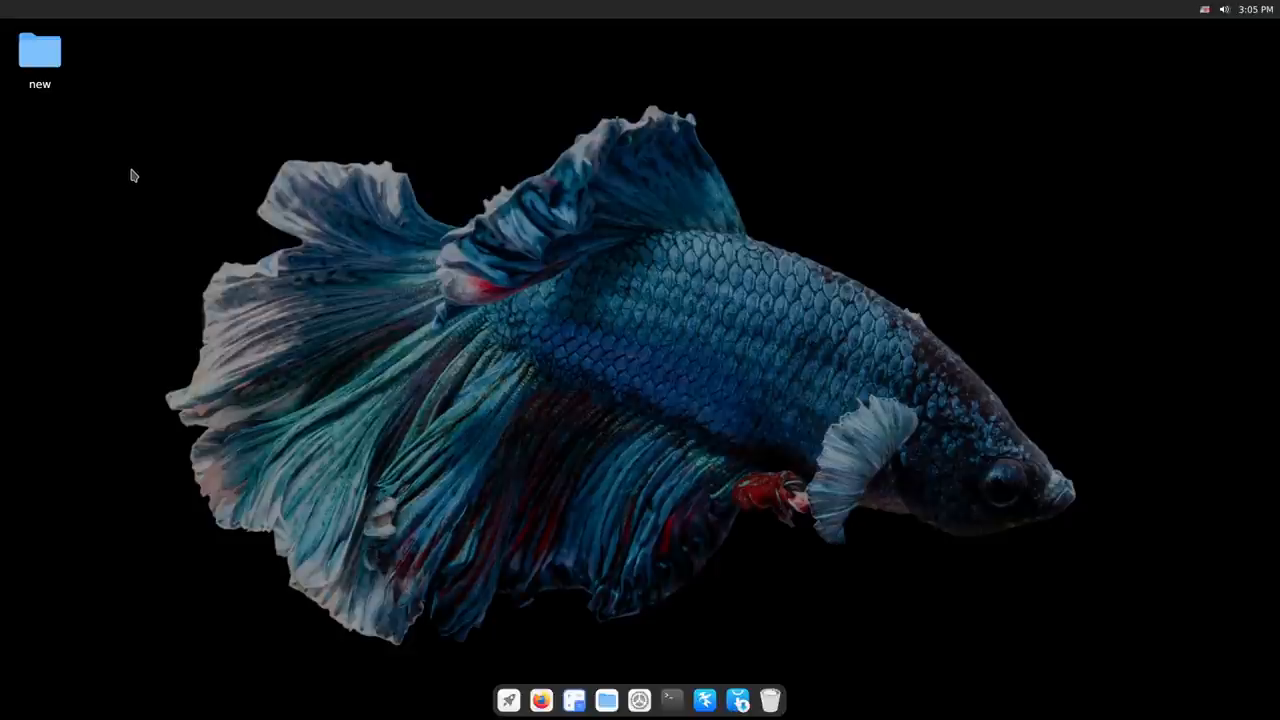
mouse_move(150, 156)
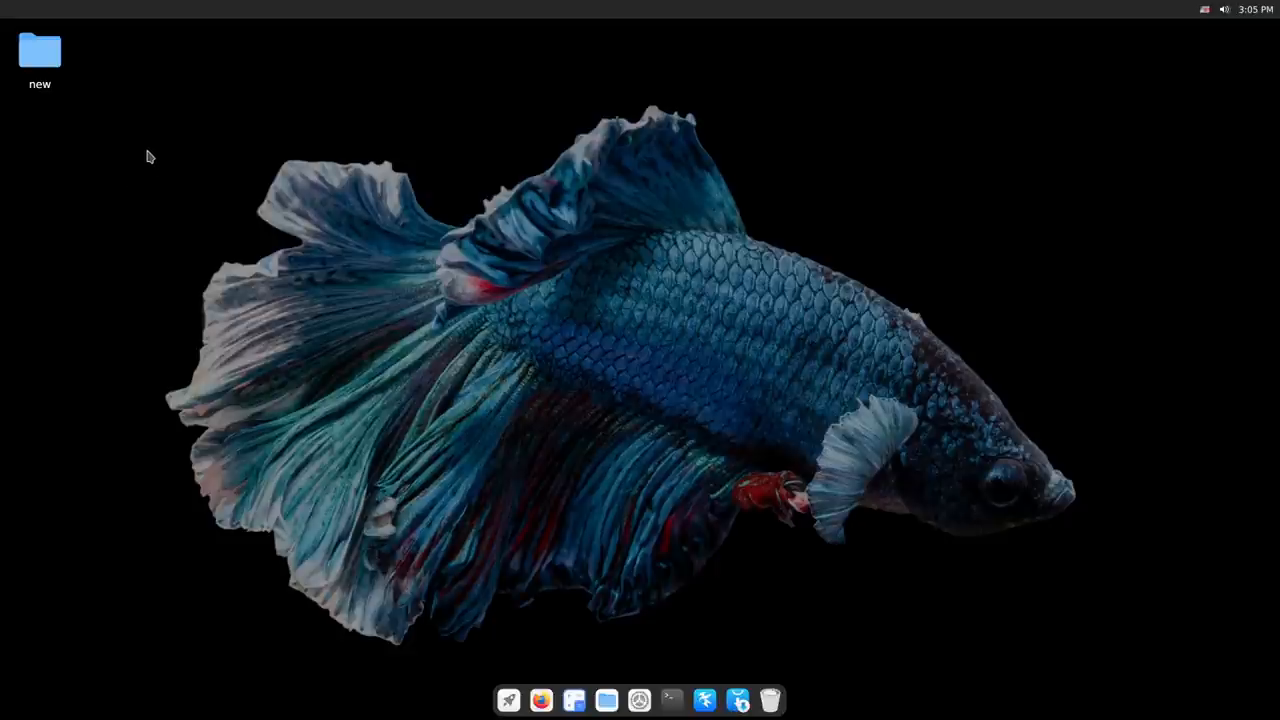
left_click(39, 50)
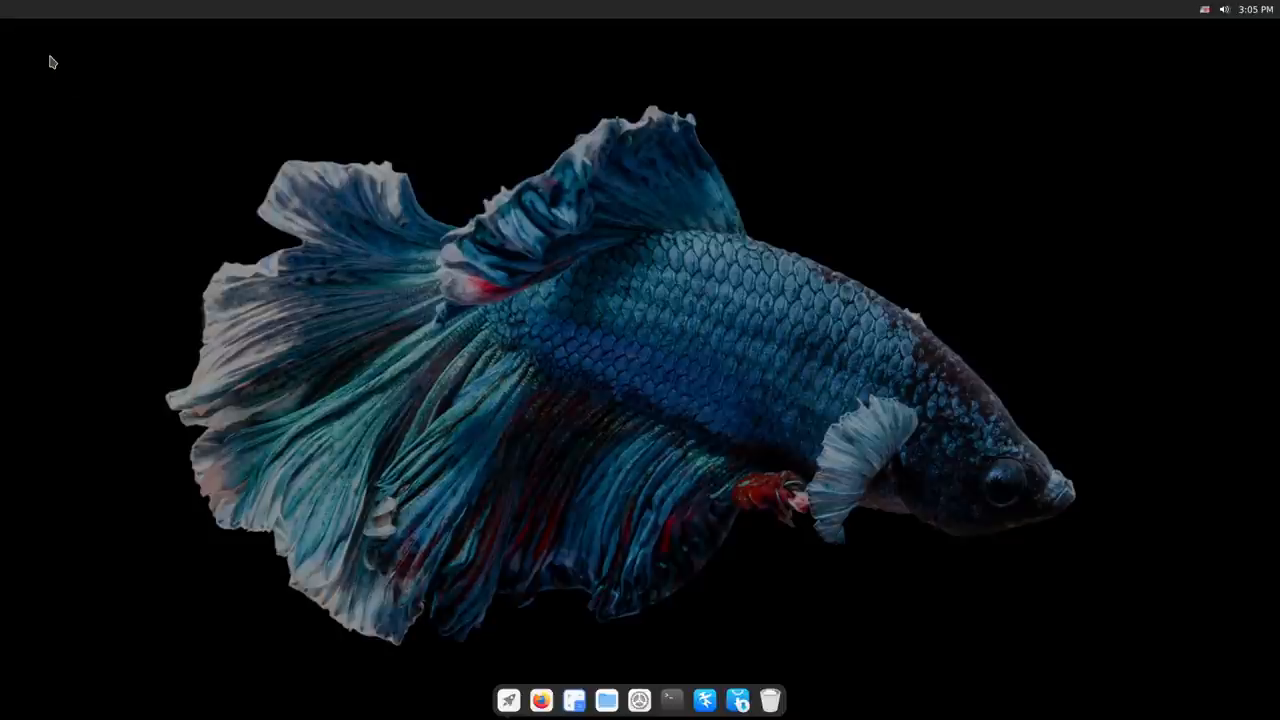
mouse_move(769, 699)
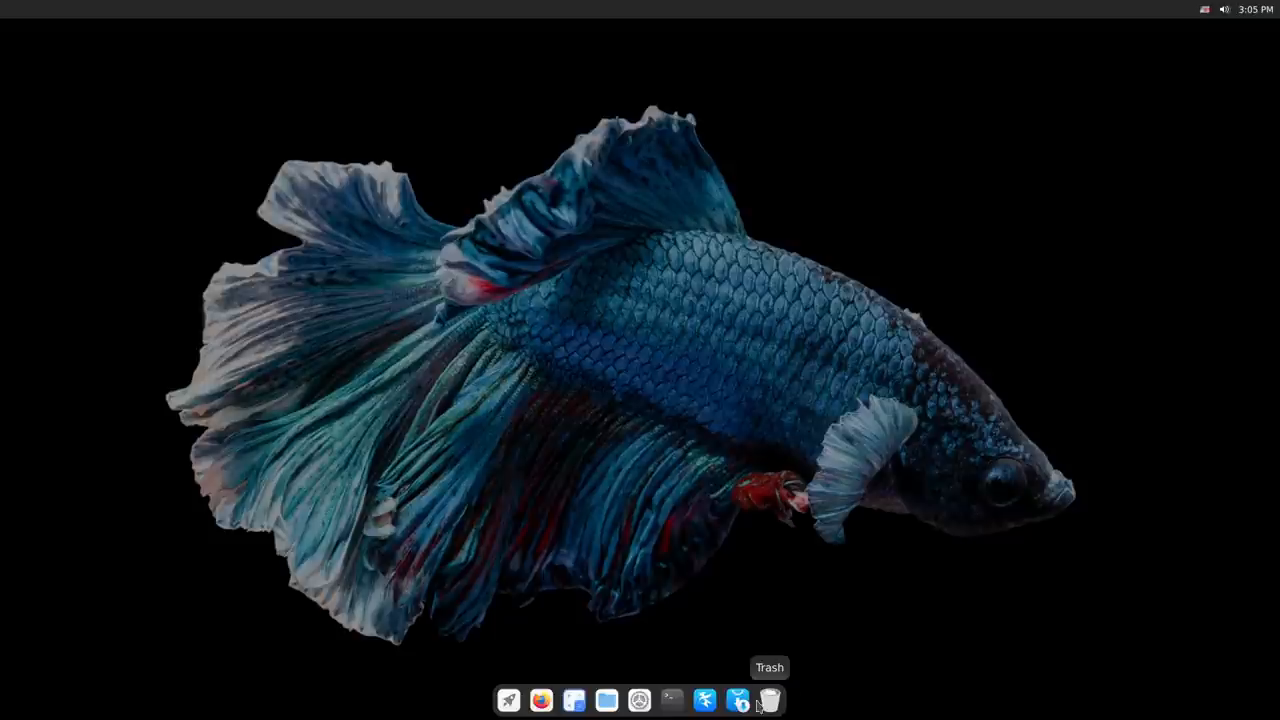
mouse_move(508, 700)
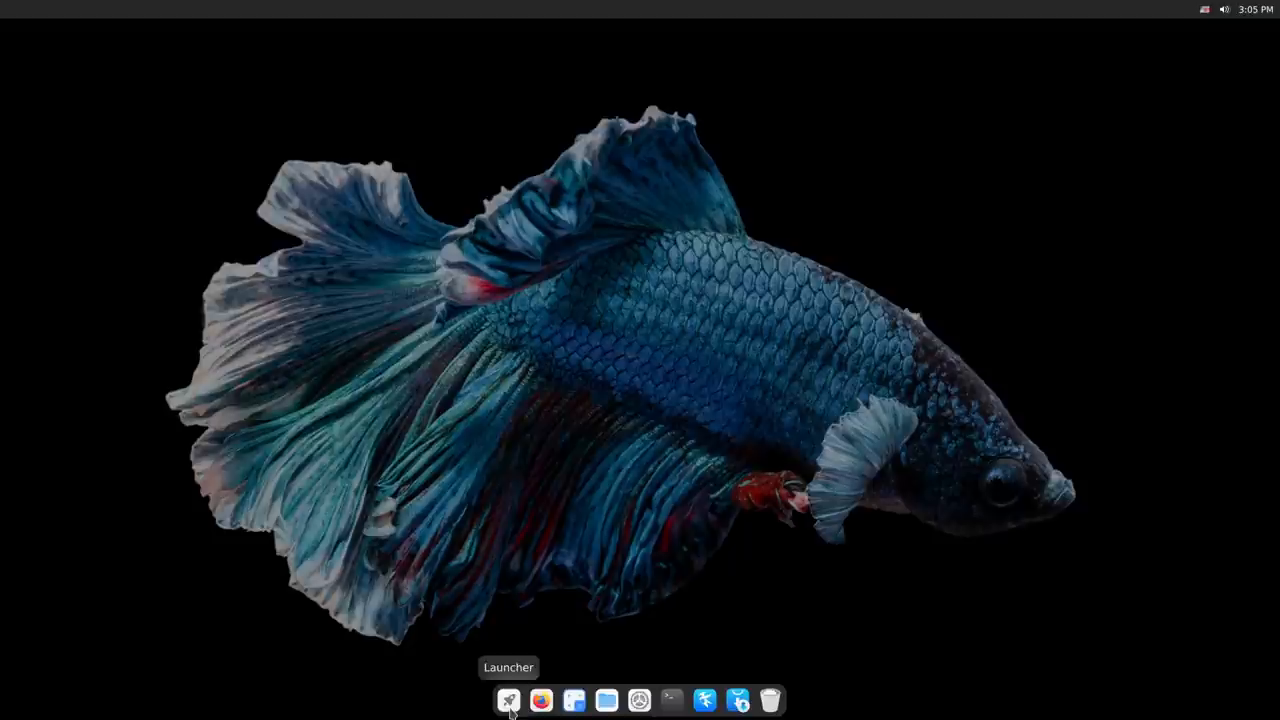
left_click(508, 700)
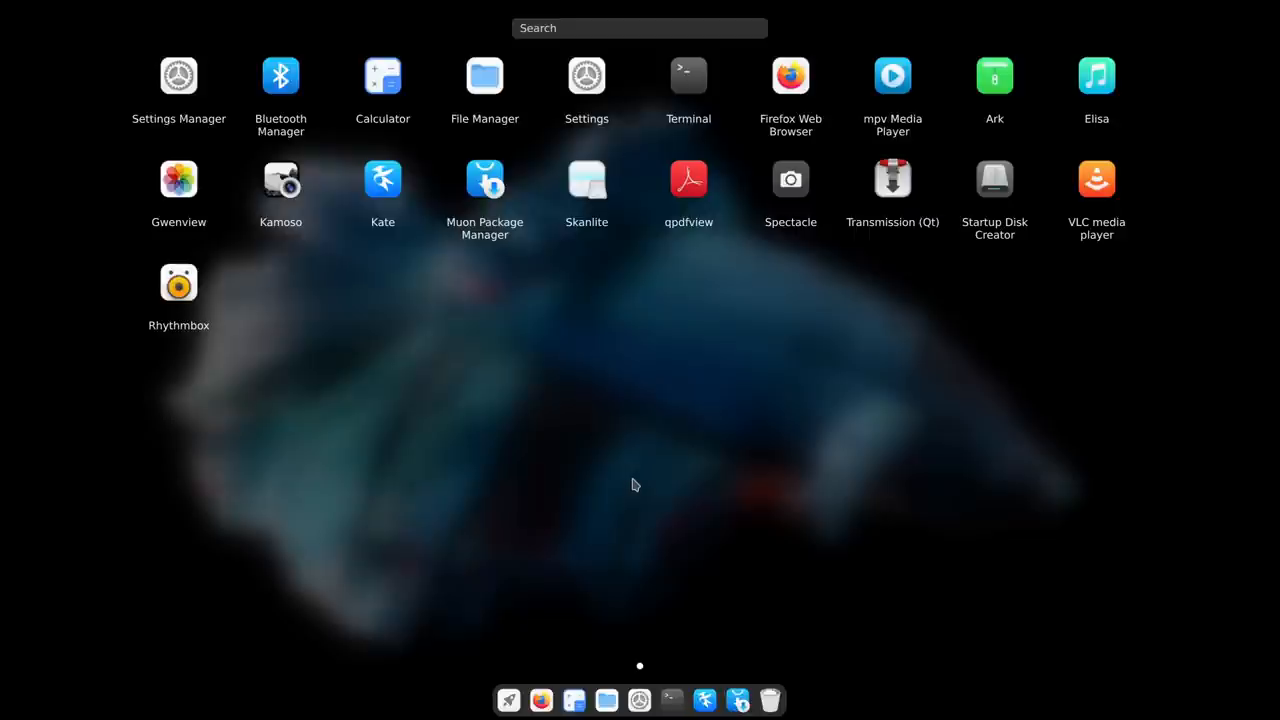
mouse_move(509, 700)
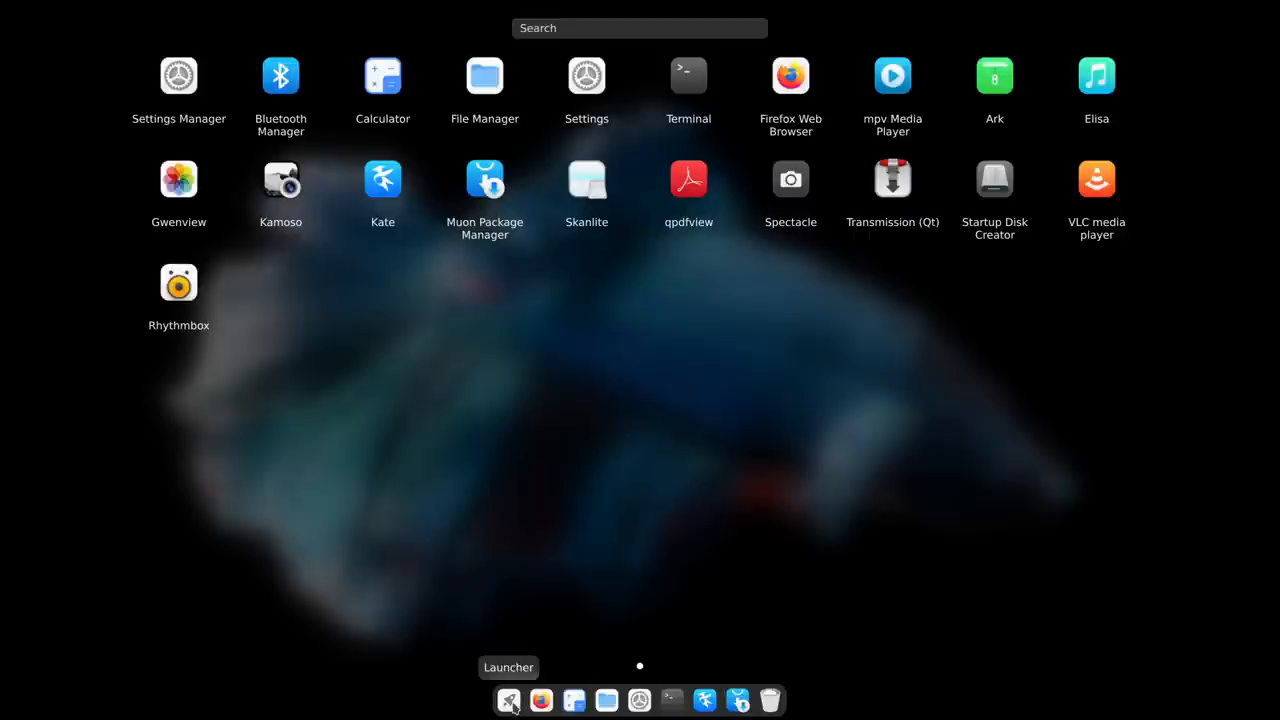
left_click(508, 700)
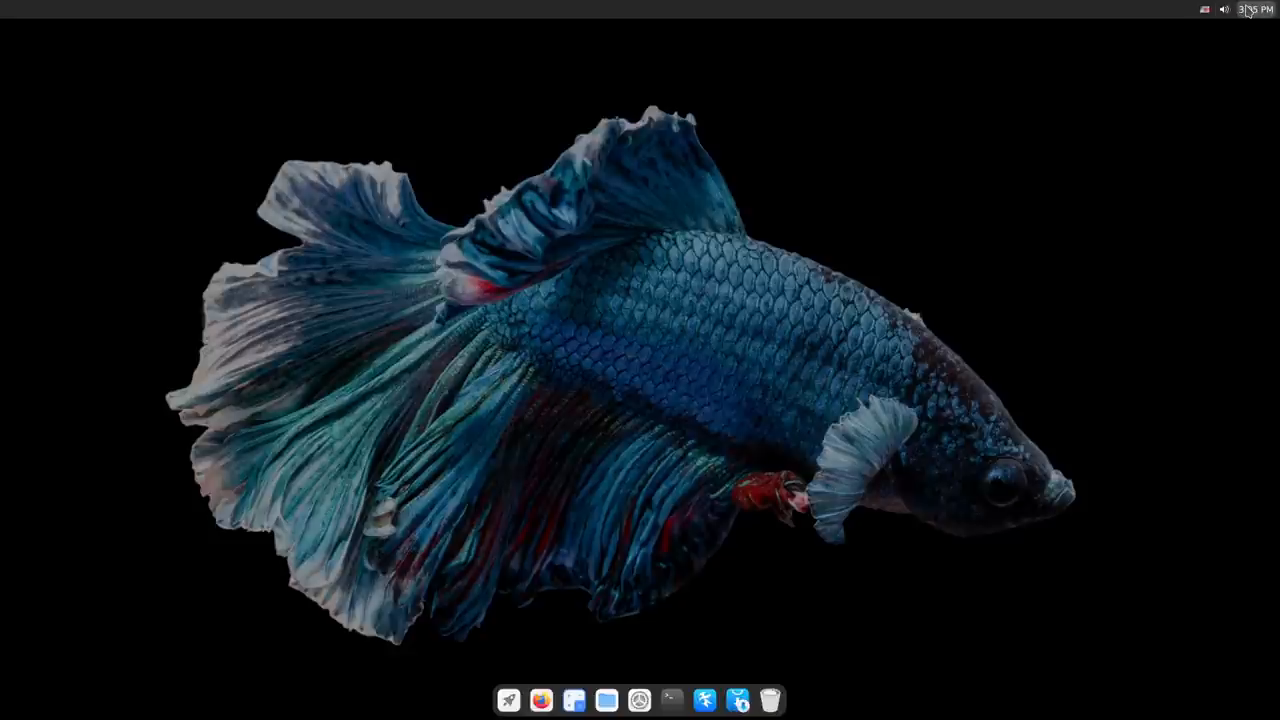
left_click(1224, 9)
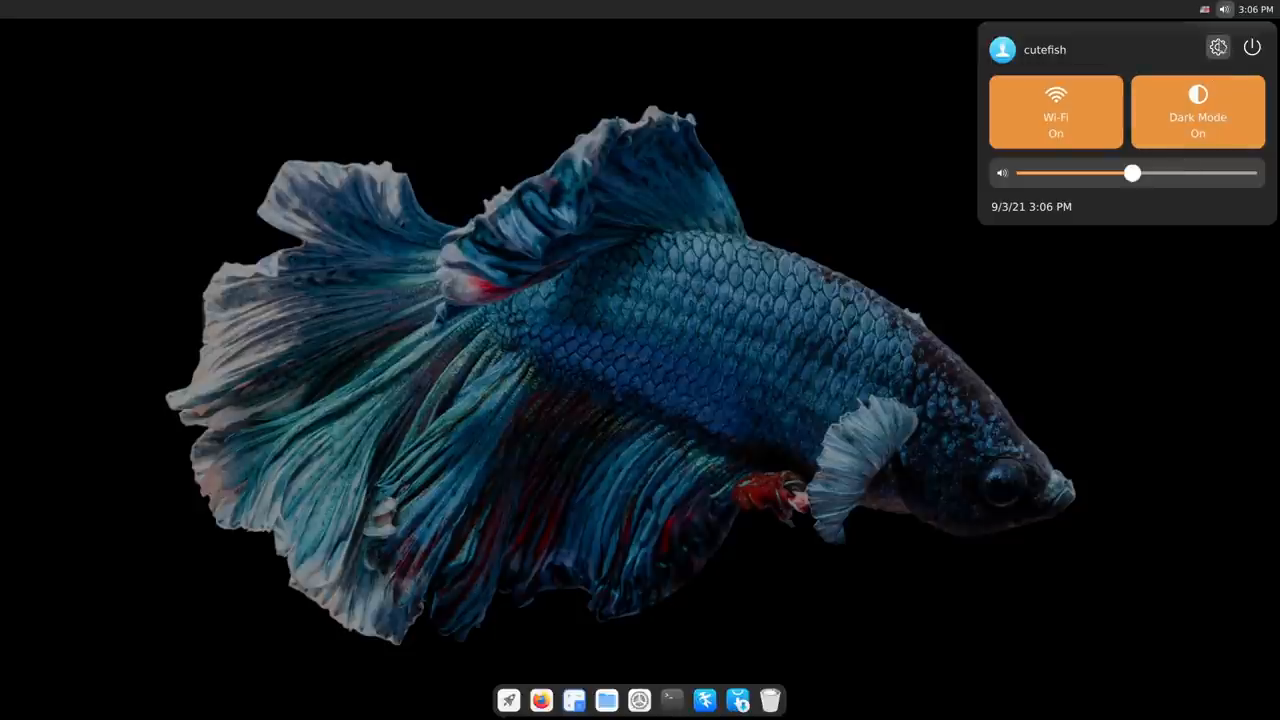
mouse_move(1051, 55)
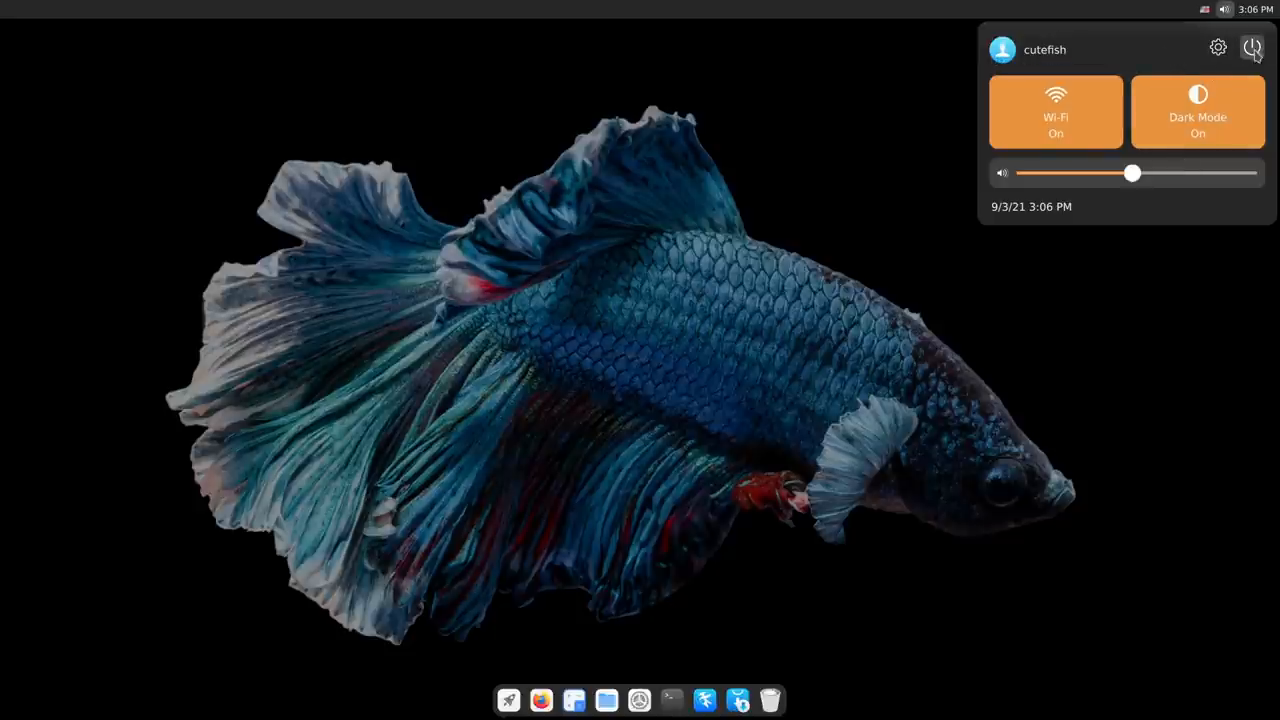
left_click(1252, 48)
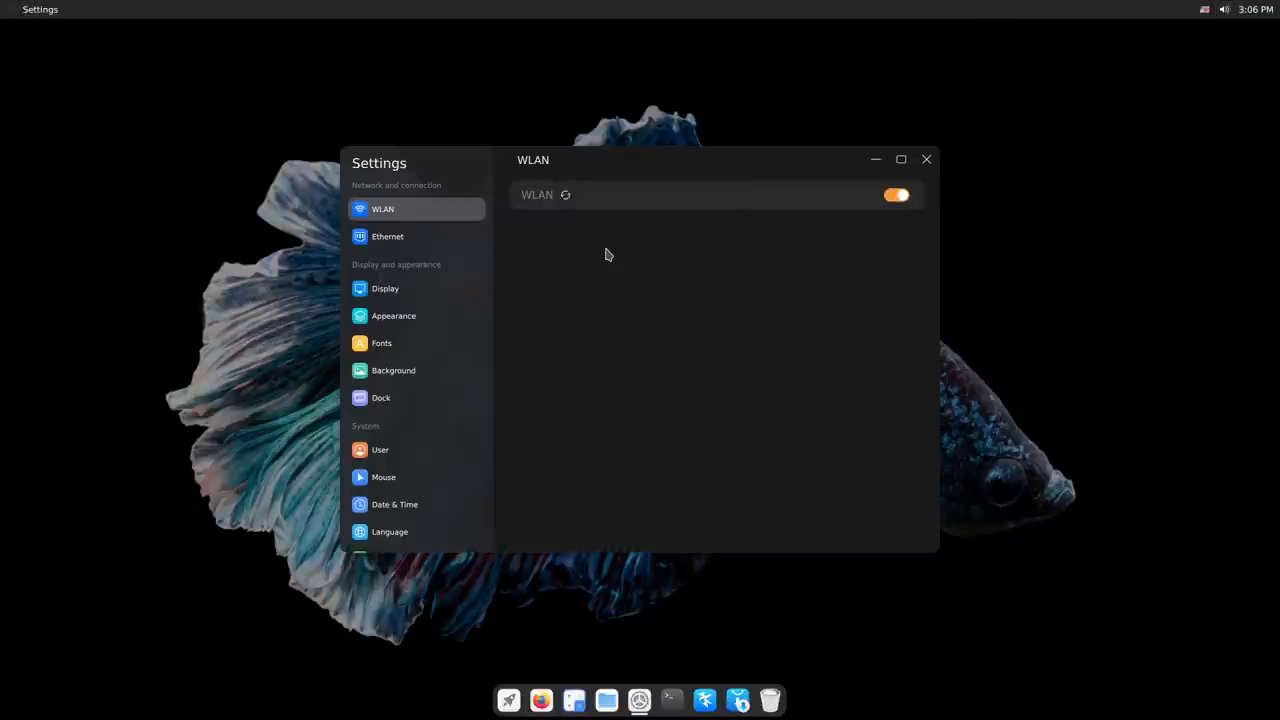
mouse_move(925, 160)
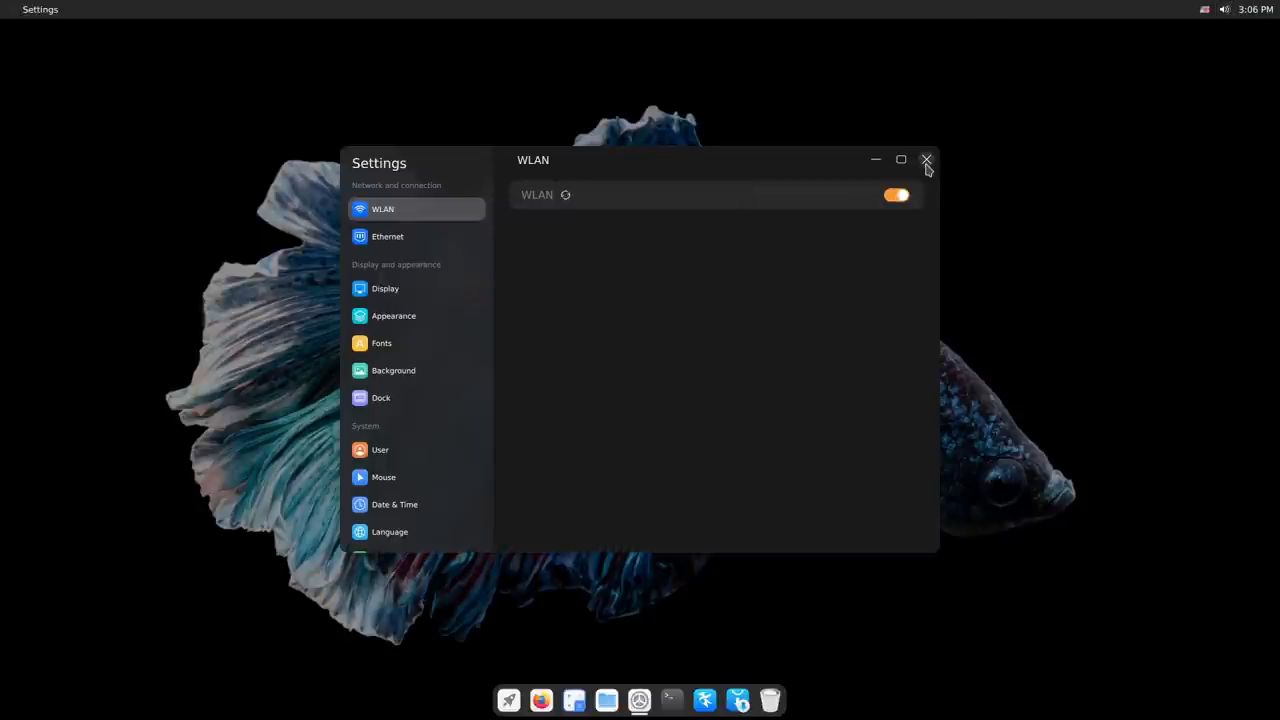
left_click(925, 160)
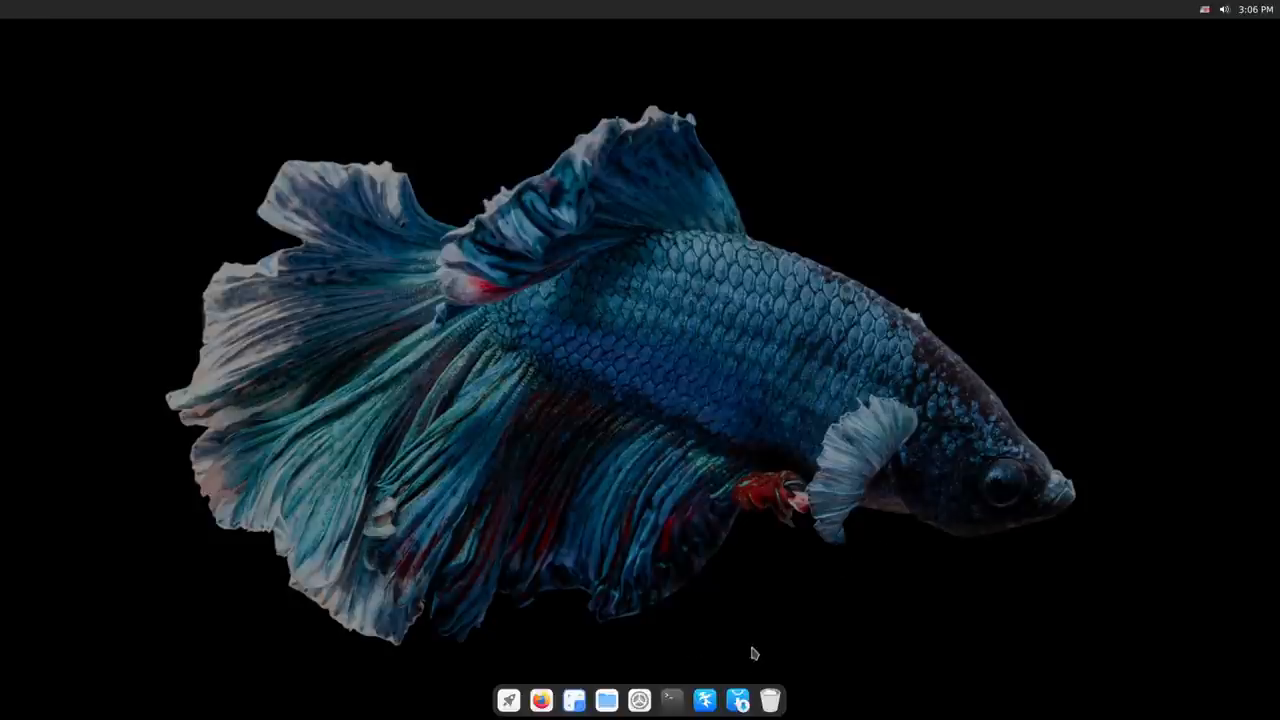
mouse_move(508, 700)
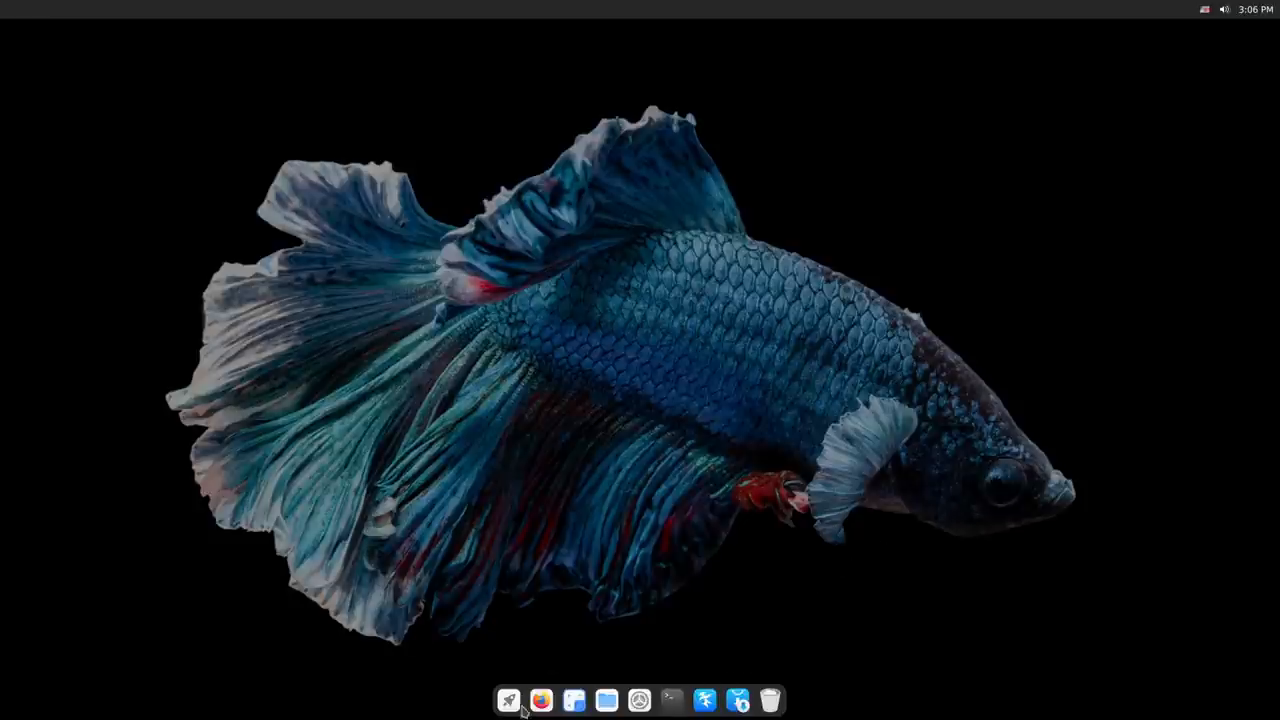
- Open the app launcher grid from the dock, showing apps like Rhythmbox and VLC
left_click(509, 699)
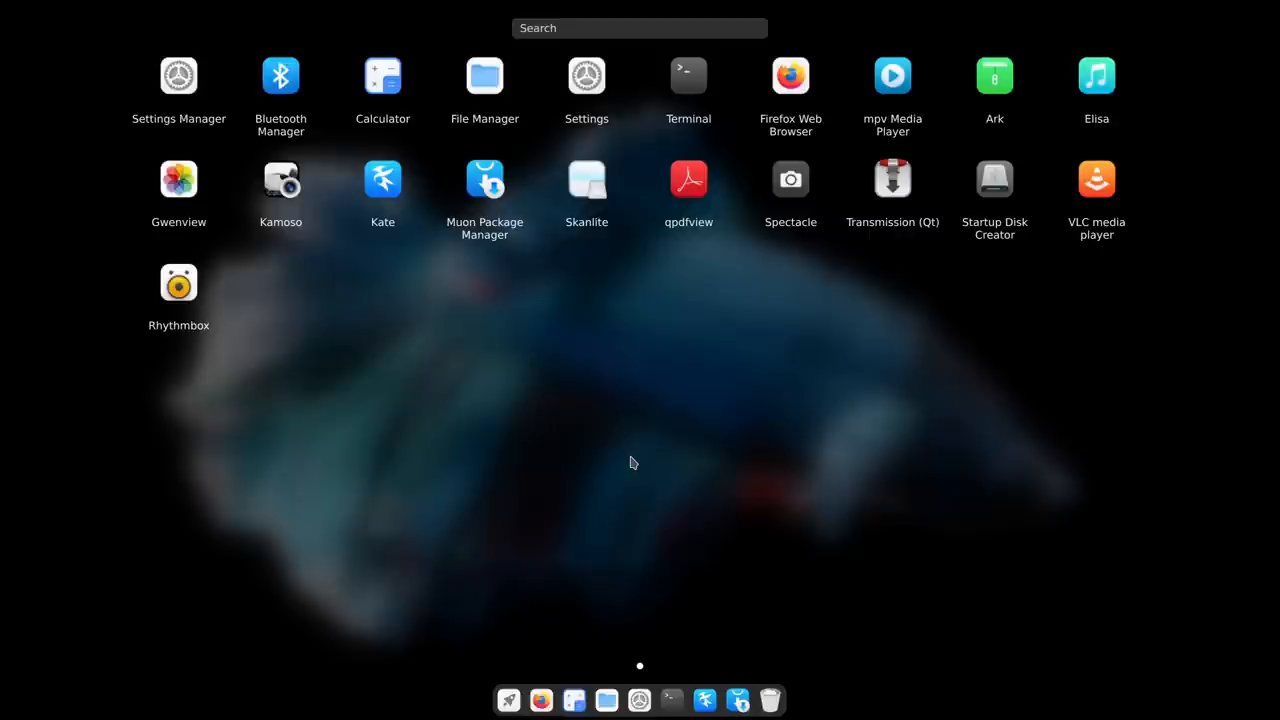
mouse_move(645, 451)
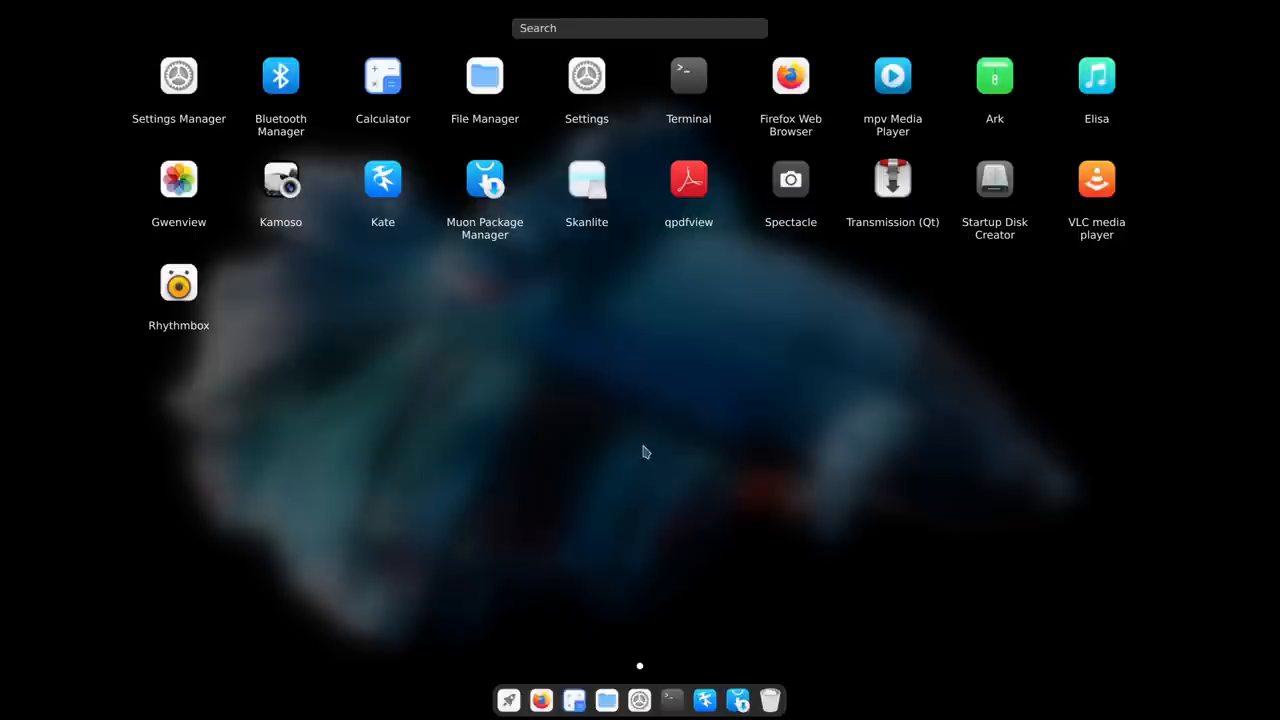
mouse_move(687, 431)
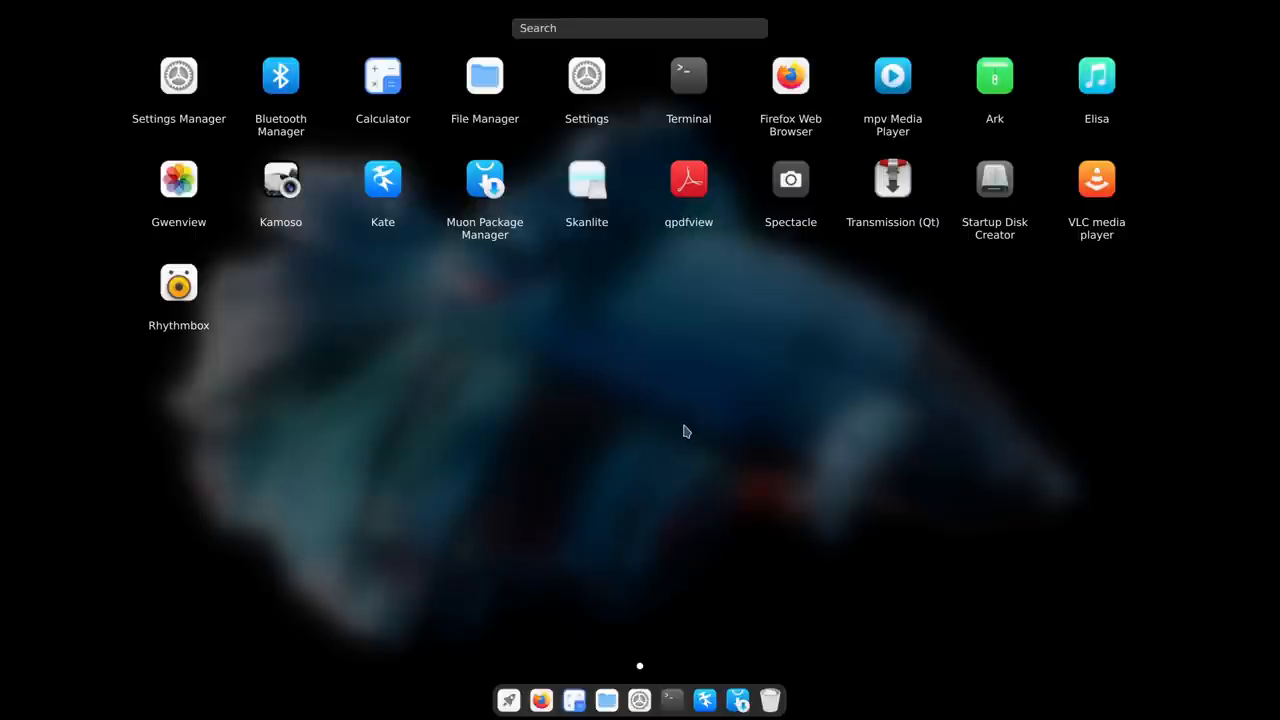